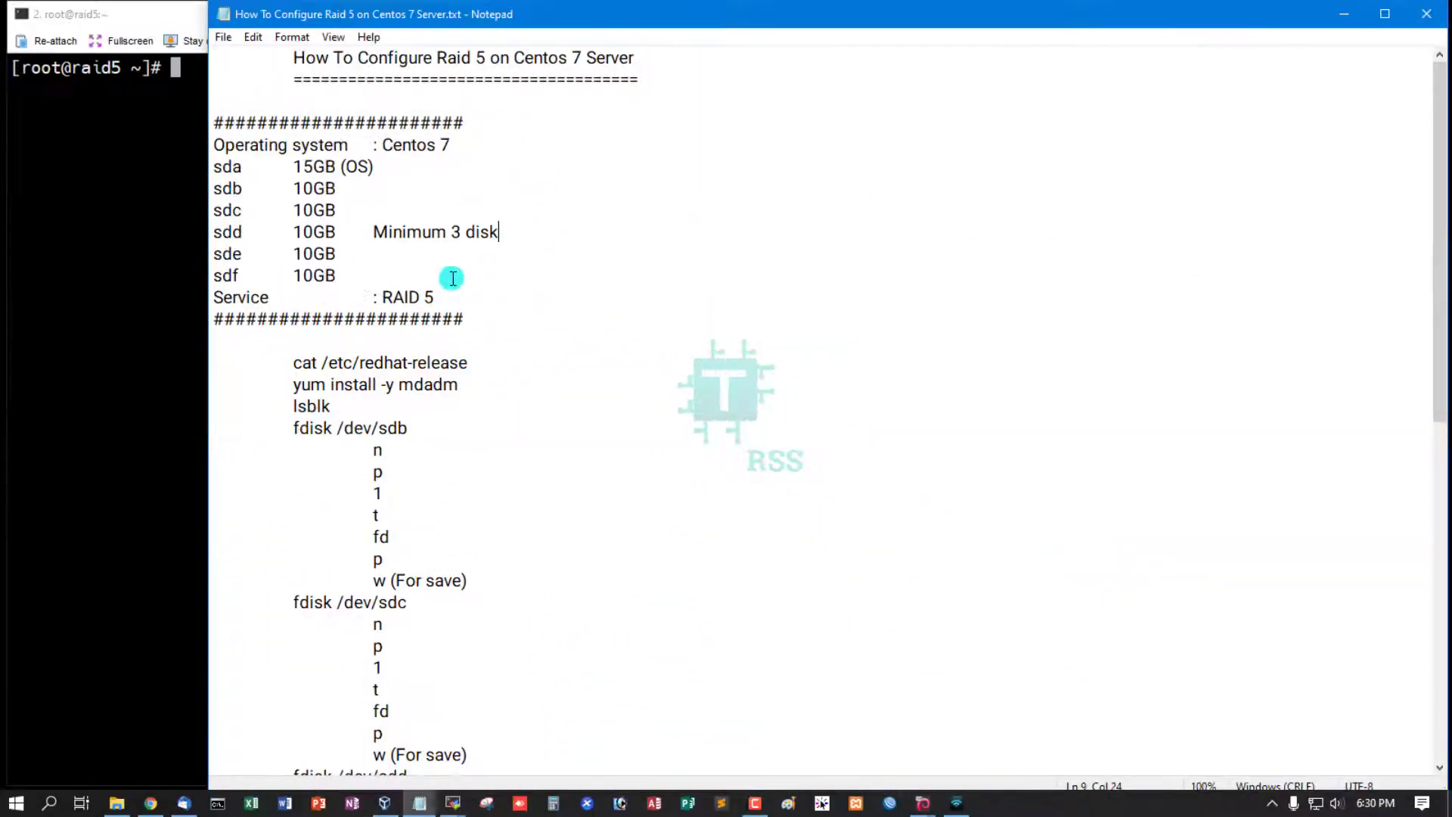
pyautogui.moveTo(280, 56)
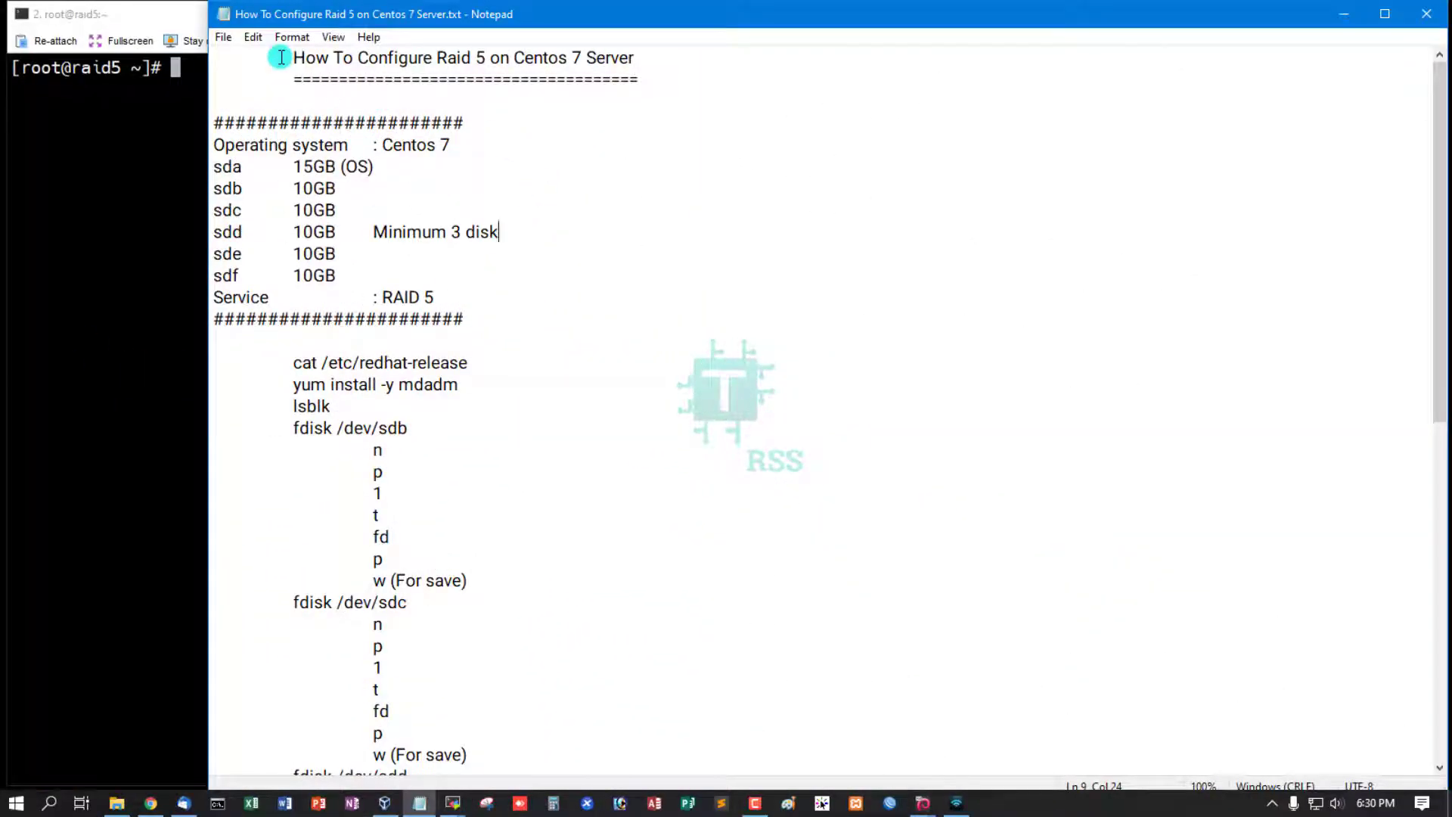
# Review the guide's title and the sdb disk entry in the notes
pyautogui.moveTo(293, 58); pyautogui.dragTo(636, 58)
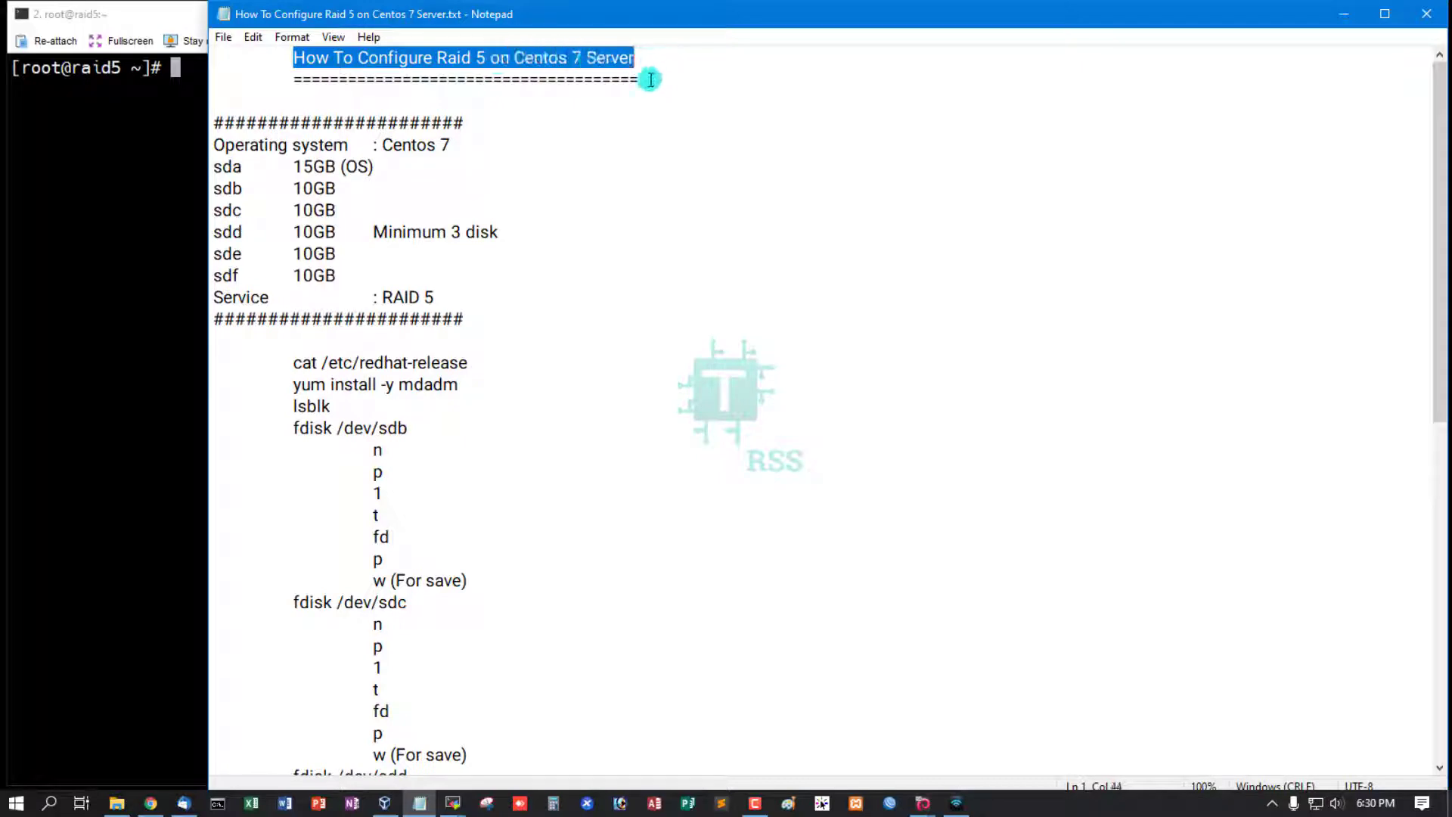
pyautogui.click(239, 127)
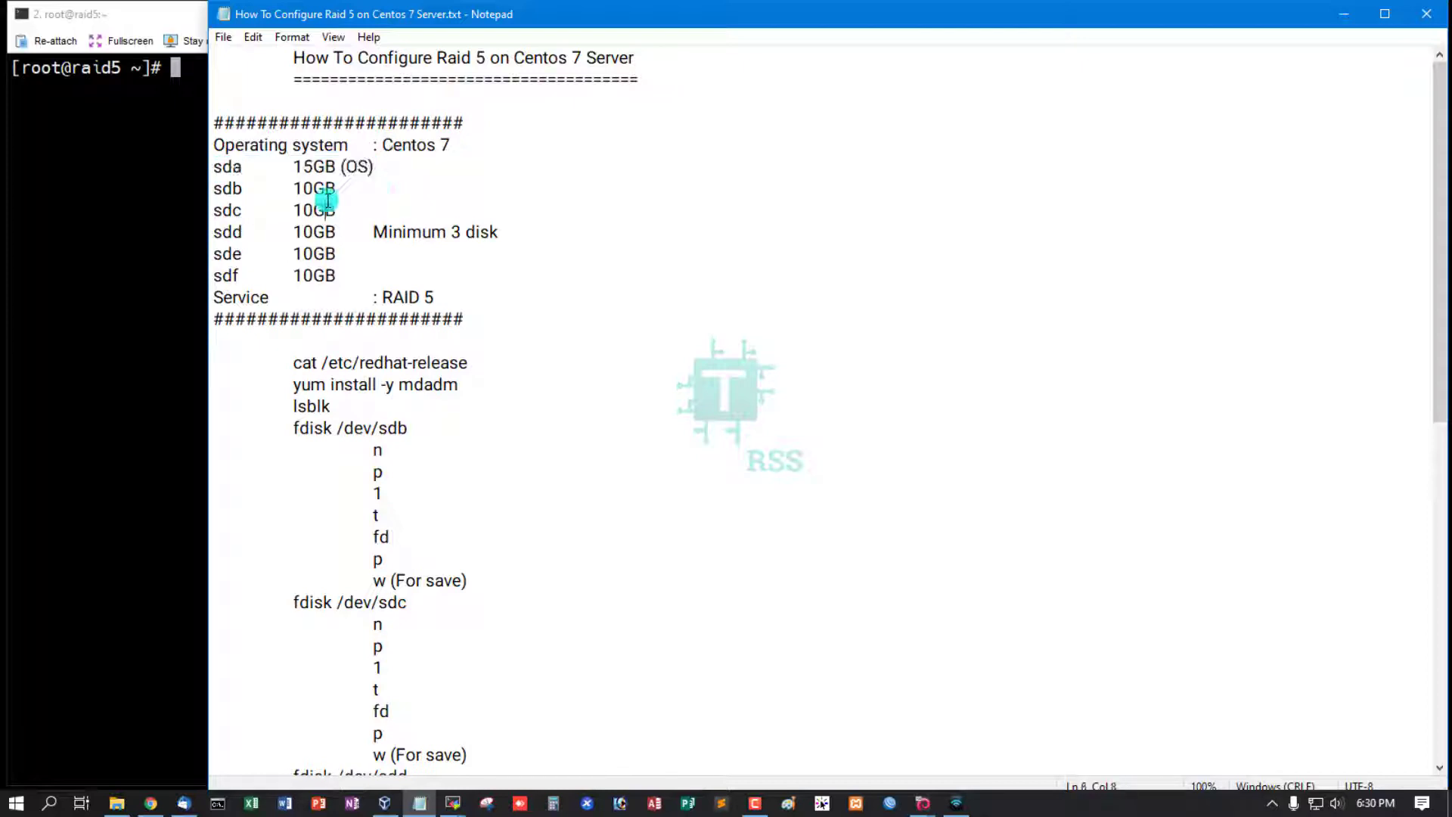
pyautogui.doubleClick(331, 166)
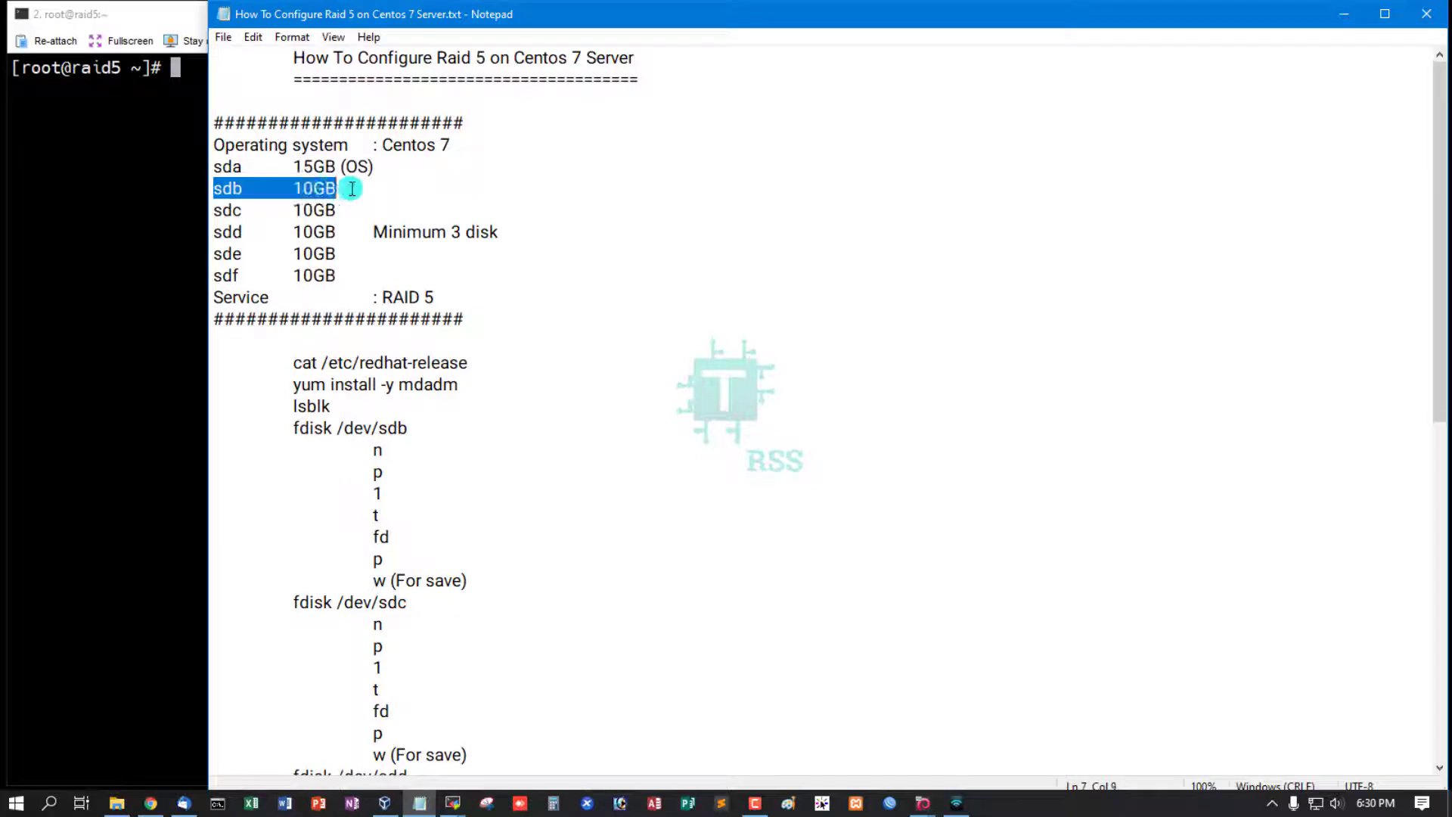
pyautogui.click(230, 180)
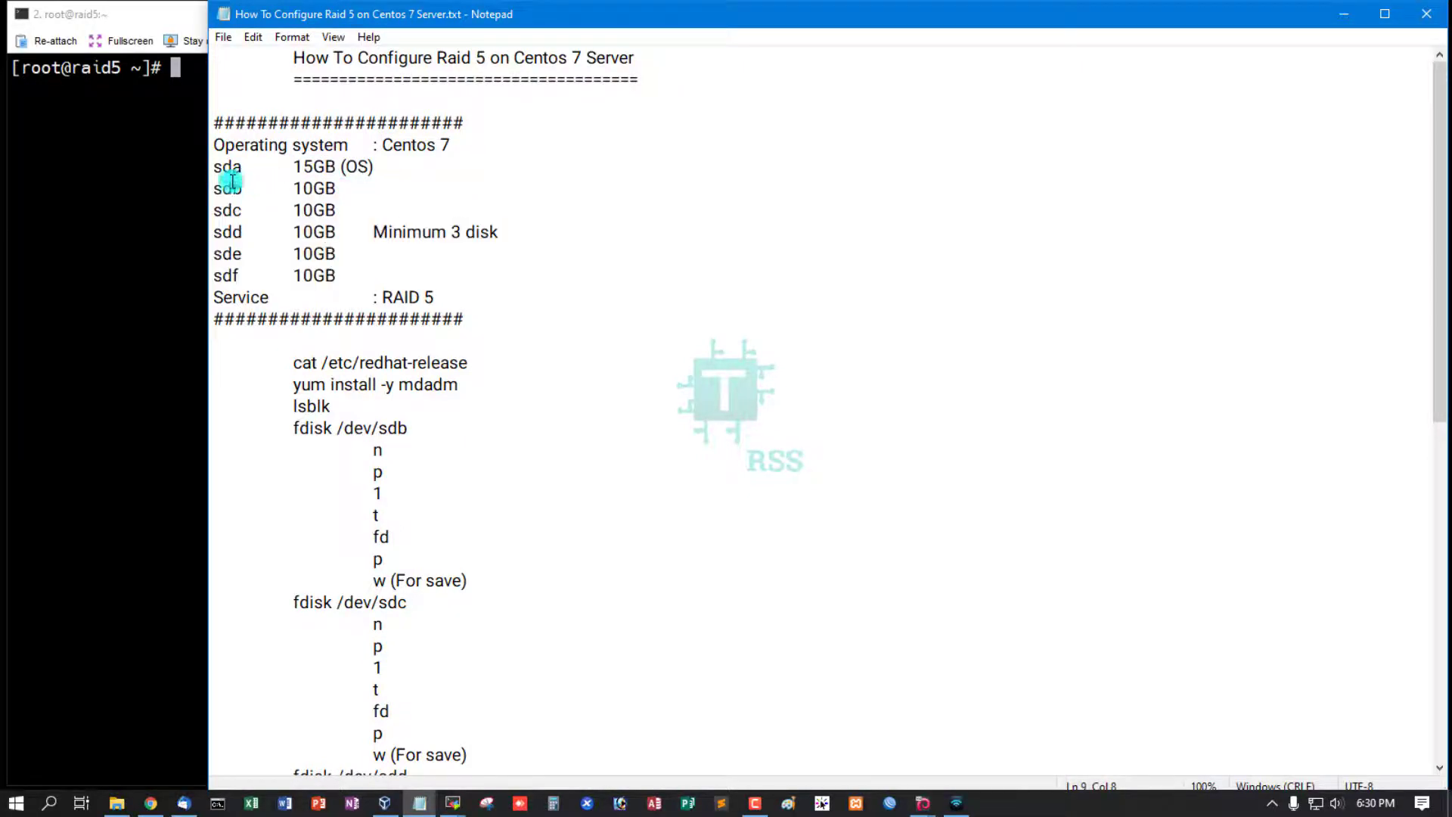
# Highlight RAID disks sdb–sdd and spares sde, sdf, then run cat /etc/redhat-release
pyautogui.moveTo(227, 188); pyautogui.dragTo(350, 232)
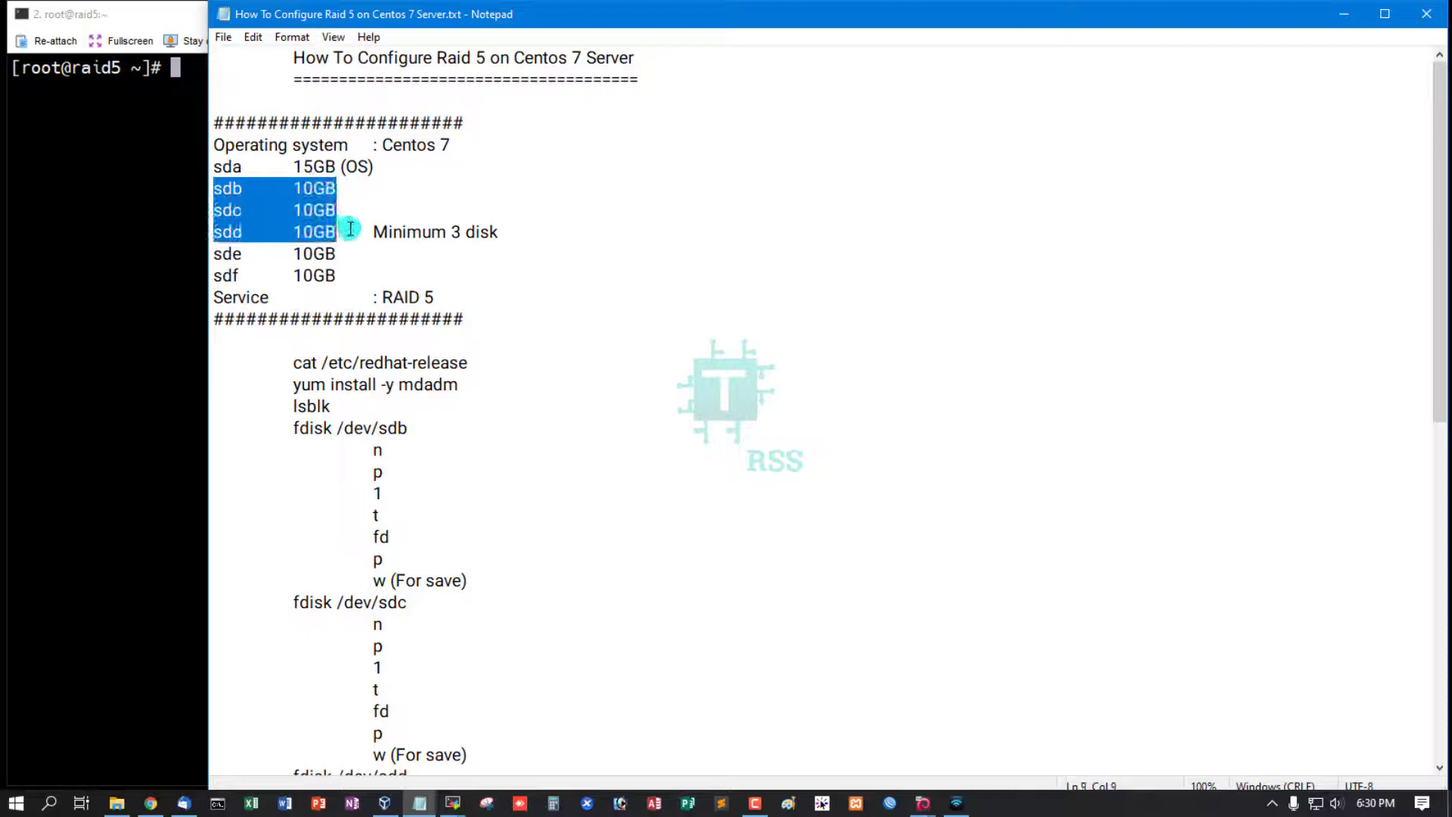
pyautogui.moveTo(350, 230); pyautogui.dragTo(360, 276)
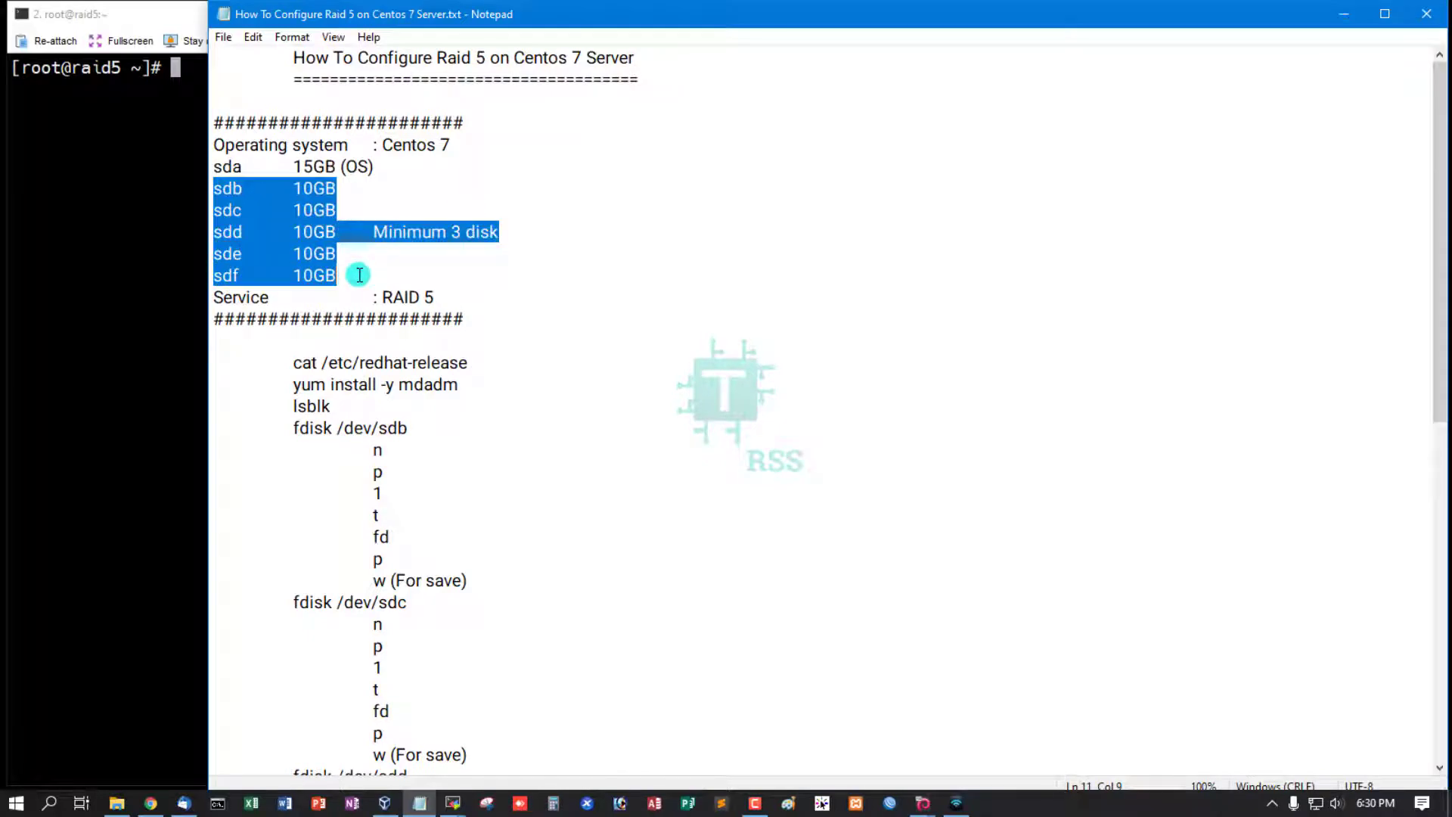
pyautogui.click(528, 233)
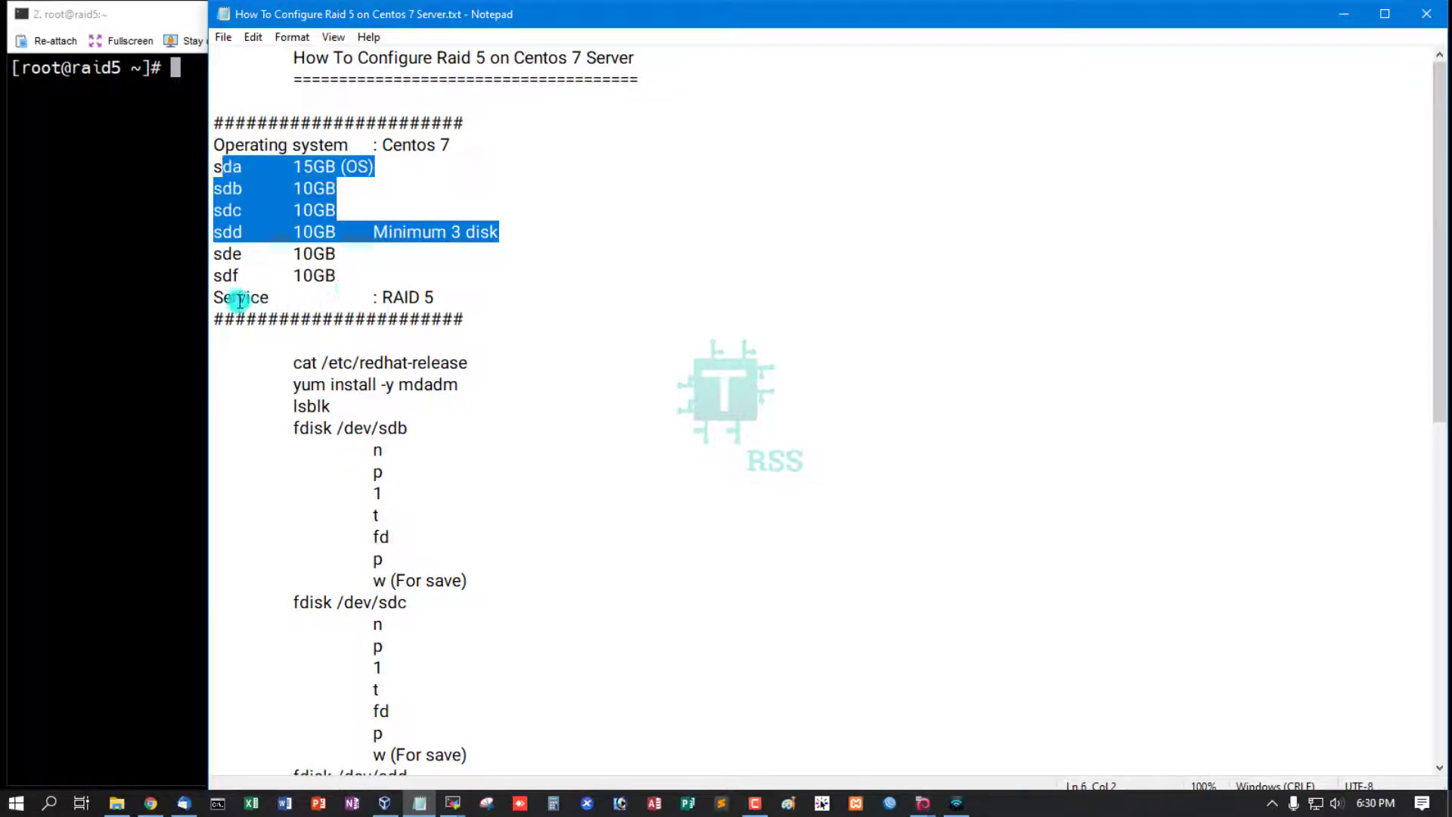
pyautogui.scroll(-3)
pyautogui.write('cat /etc/redhat-release')
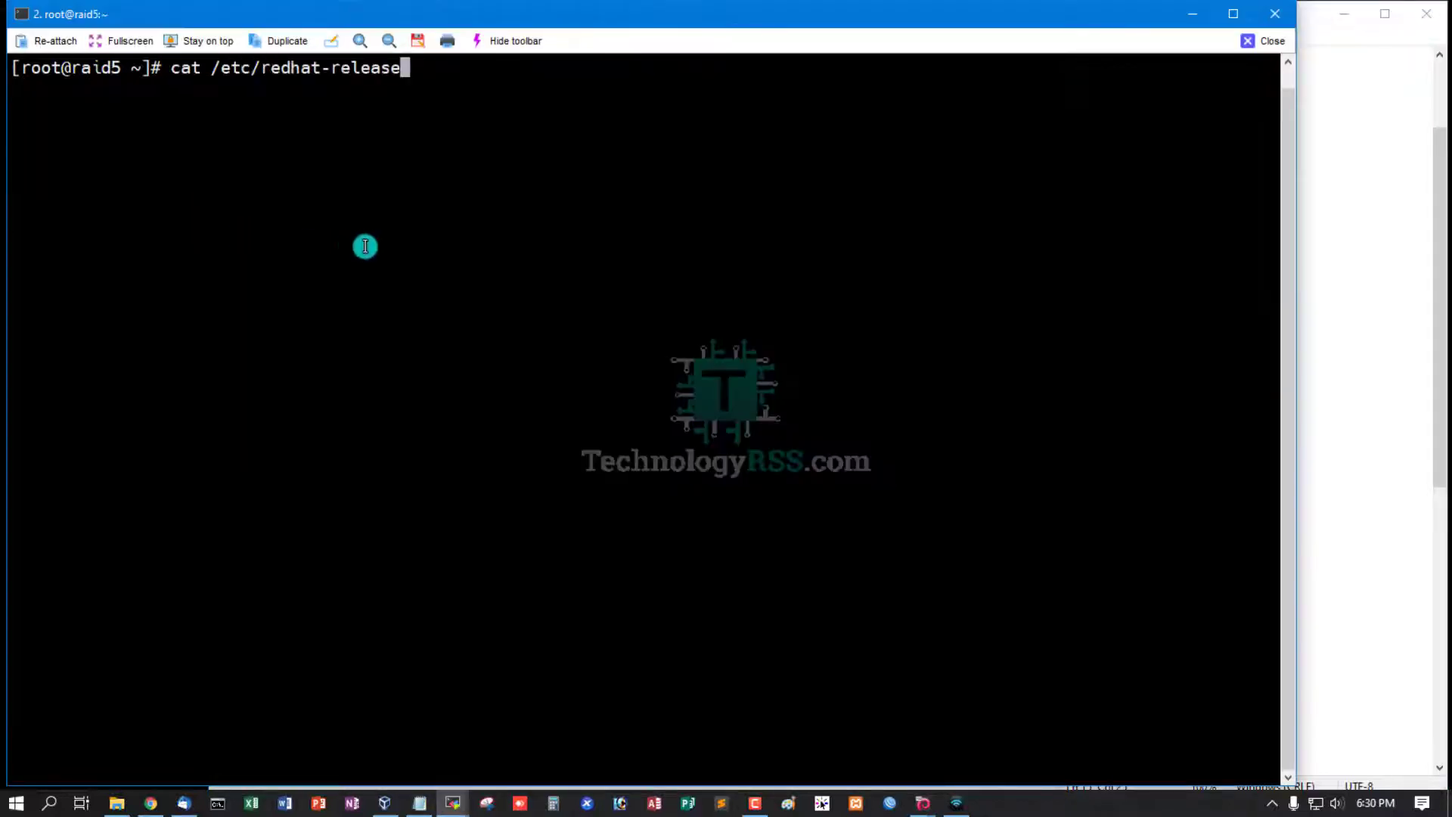
pyautogui.press('Return')
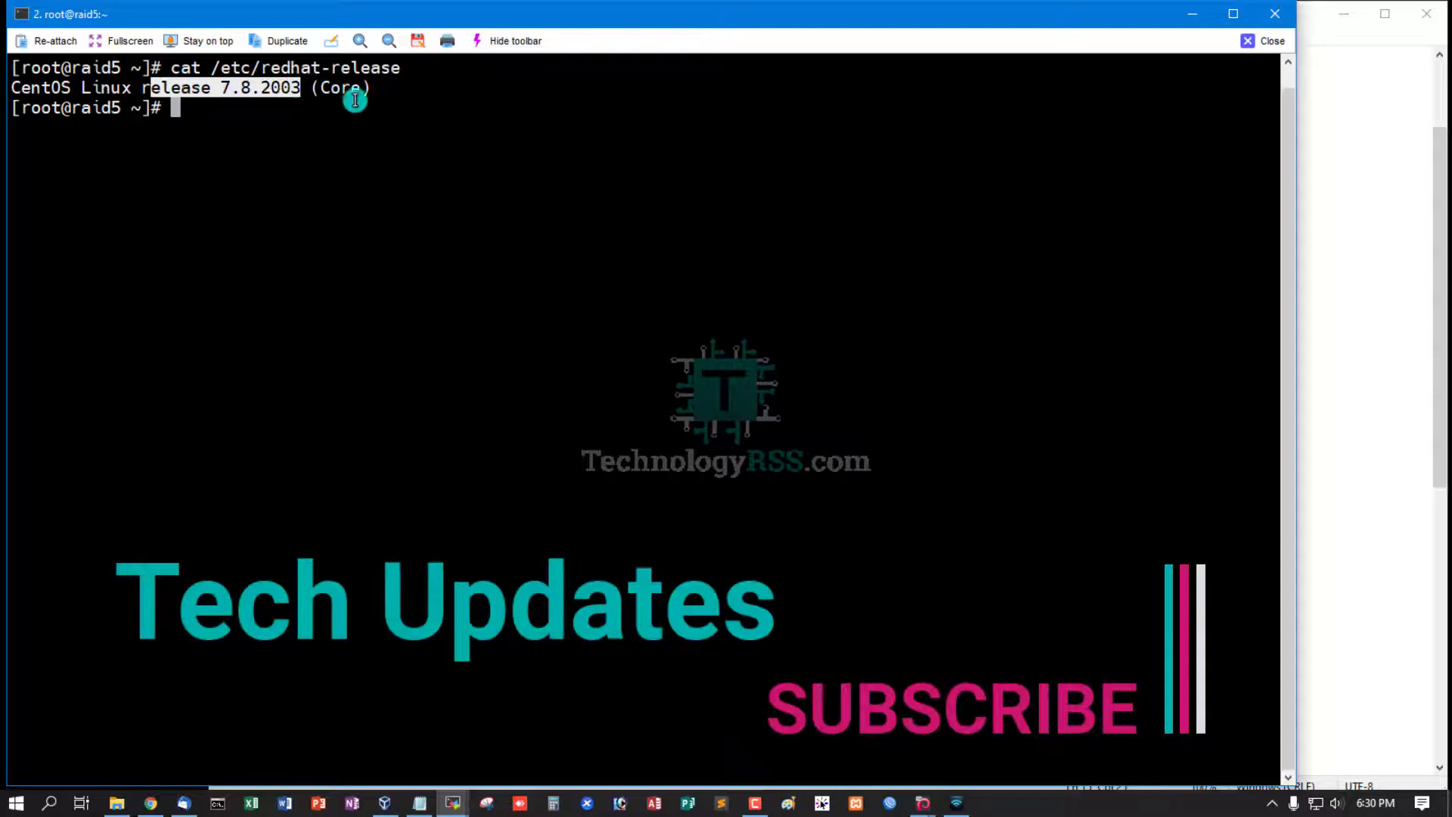
pyautogui.moveTo(292, 113)
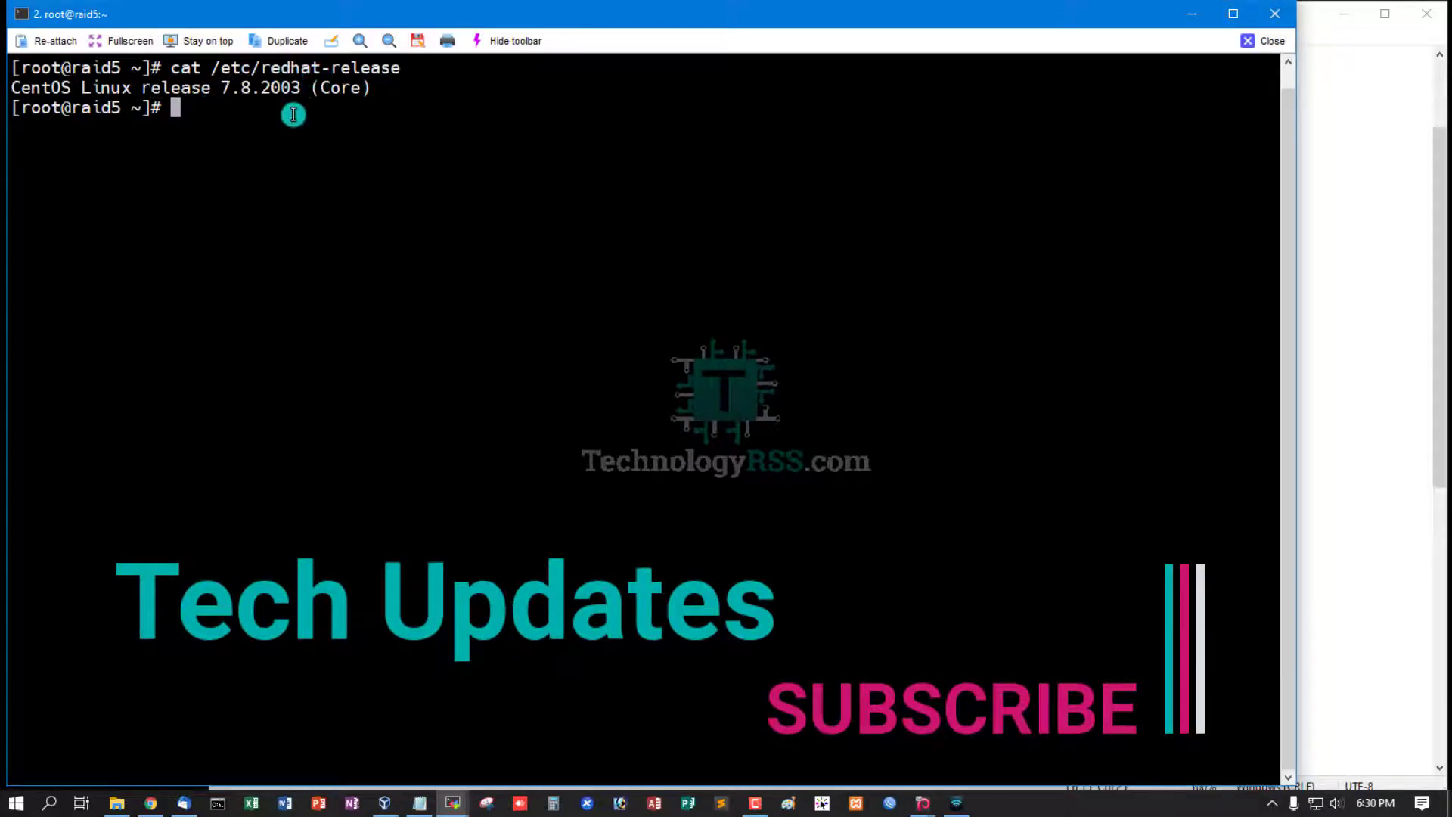
pyautogui.moveTo(185, 127)
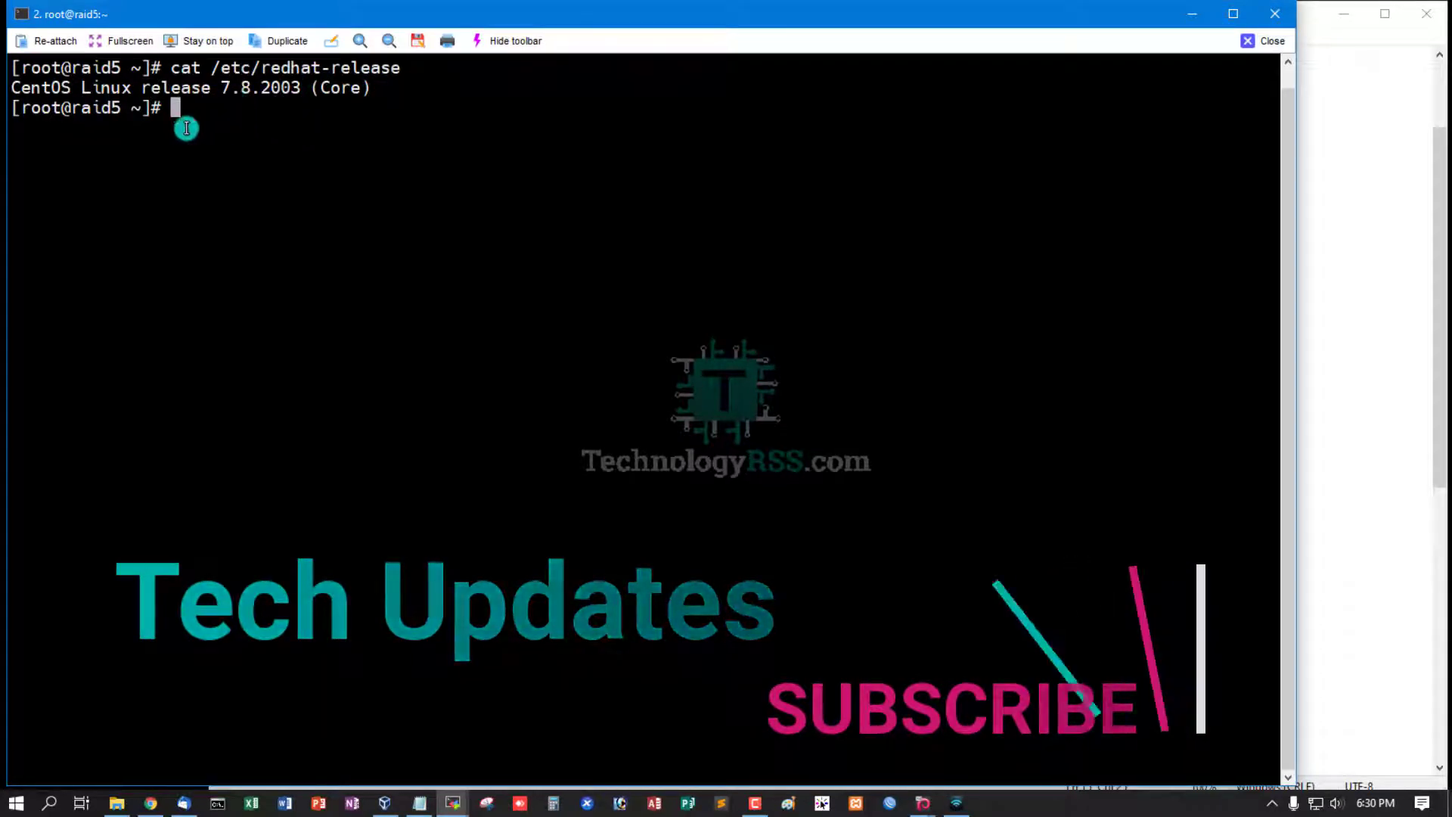
pyautogui.moveTo(365, 88)
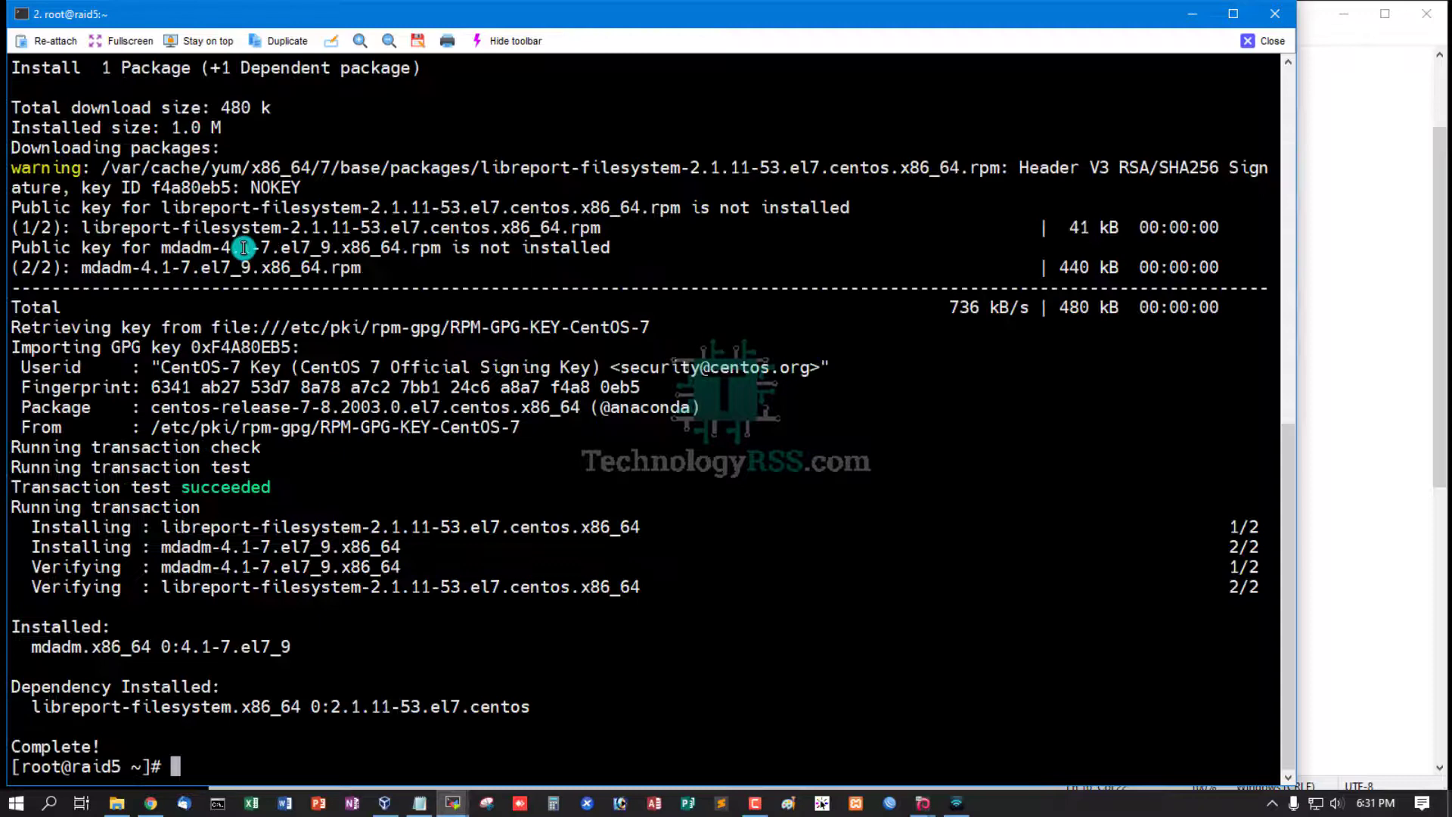
pyautogui.moveTo(458, 507)
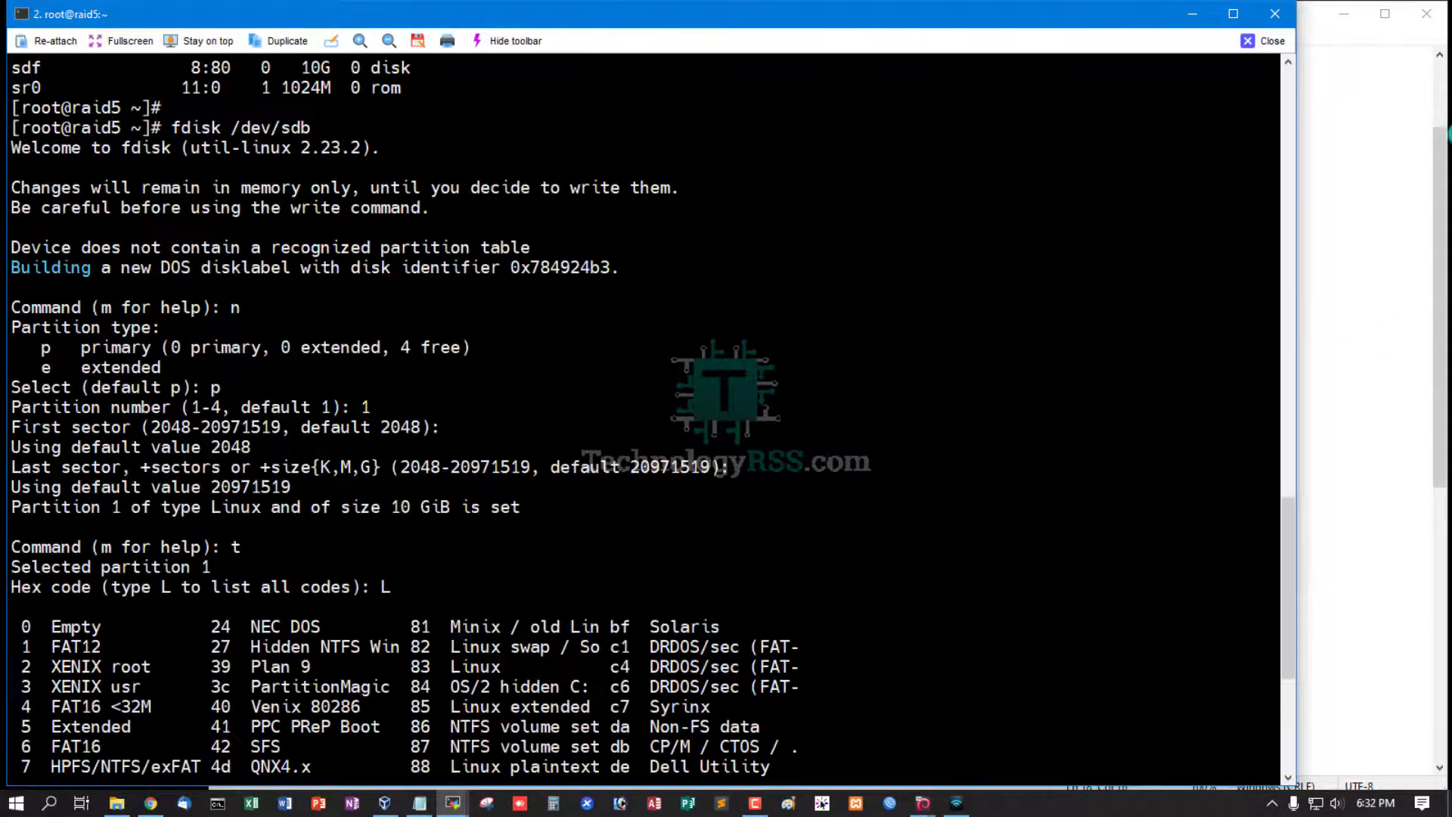
# Set the new sdb partition's type code to fd, Linux raid autodetect
pyautogui.doubleClick(195, 127)
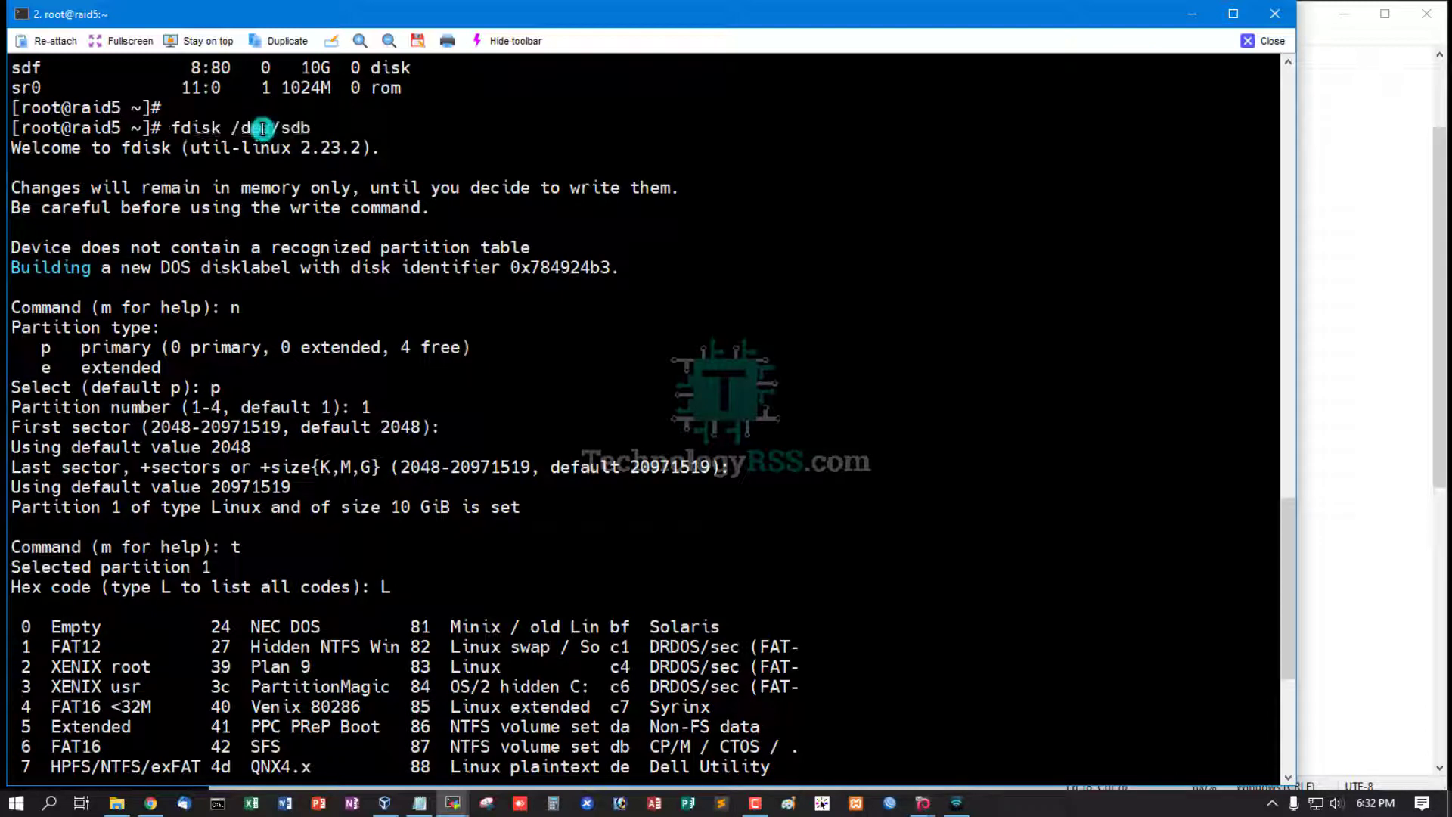
pyautogui.moveTo(237, 212)
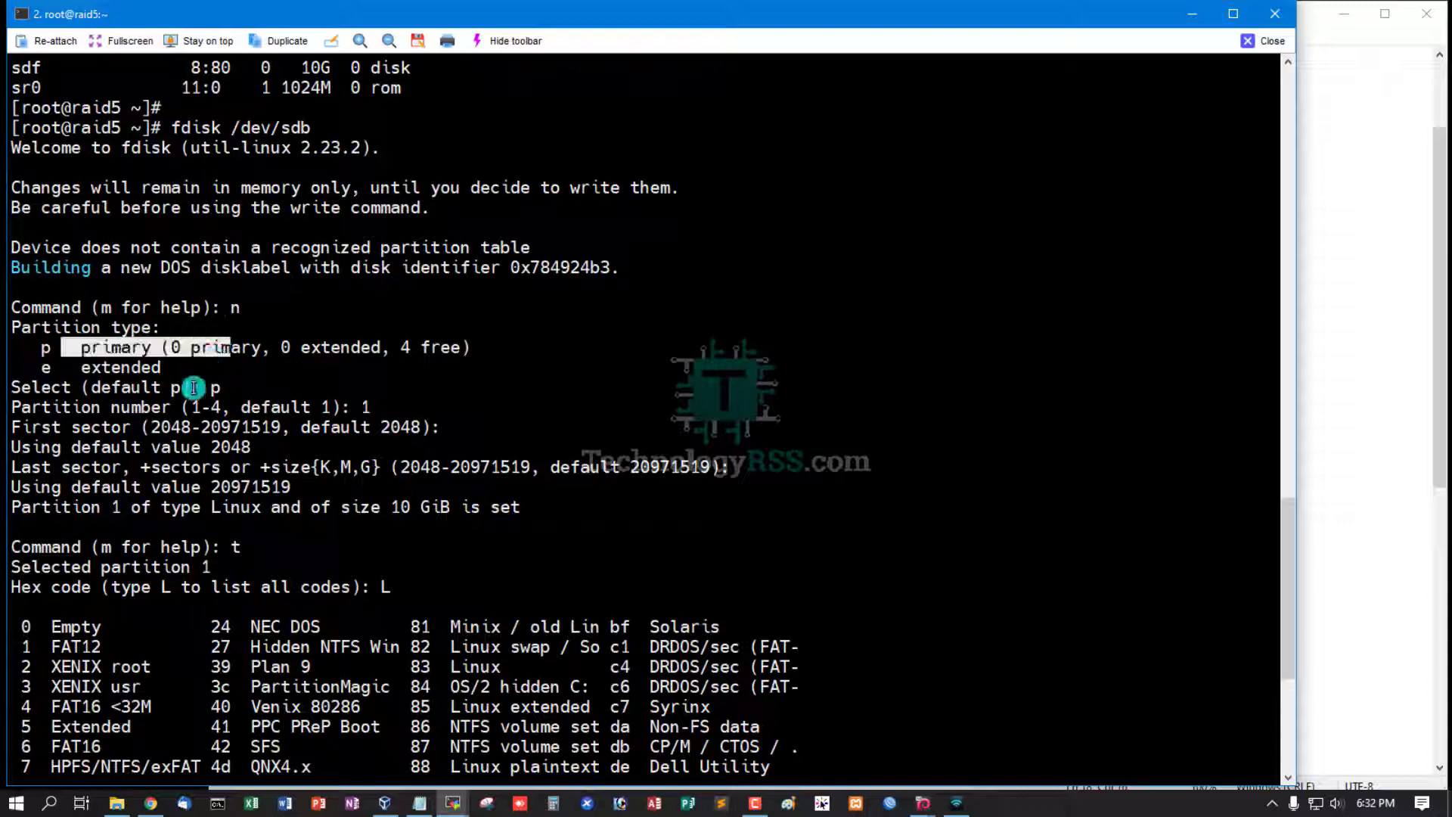
pyautogui.scroll(-3)
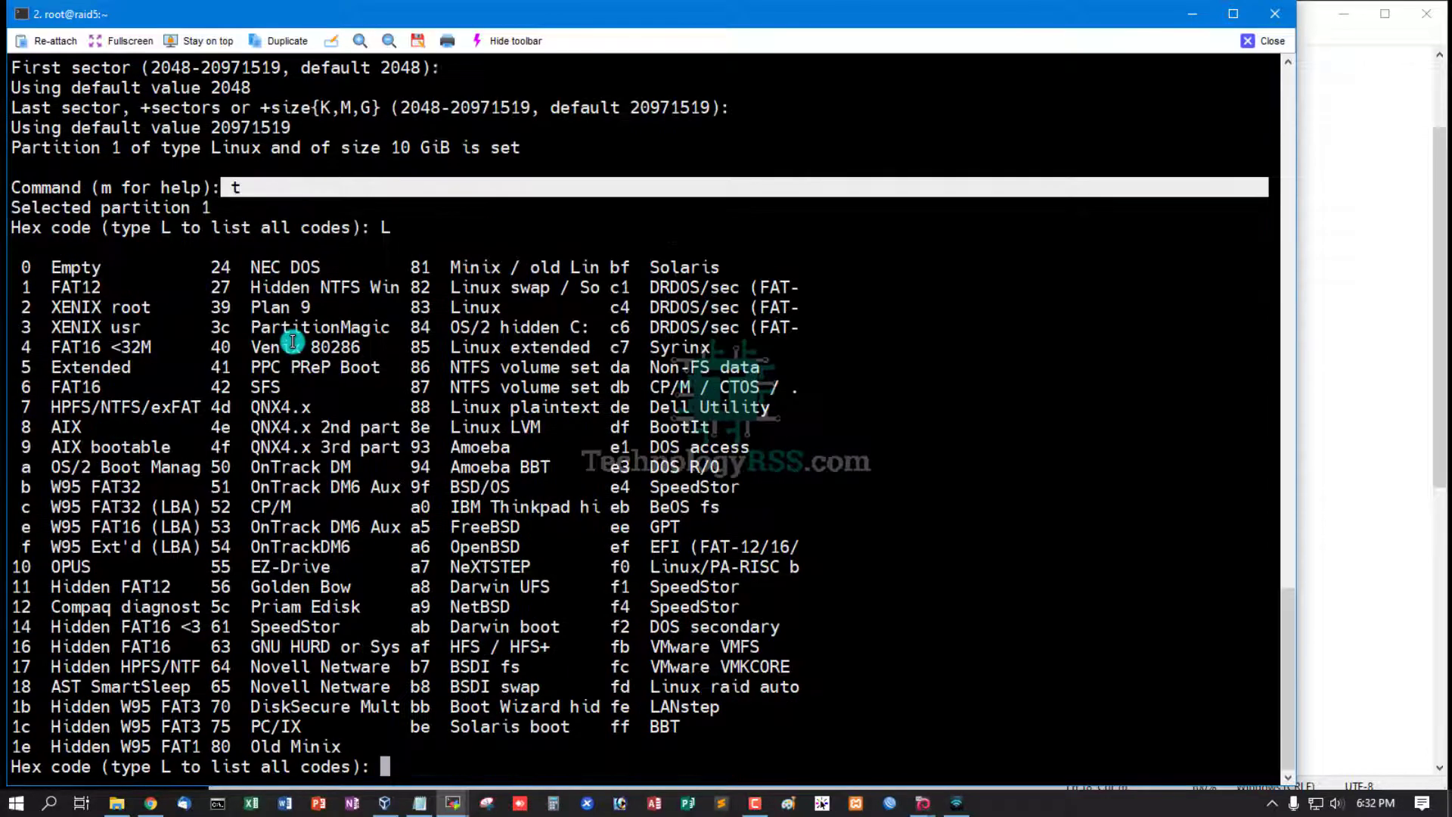
pyautogui.moveTo(615, 699)
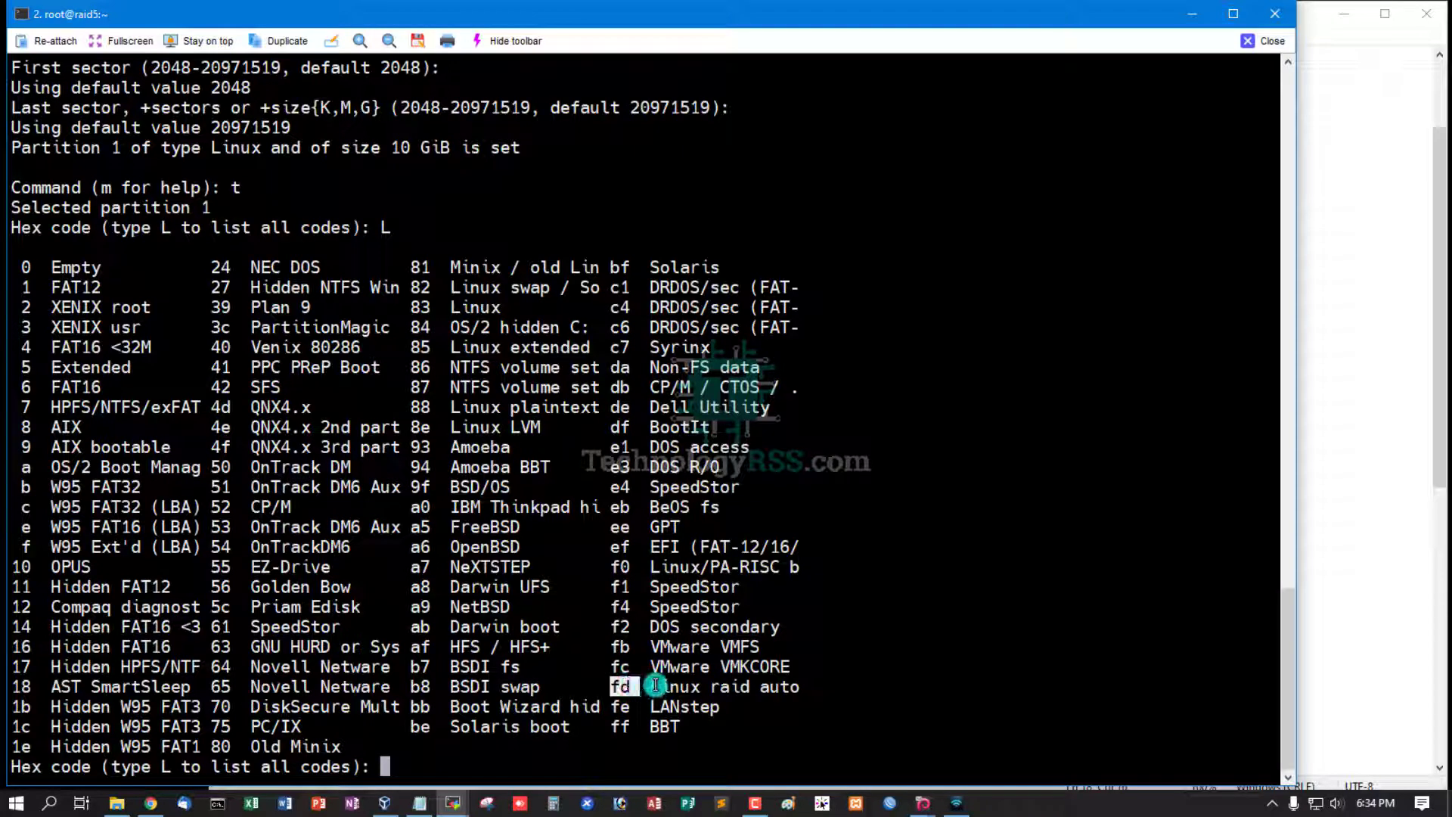
pyautogui.moveTo(717, 617)
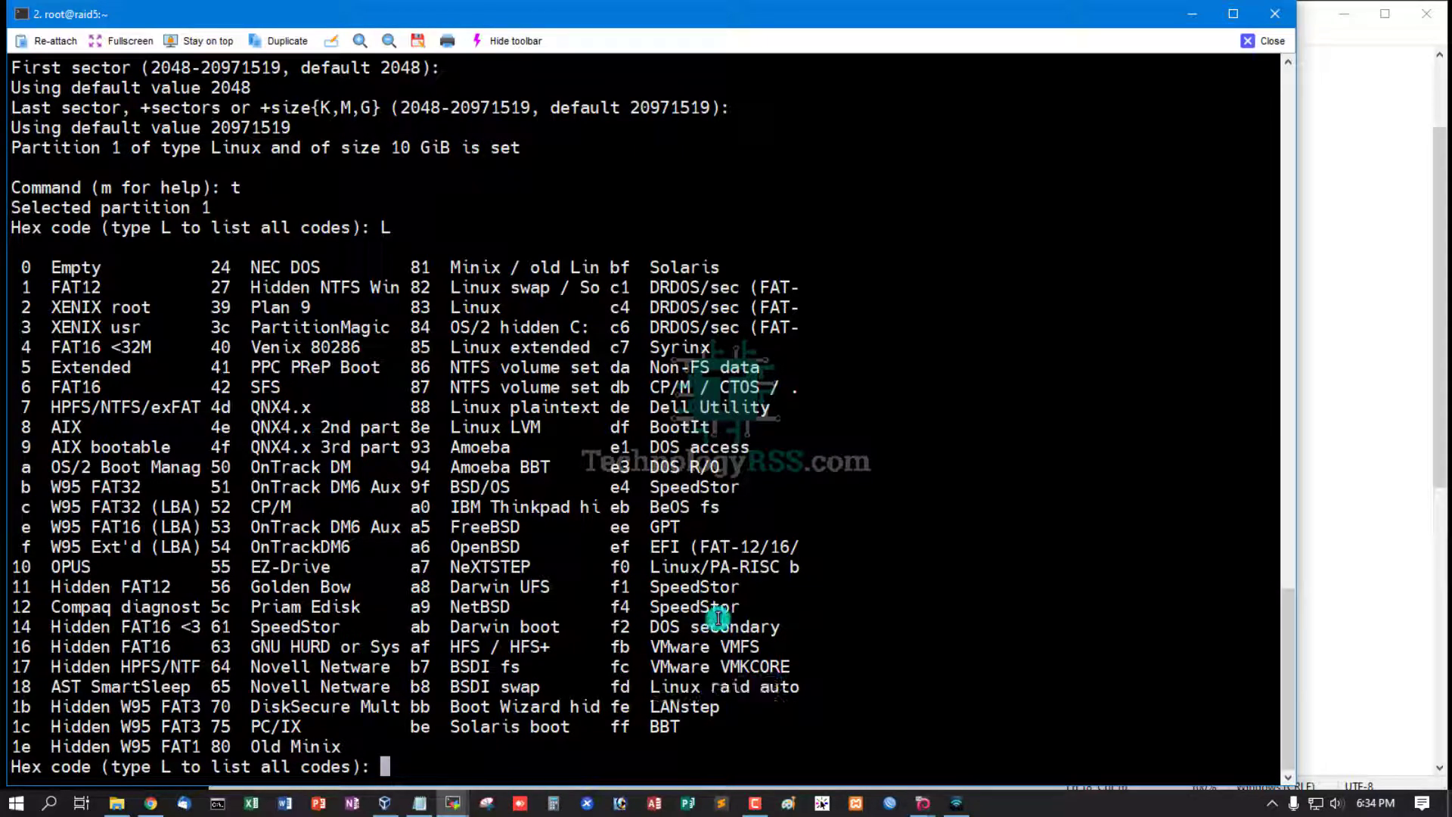
pyautogui.write('fd')
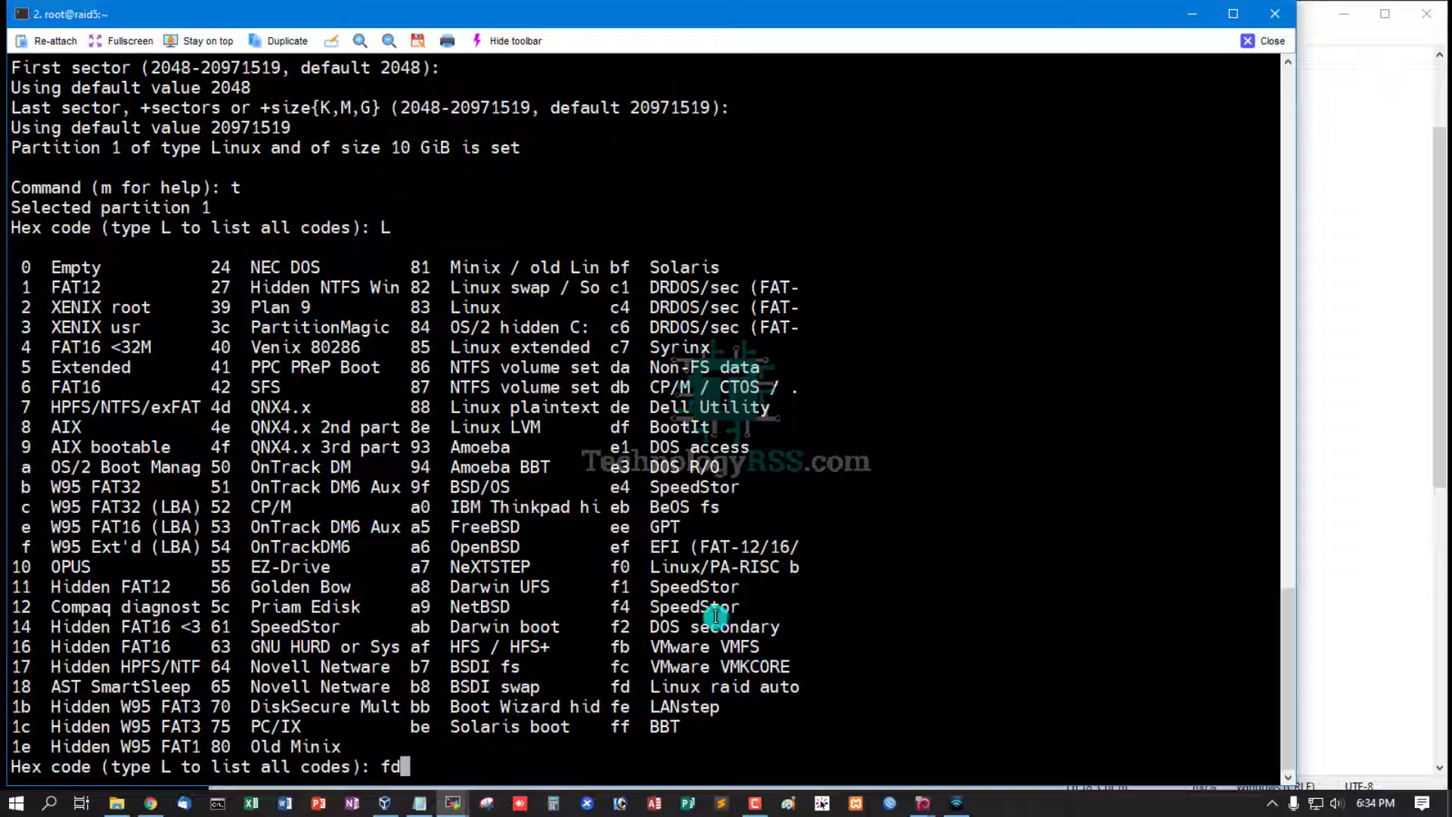
pyautogui.press('Return')
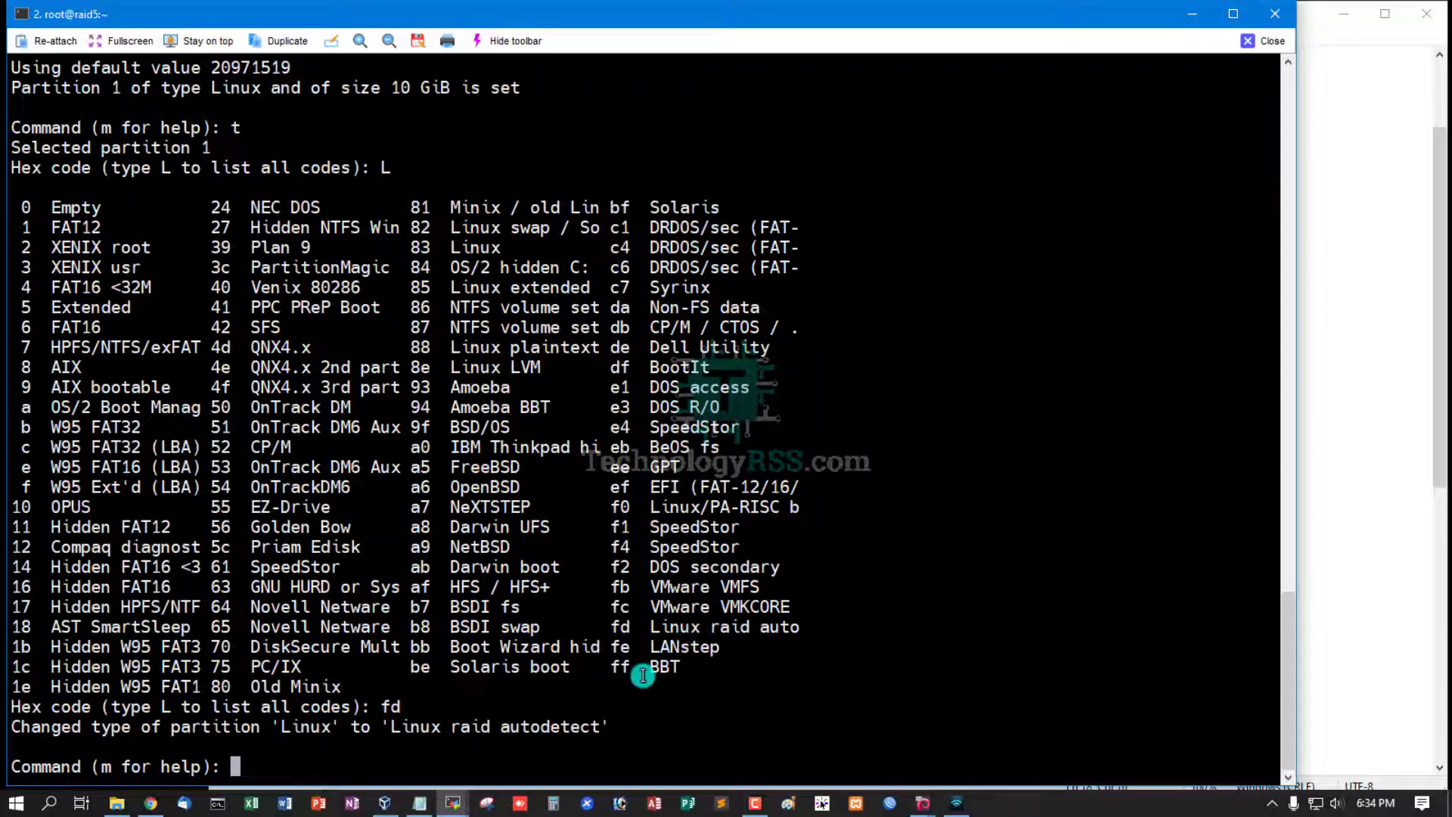
# Write the partition table to /dev/sdb with w and return to the setup notes
pyautogui.write('w')
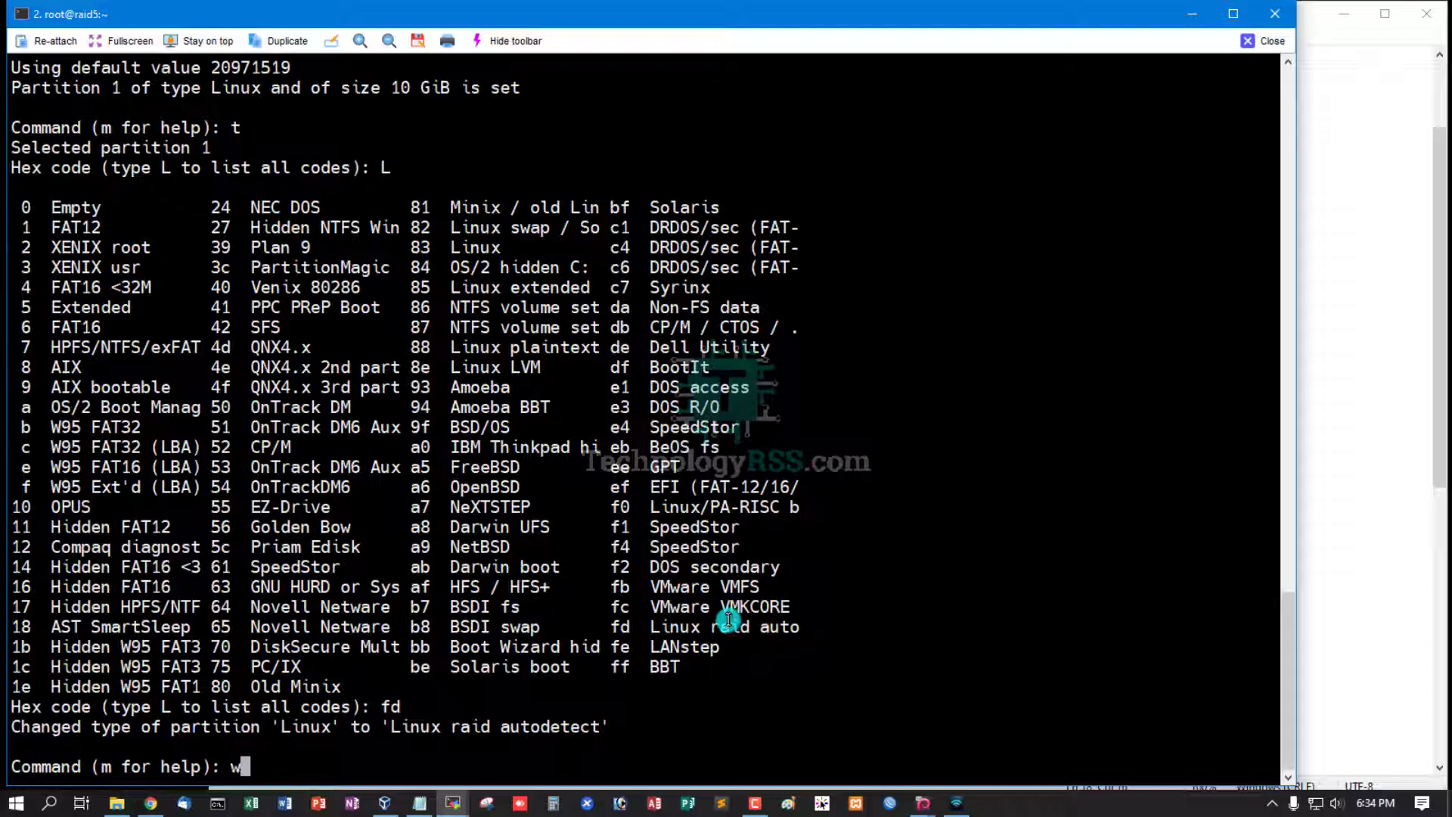
pyautogui.press('Return')
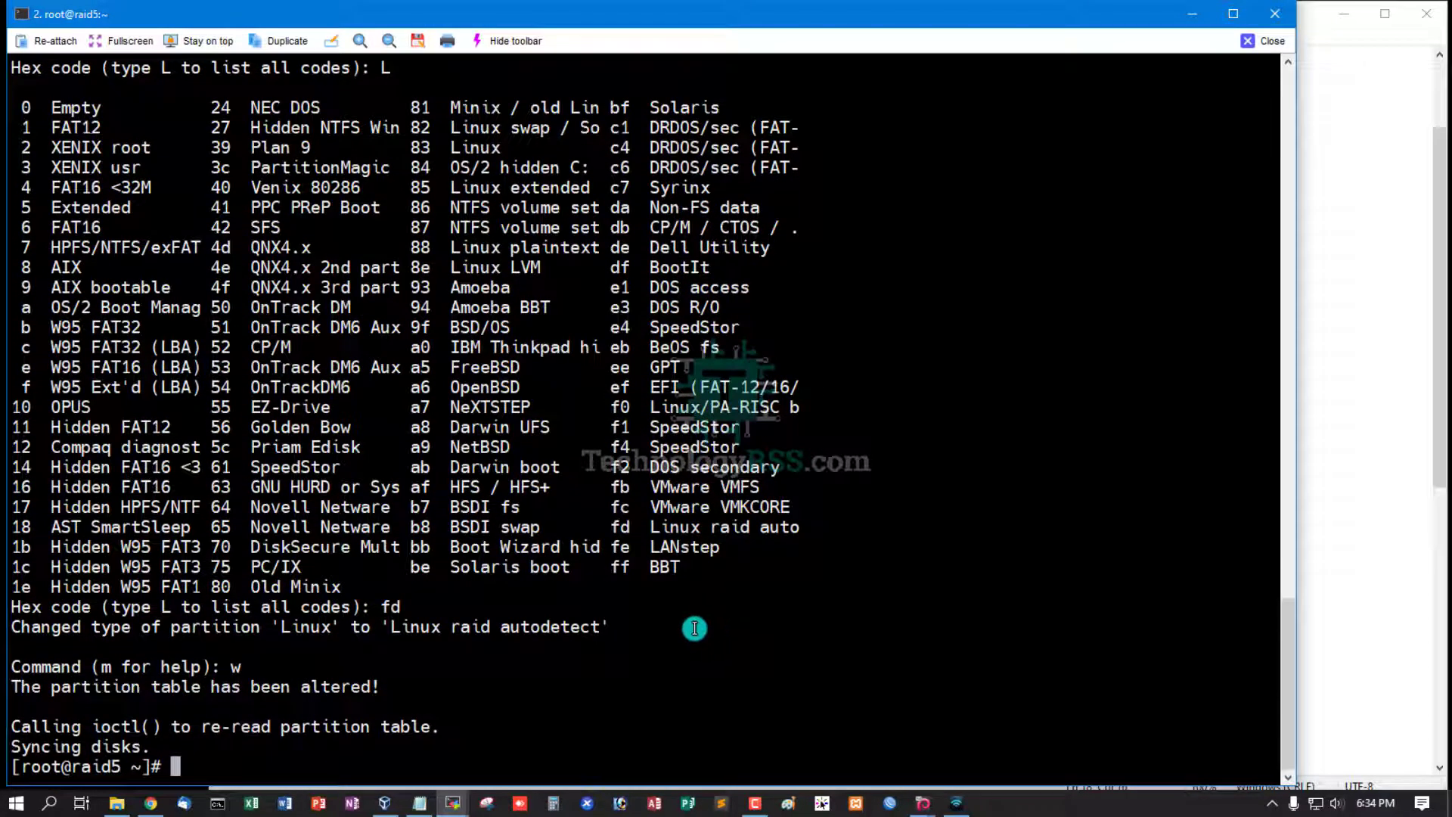
pyautogui.click(417, 804)
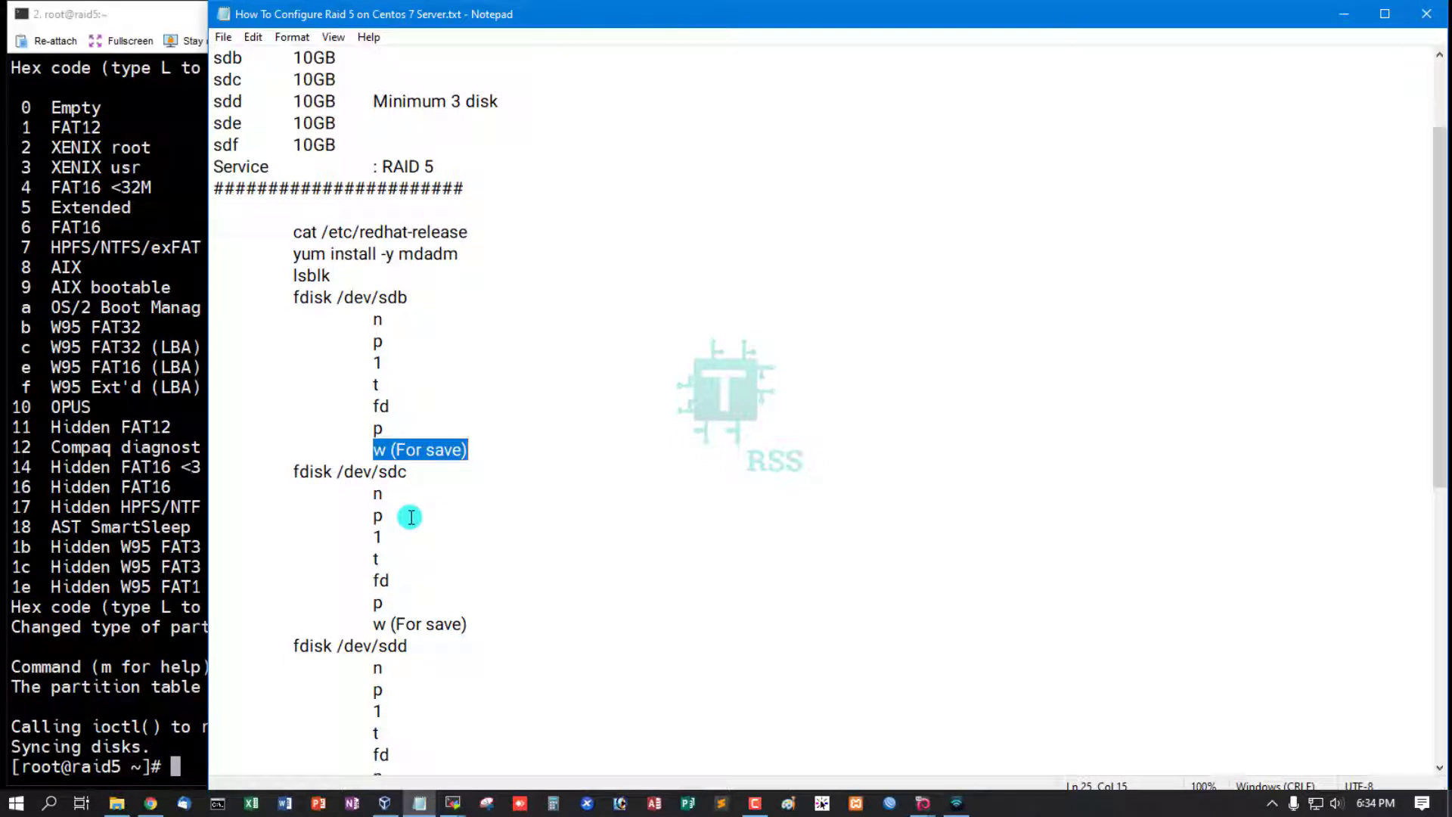
# Scroll the notes to the disk inventory: sda 15GB OS, sdb–sdf 10GB each
pyautogui.scroll(-3)
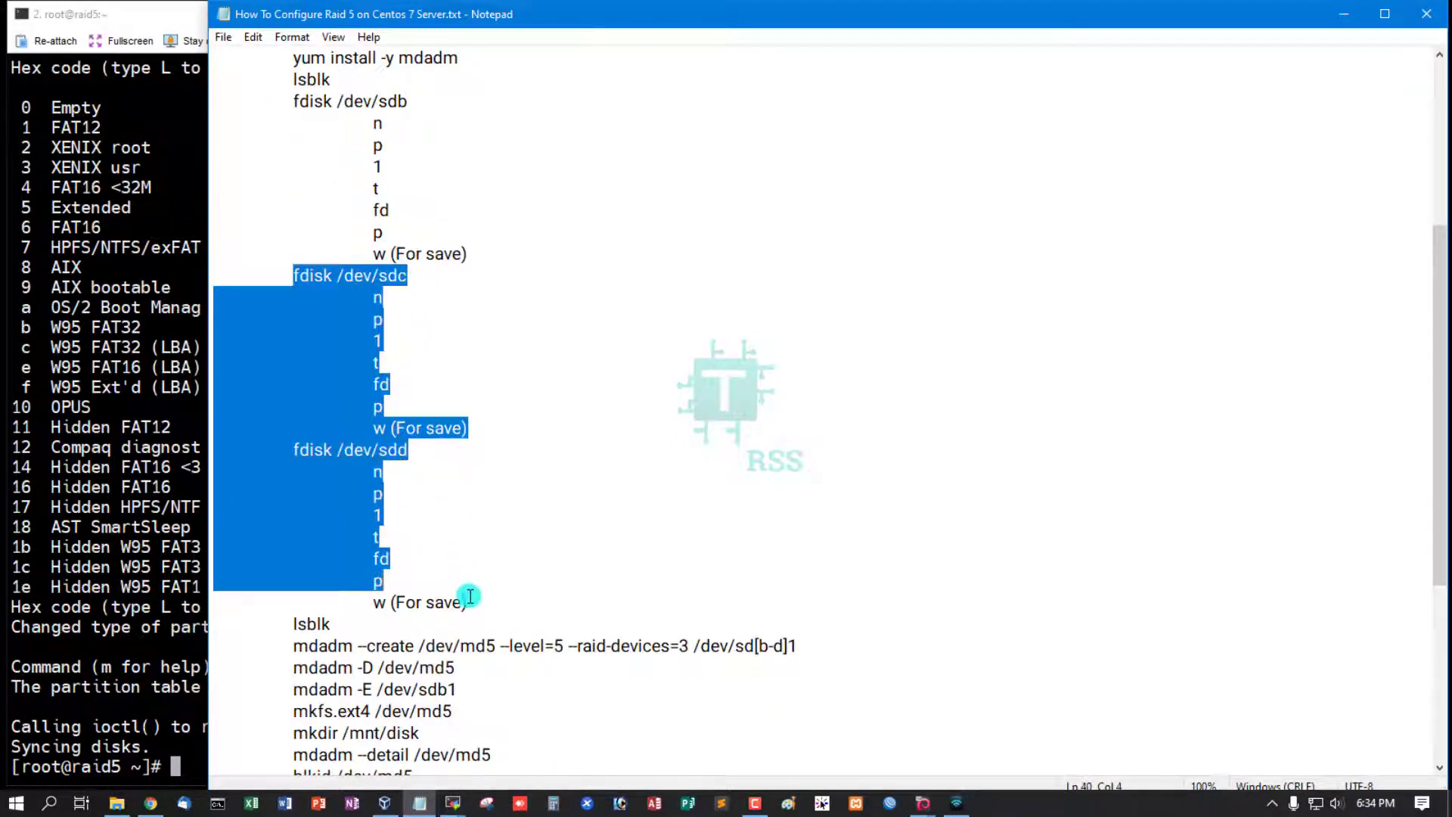
pyautogui.scroll(3)
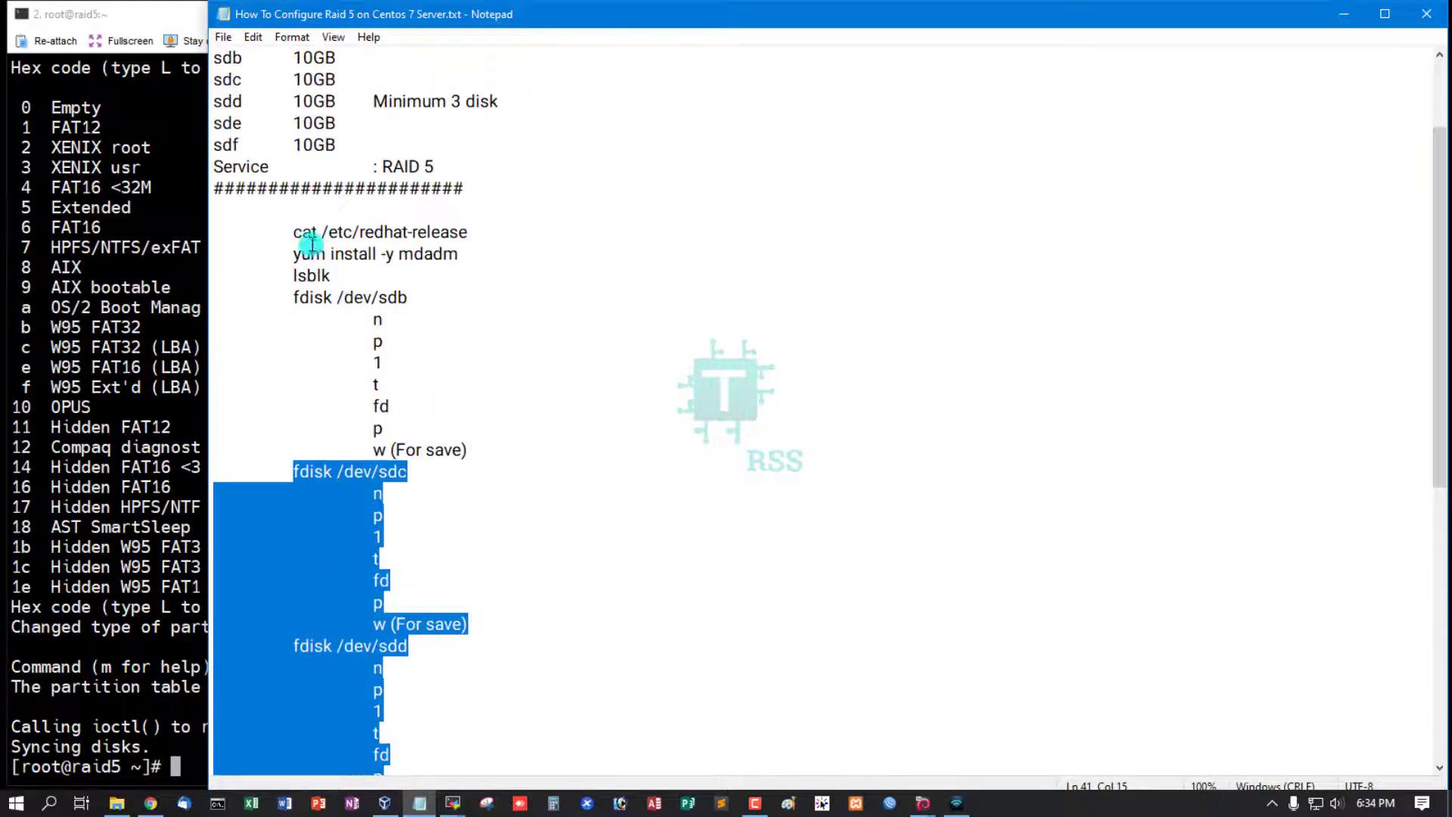
pyautogui.scroll(3)
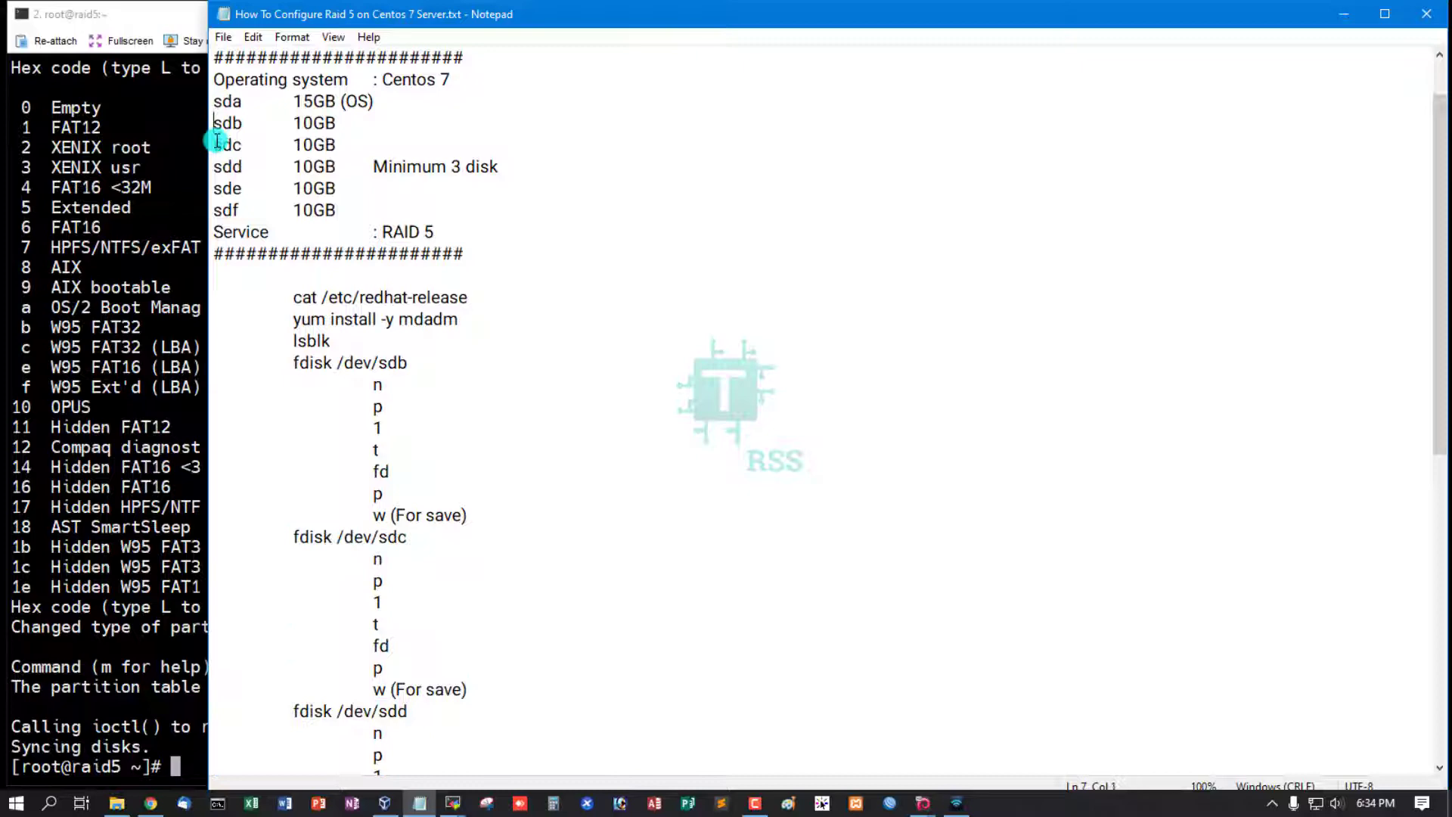
pyautogui.doubleClick(227, 166)
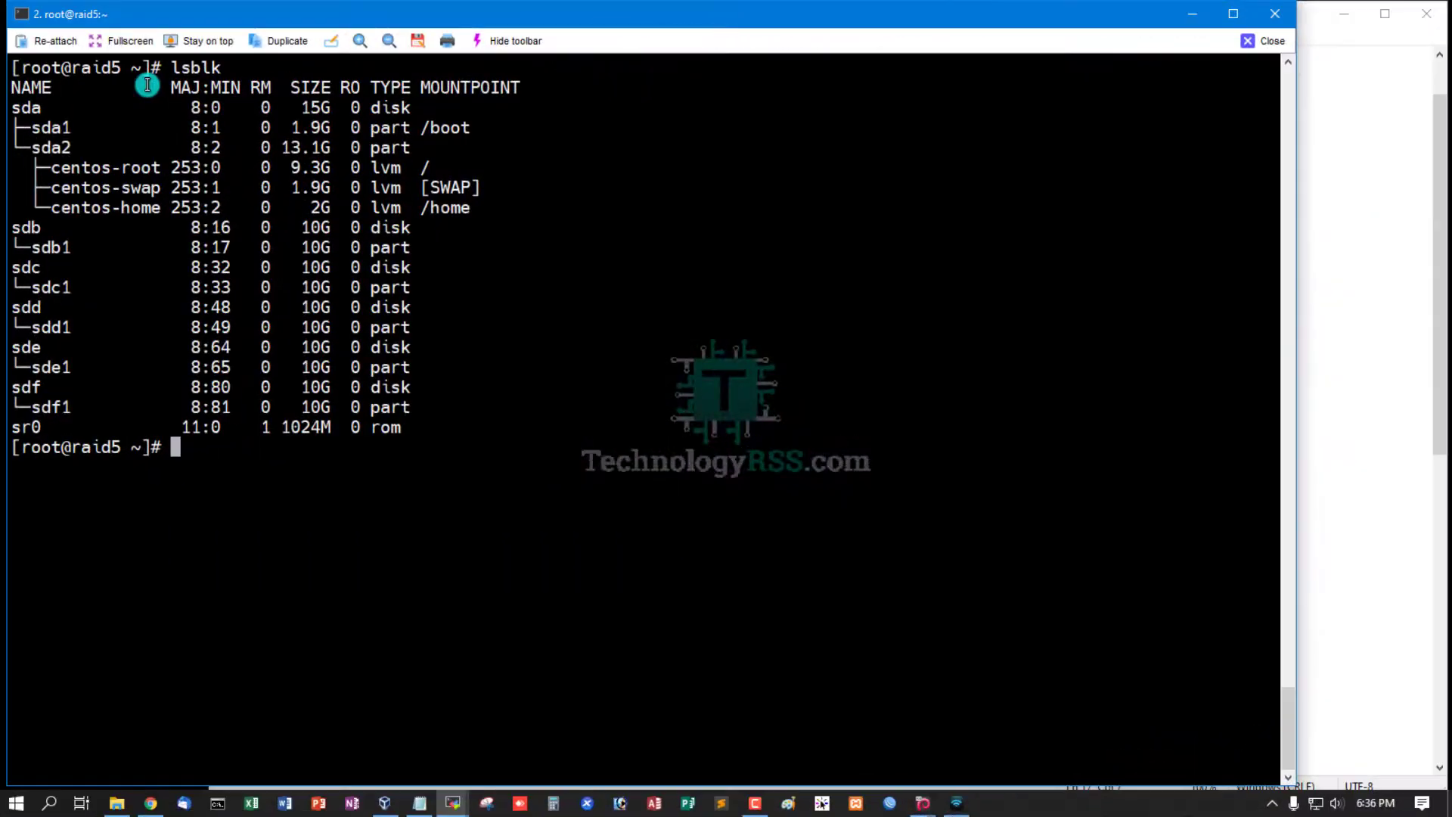
pyautogui.moveTo(18, 229)
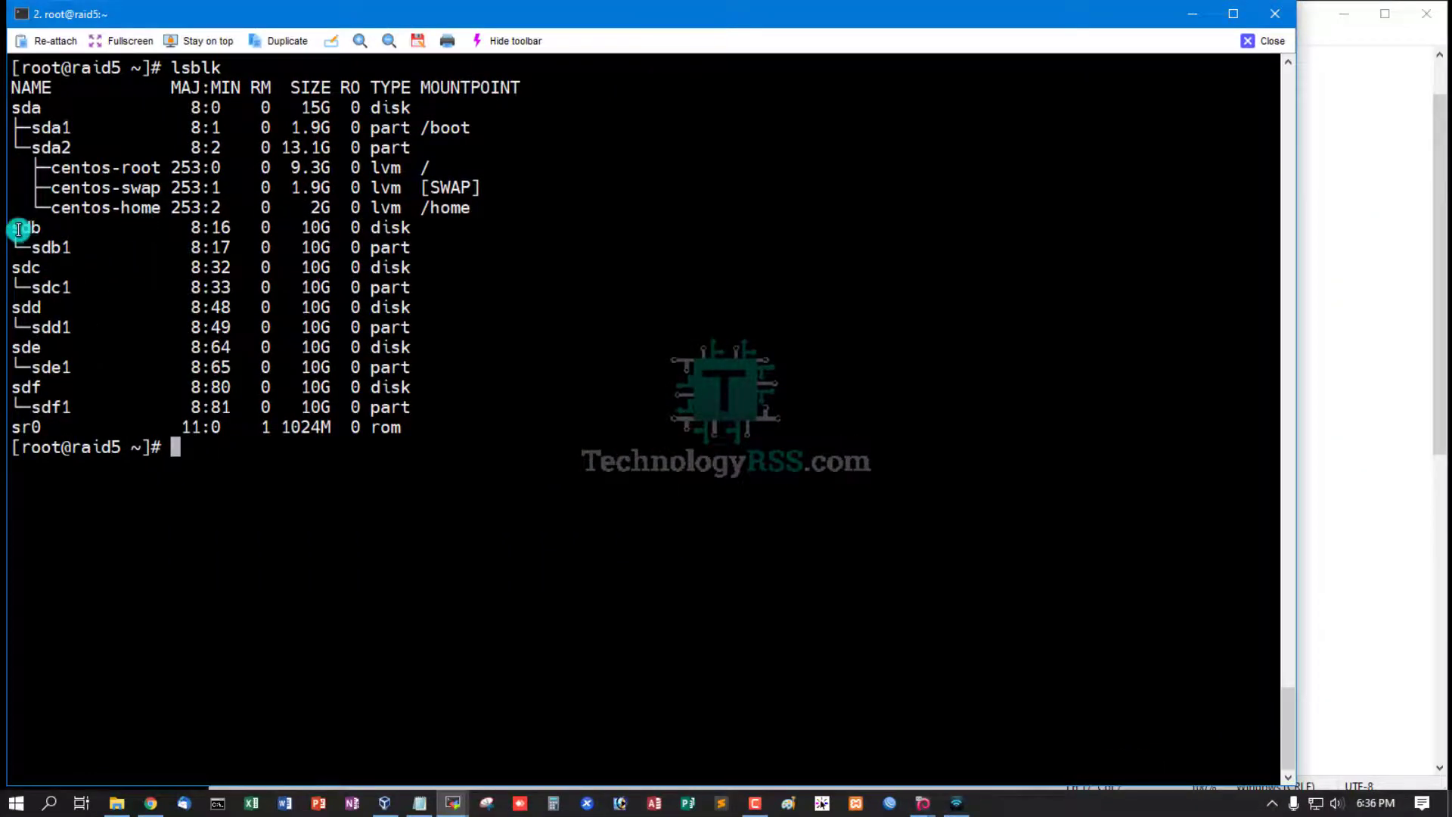
# Highlight the lsblk listing of 10G partitions sdb1 through sdf1
pyautogui.moveTo(16, 226); pyautogui.dragTo(174, 399)
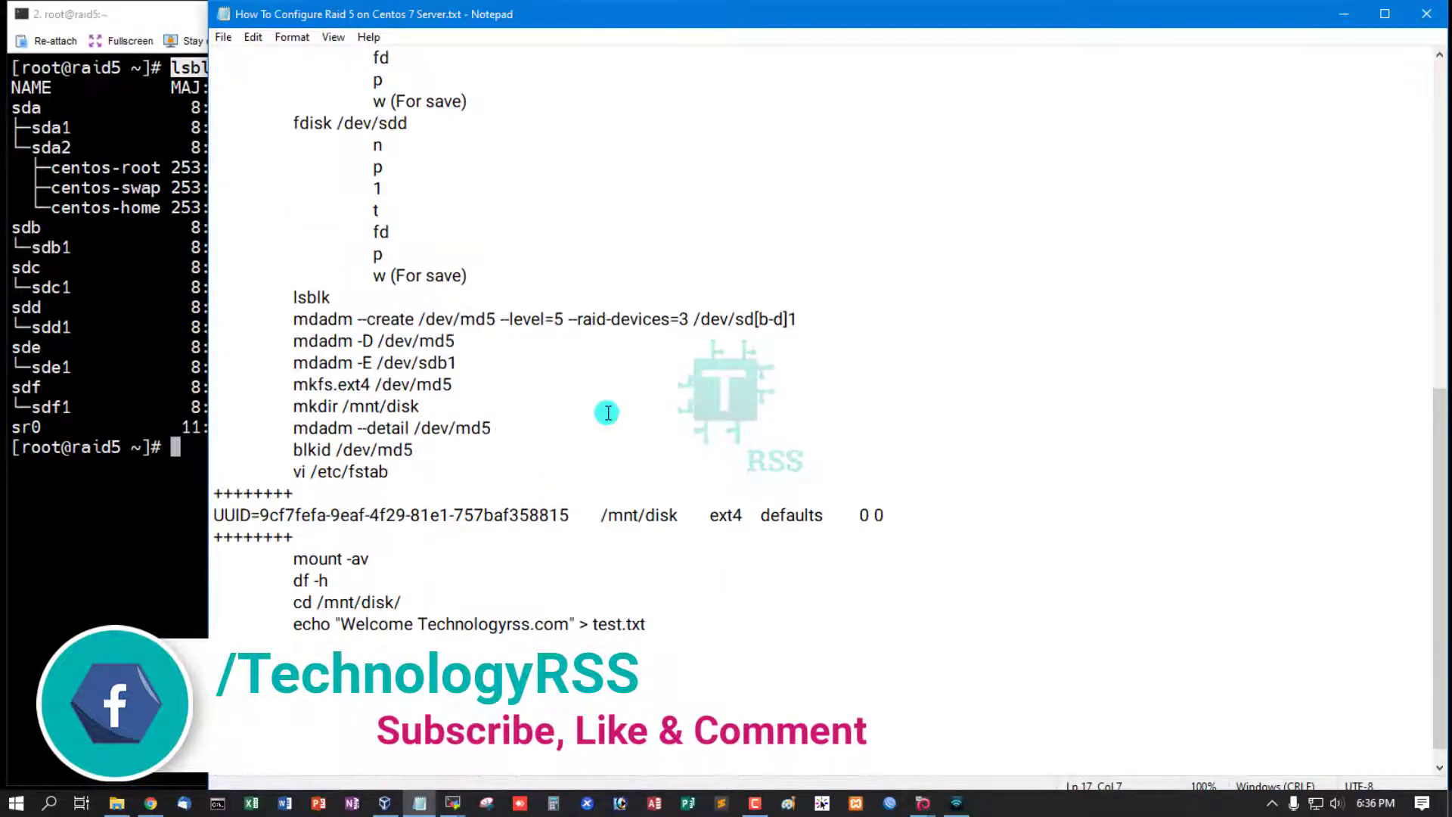
# Scroll the notes down to the mdadm --create command section for /dev/md5
pyautogui.scroll(-3)
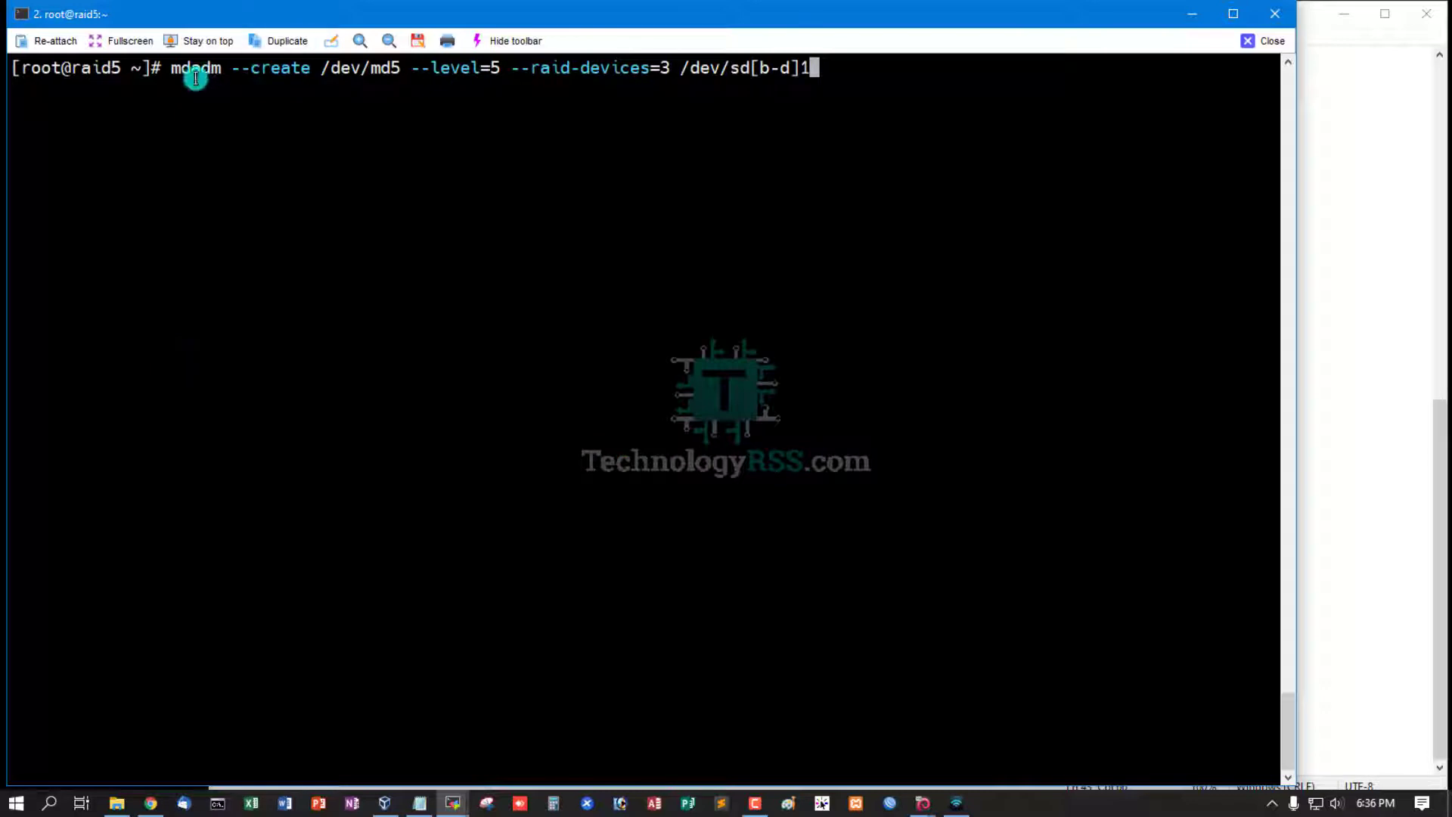
pyautogui.moveTo(259, 82)
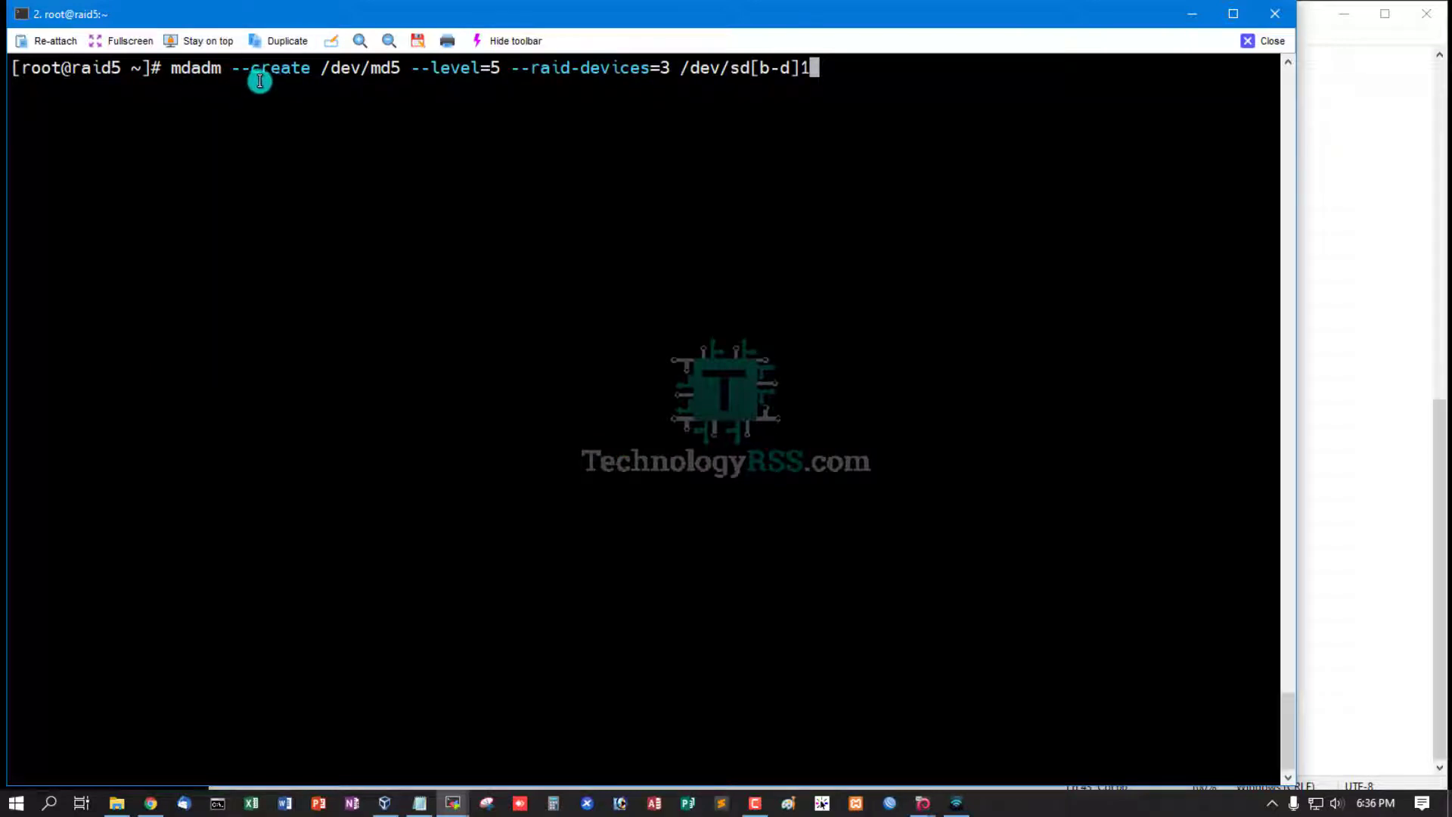
pyautogui.moveTo(353, 81)
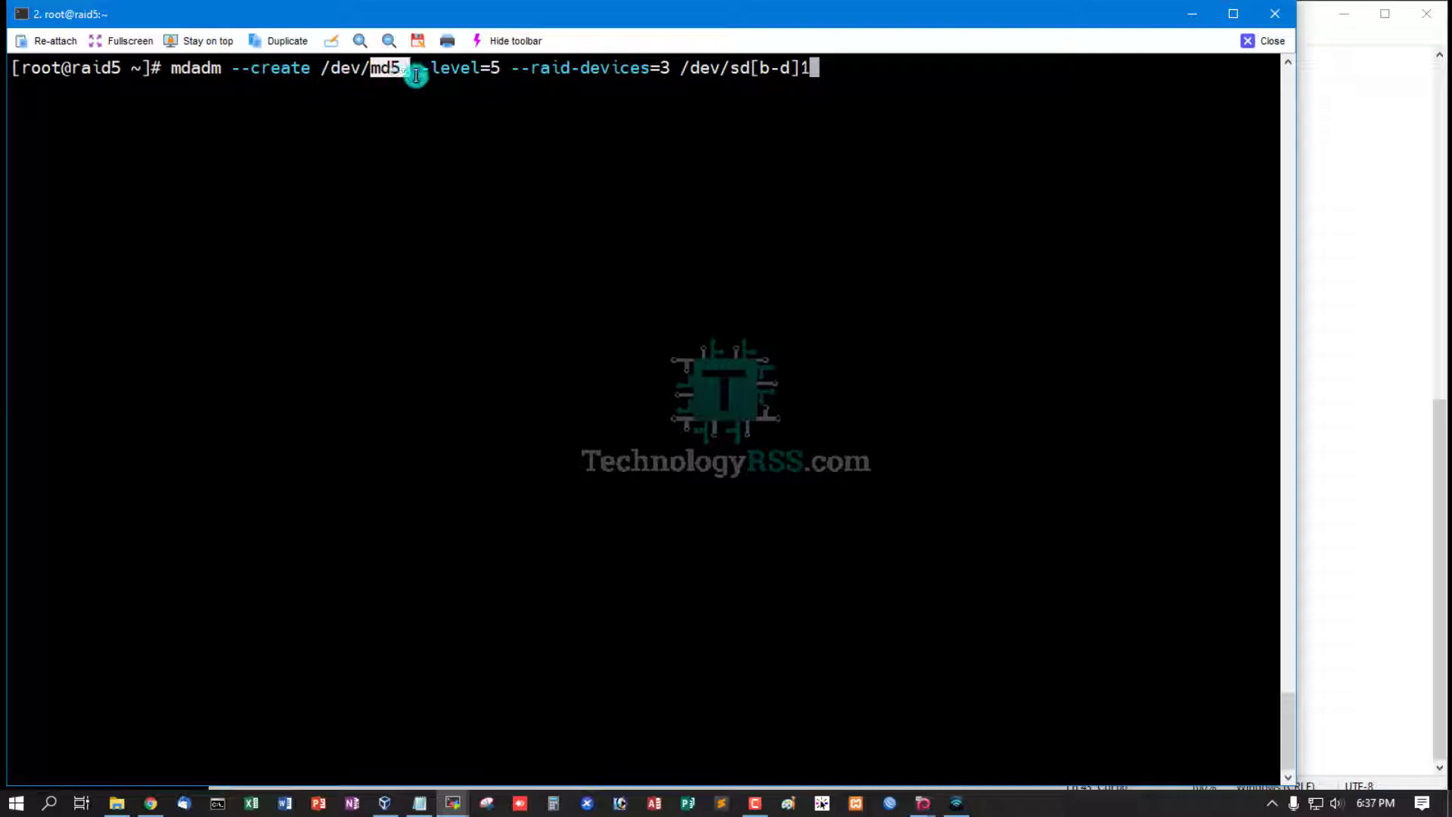
pyautogui.moveTo(486, 72)
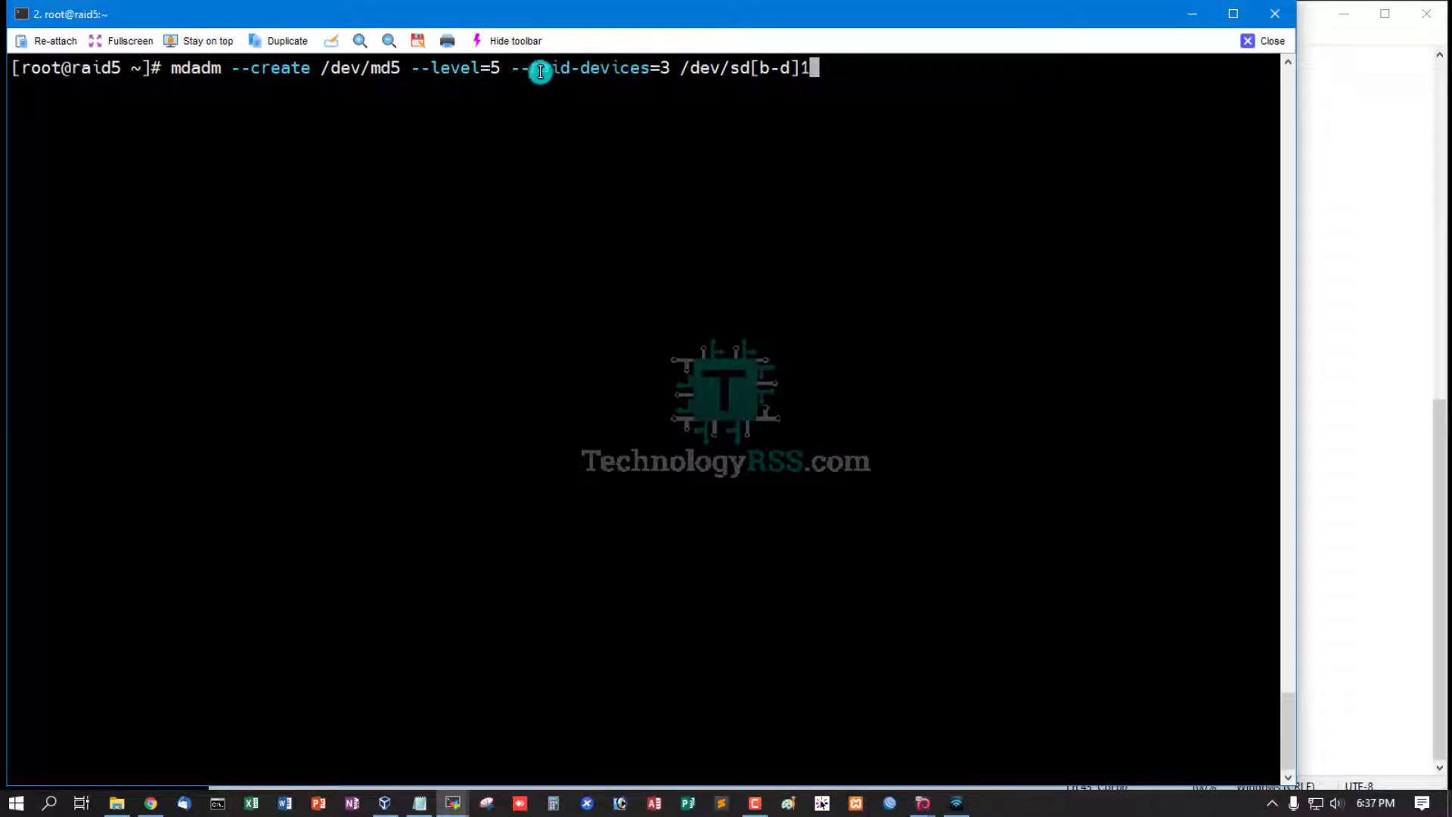
pyautogui.moveTo(642, 75)
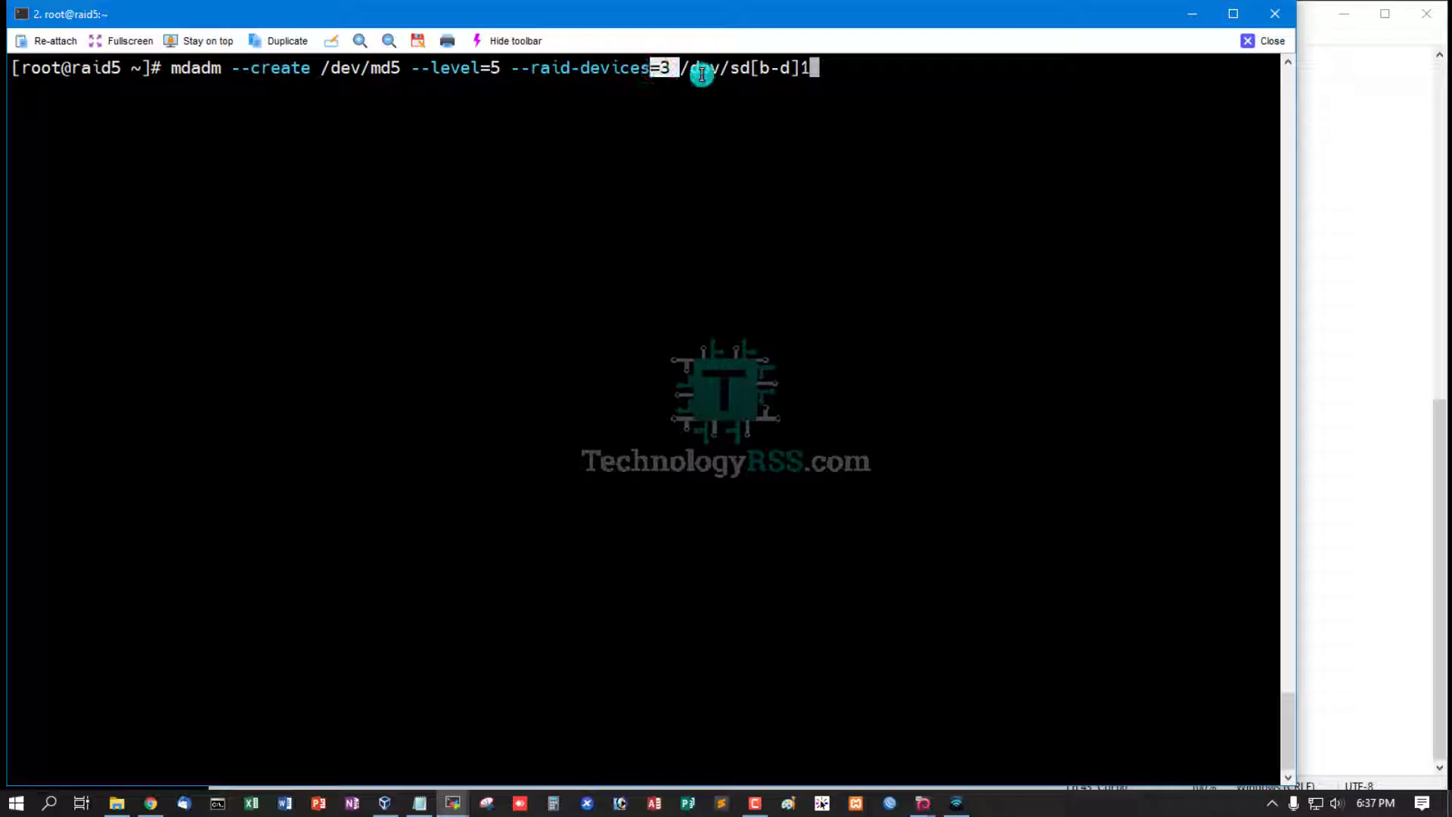
pyautogui.moveTo(767, 82)
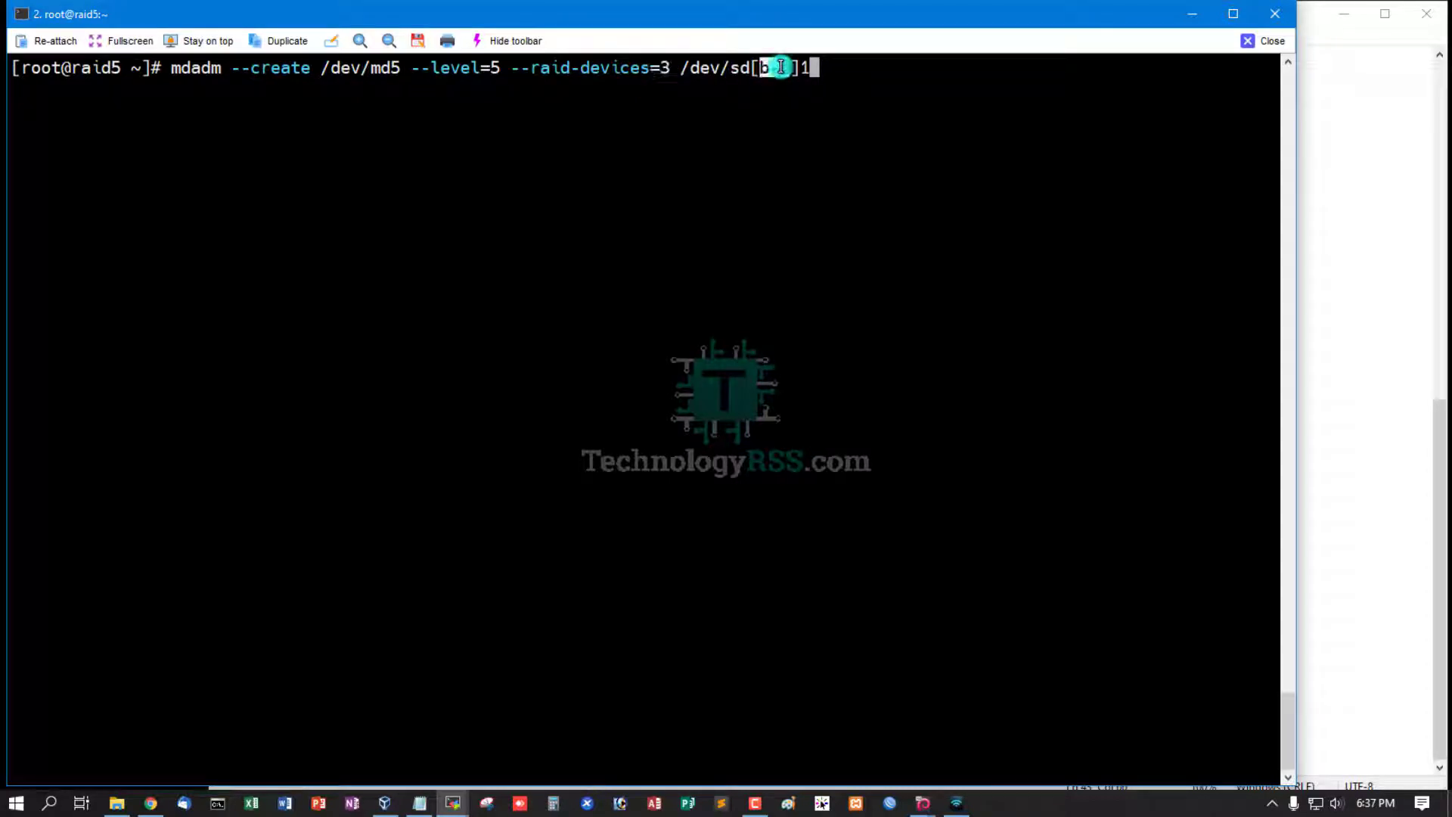
# Run mdadm --create /dev/md5 --level=5 --raid-devices=3 /dev/sd[b-d]1
pyautogui.write('d')
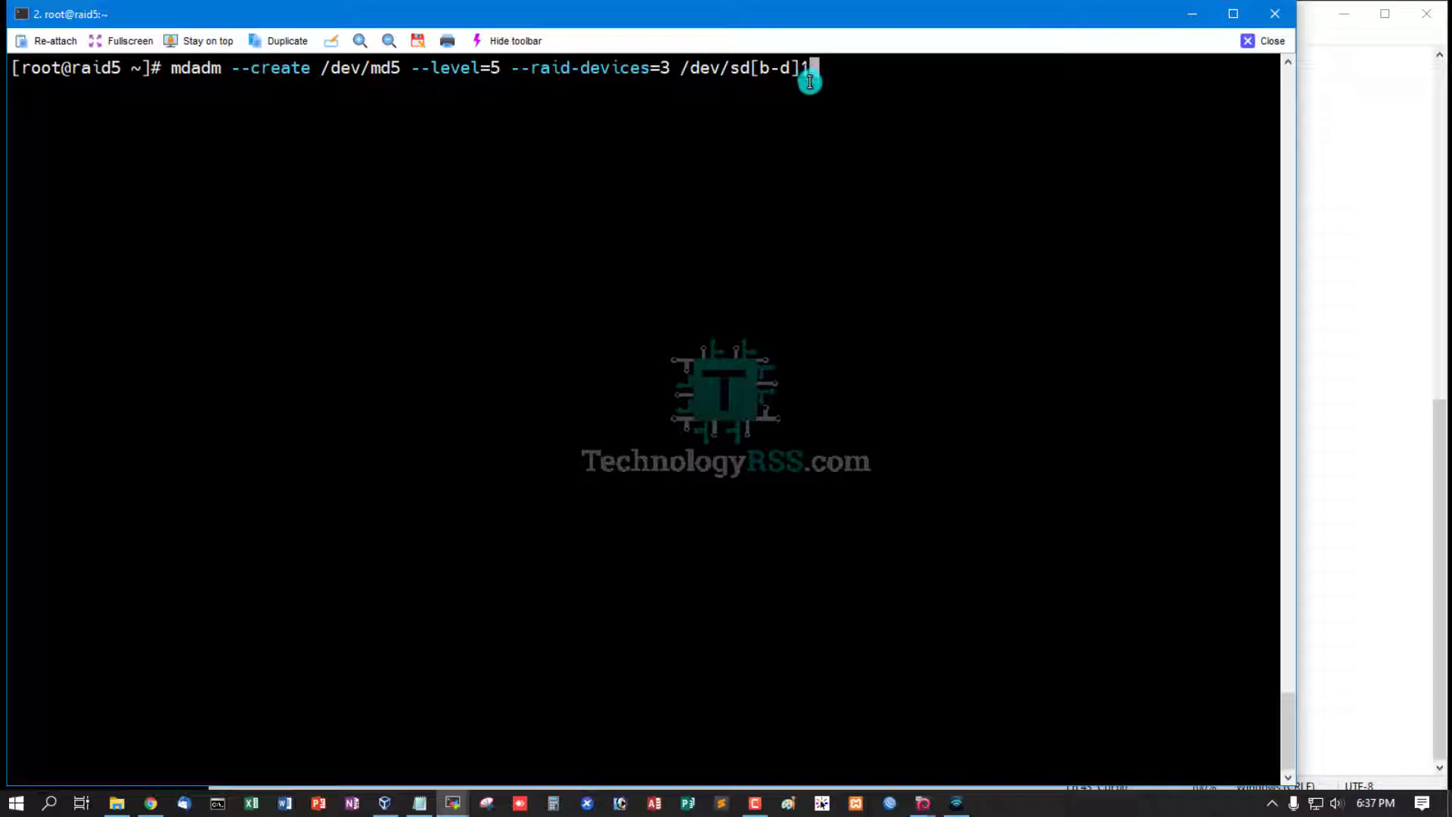
pyautogui.press('Return')
pyautogui.write('mdadm -D /dev/md5')
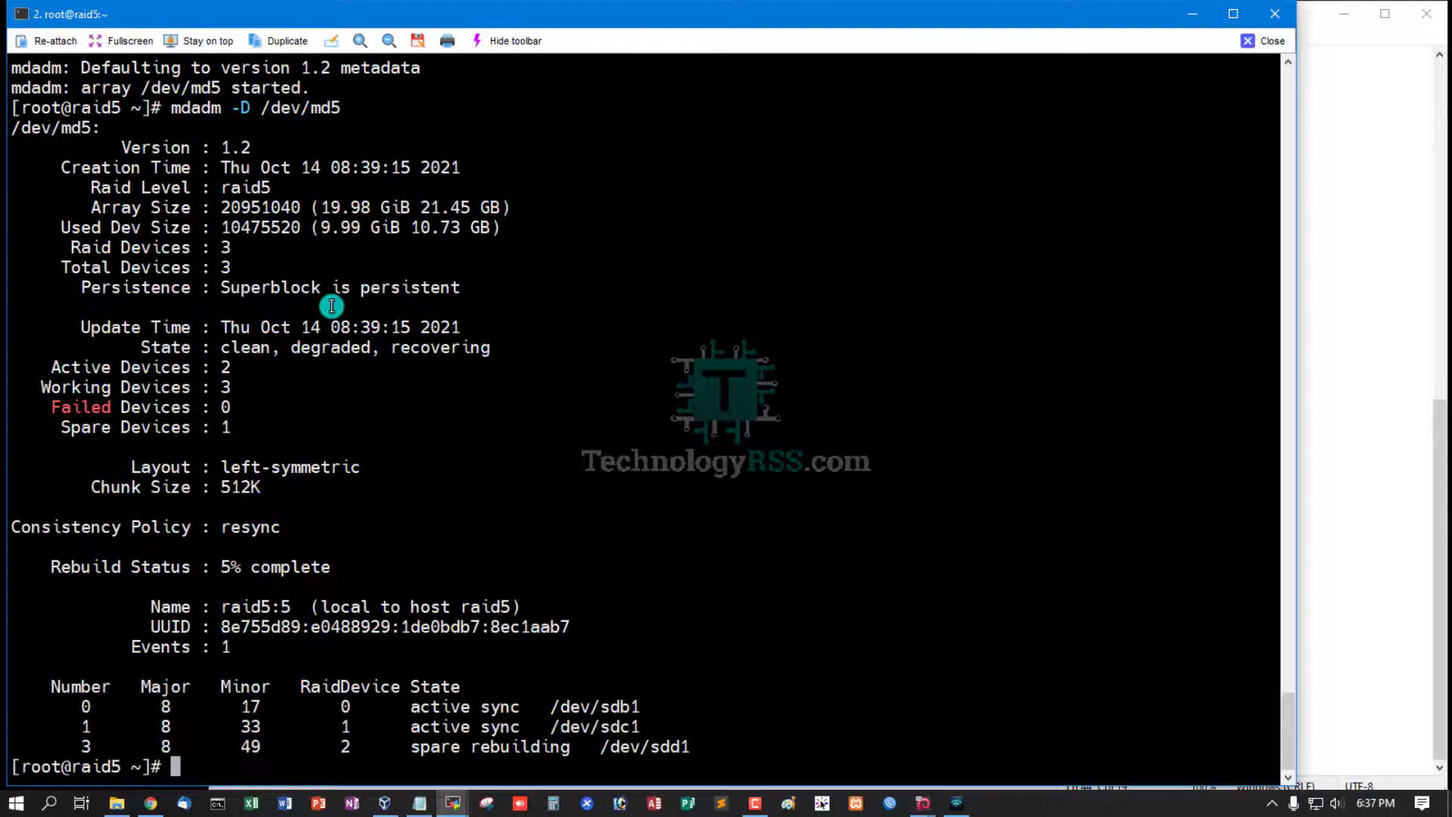
pyautogui.moveTo(307, 278)
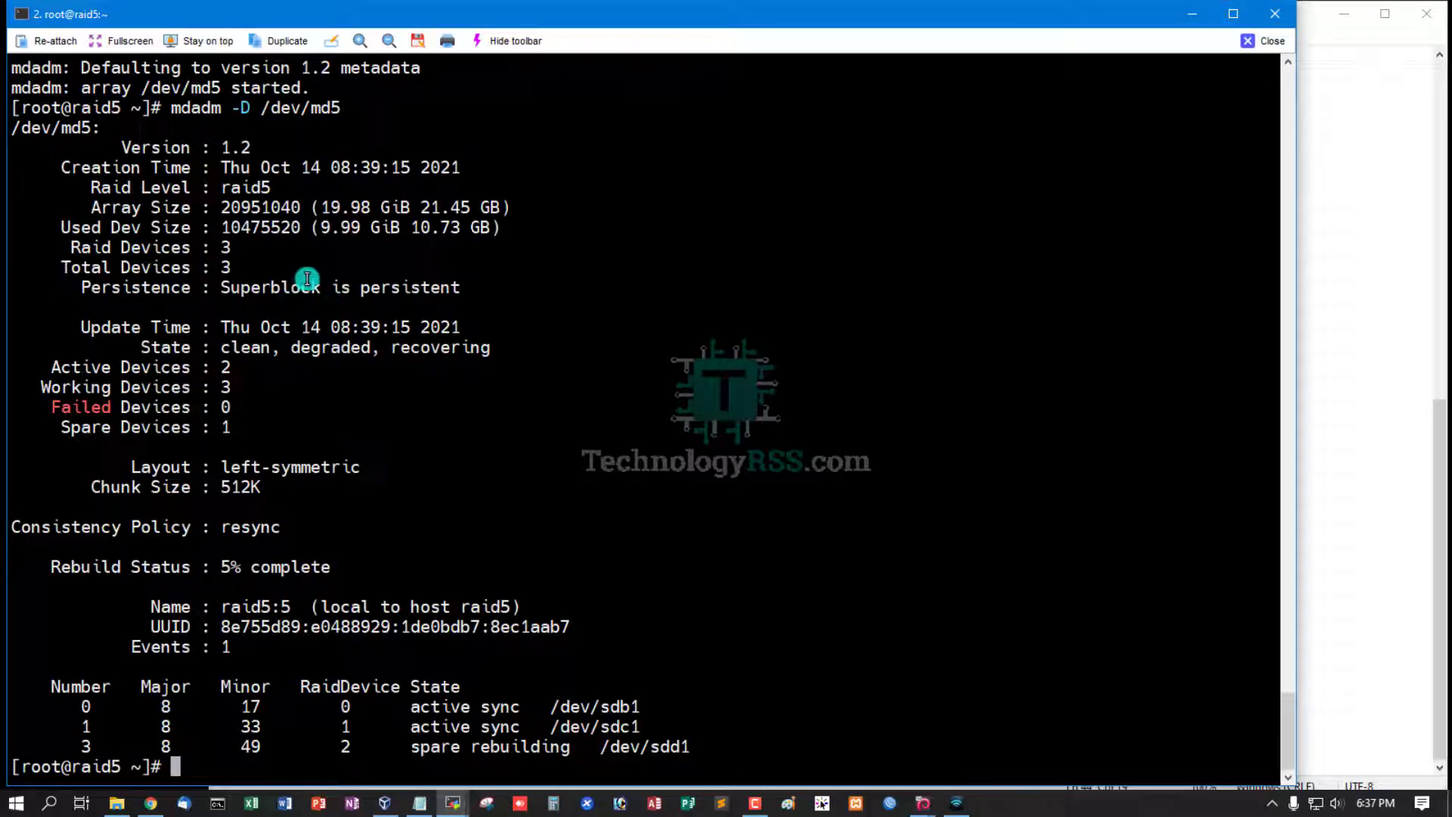
pyautogui.moveTo(79, 387)
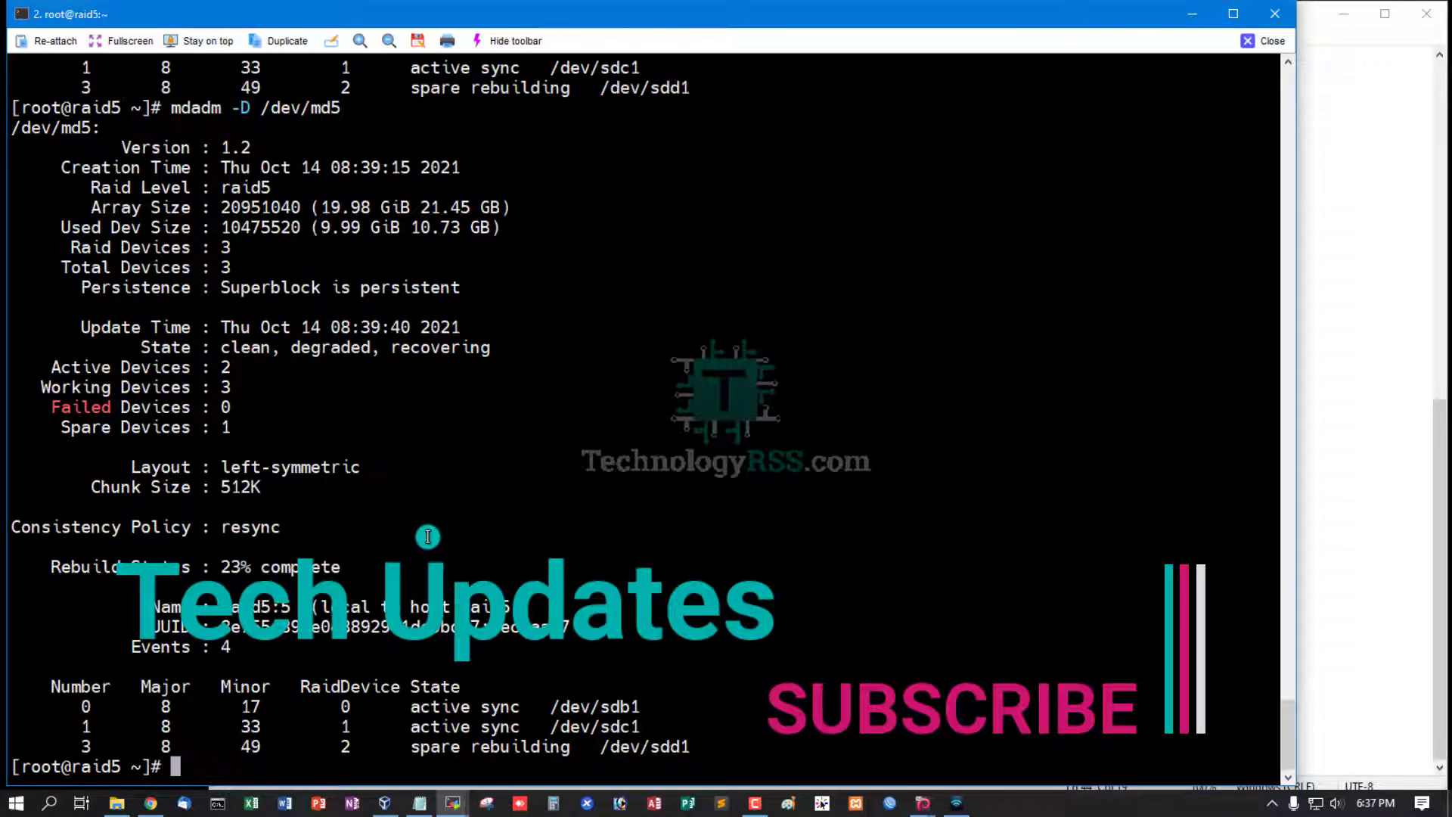
pyautogui.moveTo(222, 567)
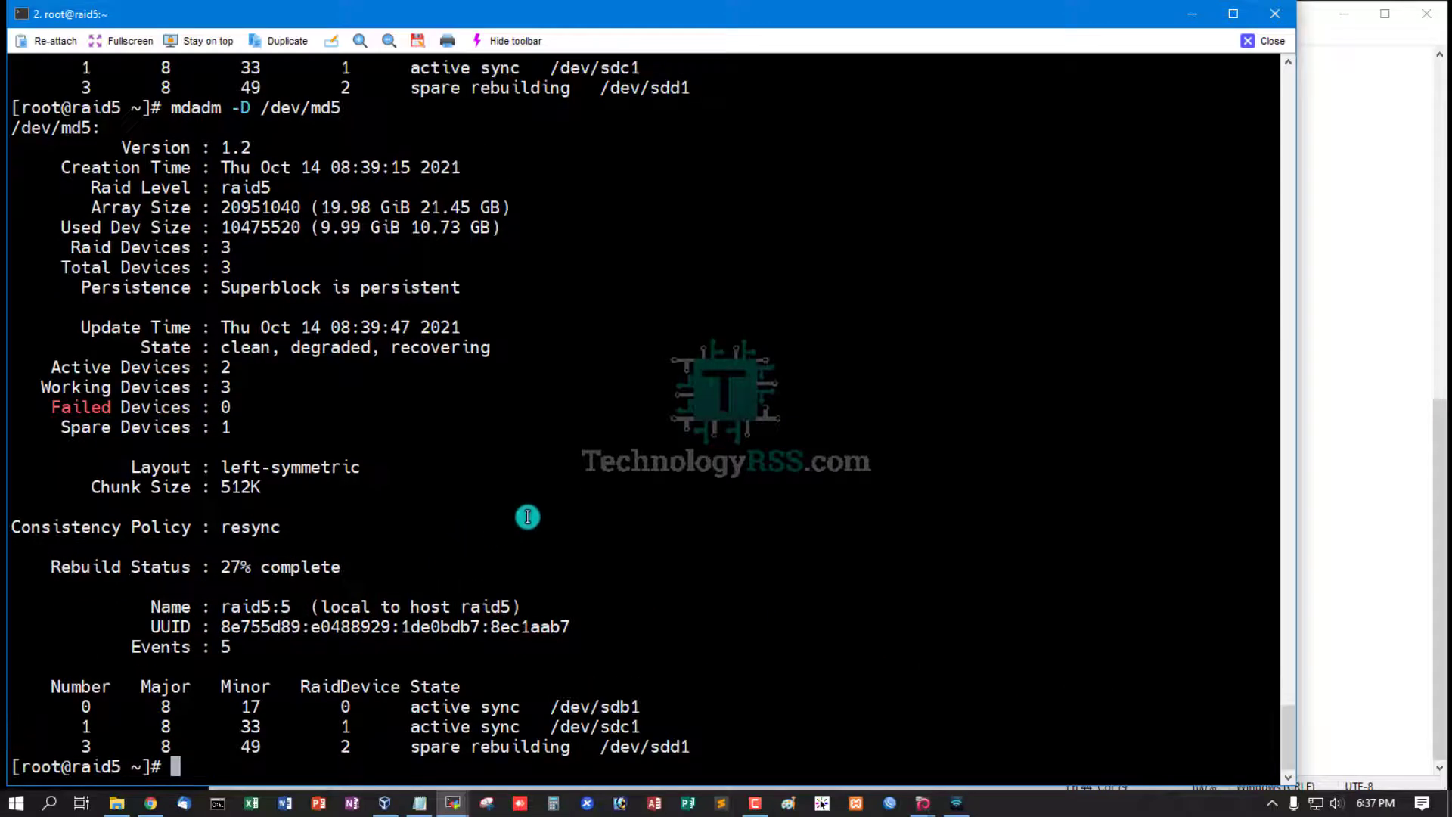
# Run mdadm -D /dev/md5 to recheck the rebuild until the state is clean
pyautogui.write('mdadm -D /dev/md5')
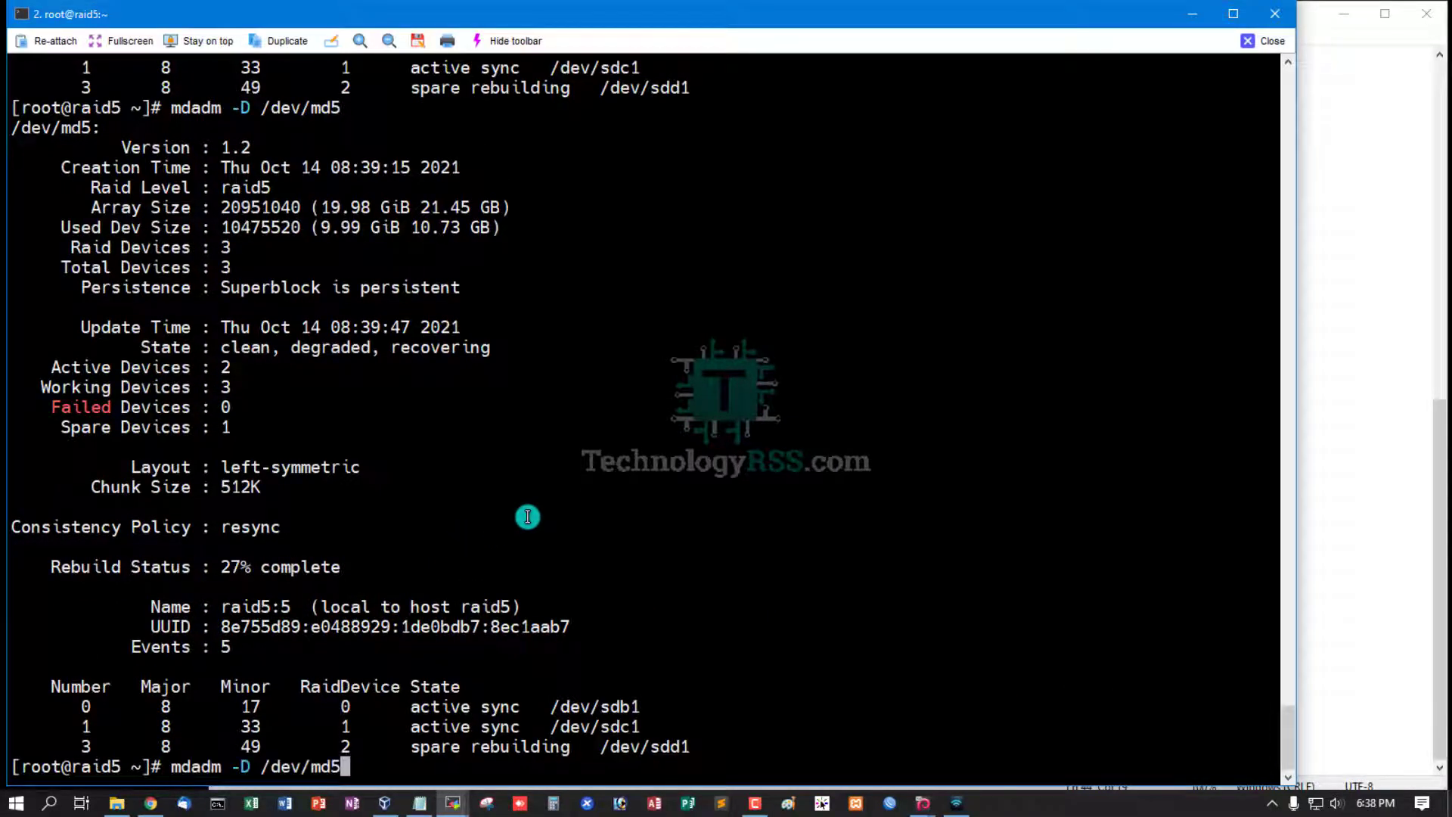
pyautogui.press('Return')
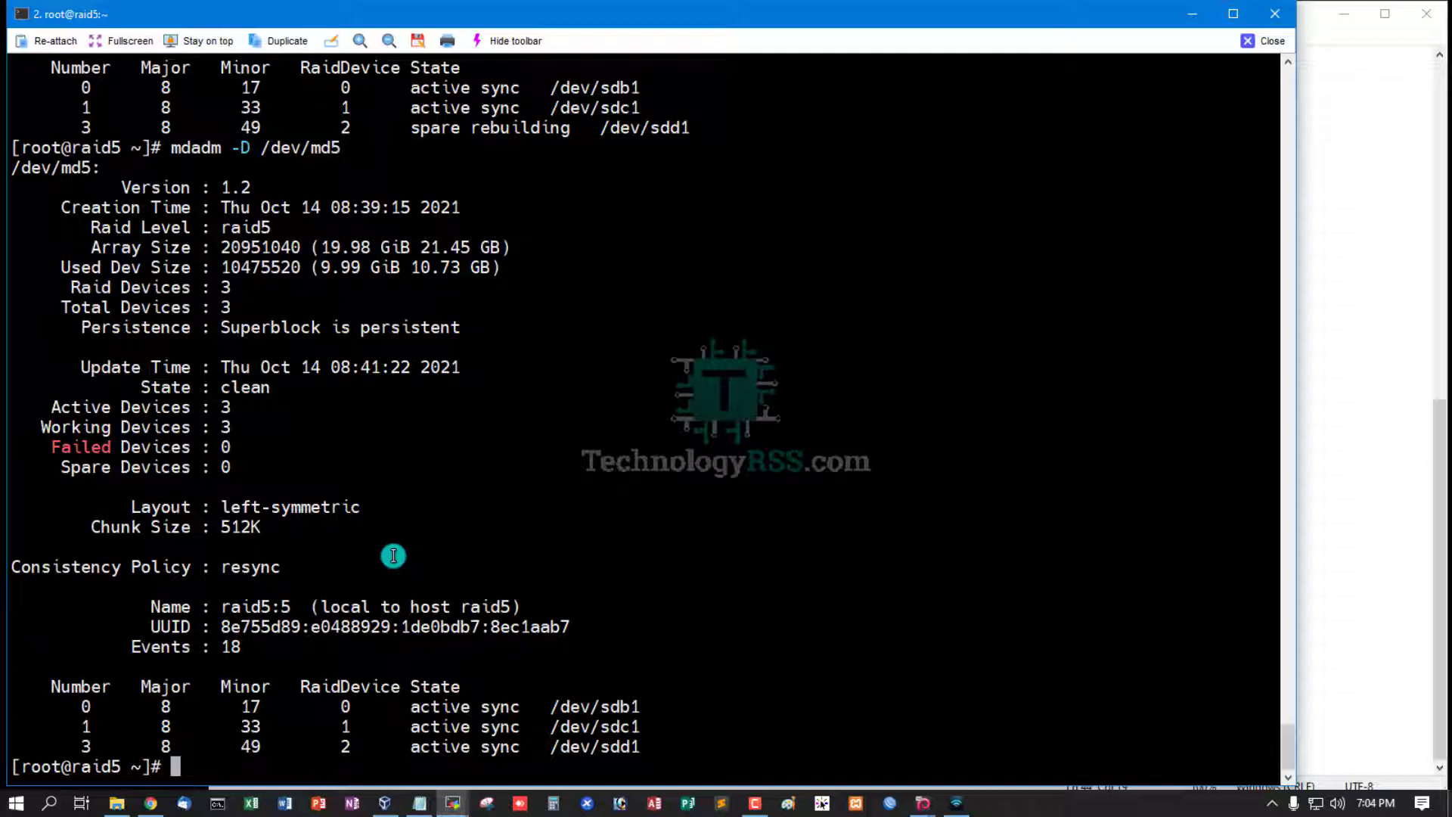
pyautogui.moveTo(225, 213)
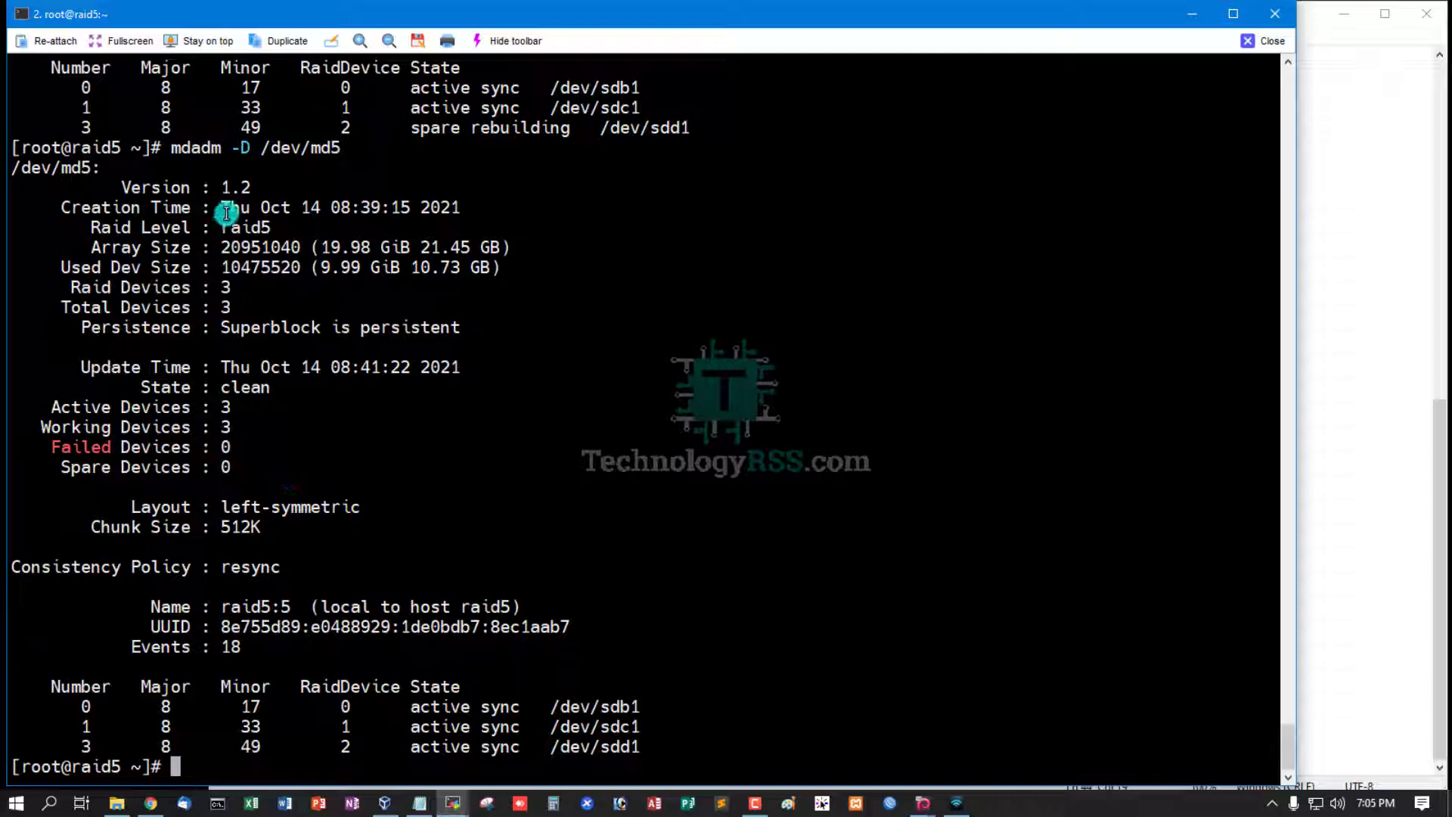
pyautogui.moveTo(204, 567)
pyautogui.write('mdadm -E /dev/sdb1')
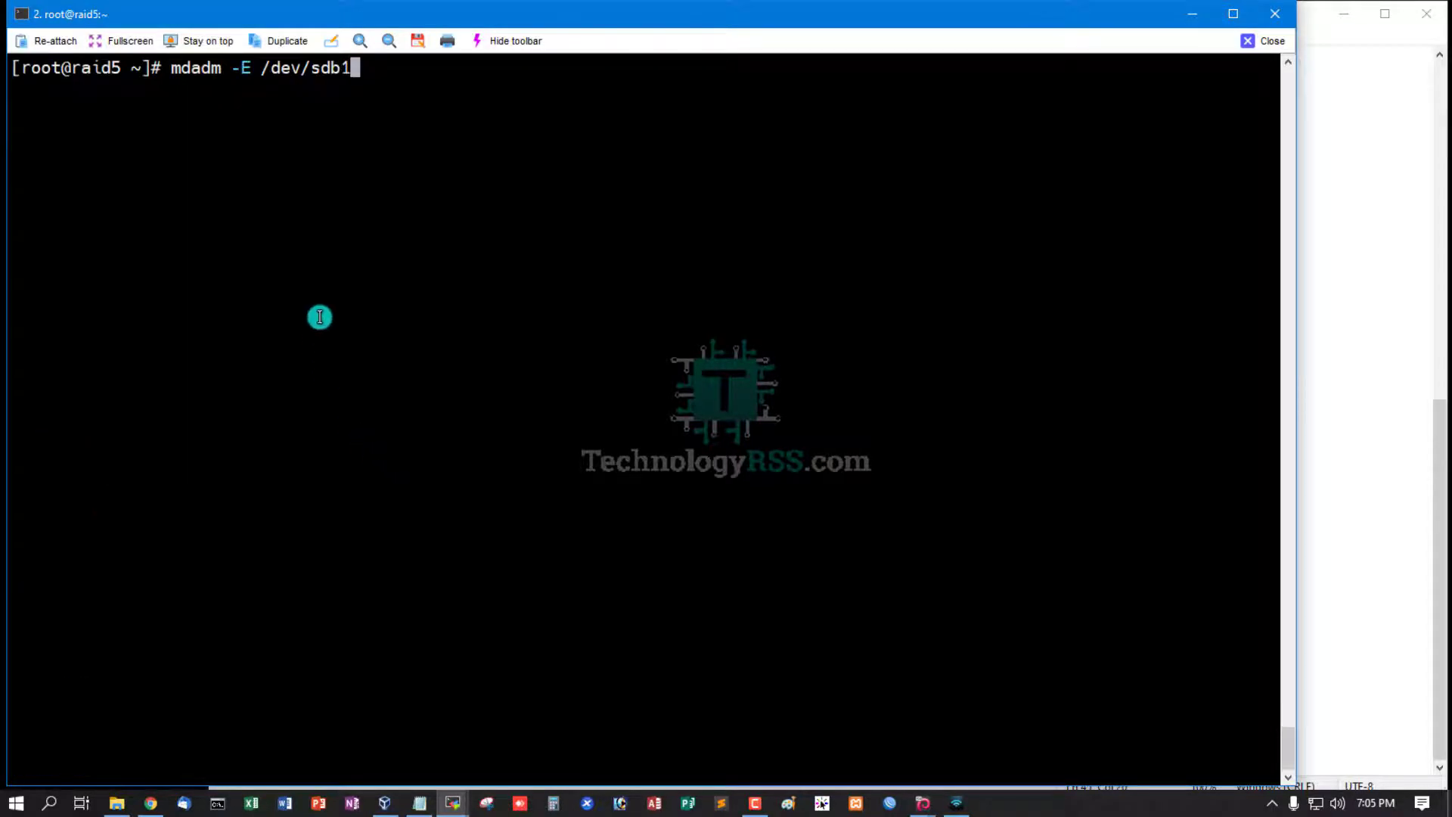
# Run mdadm -E /dev/sdb1 and review its superblock: raid5, clean, array state AAA
pyautogui.press('Return')
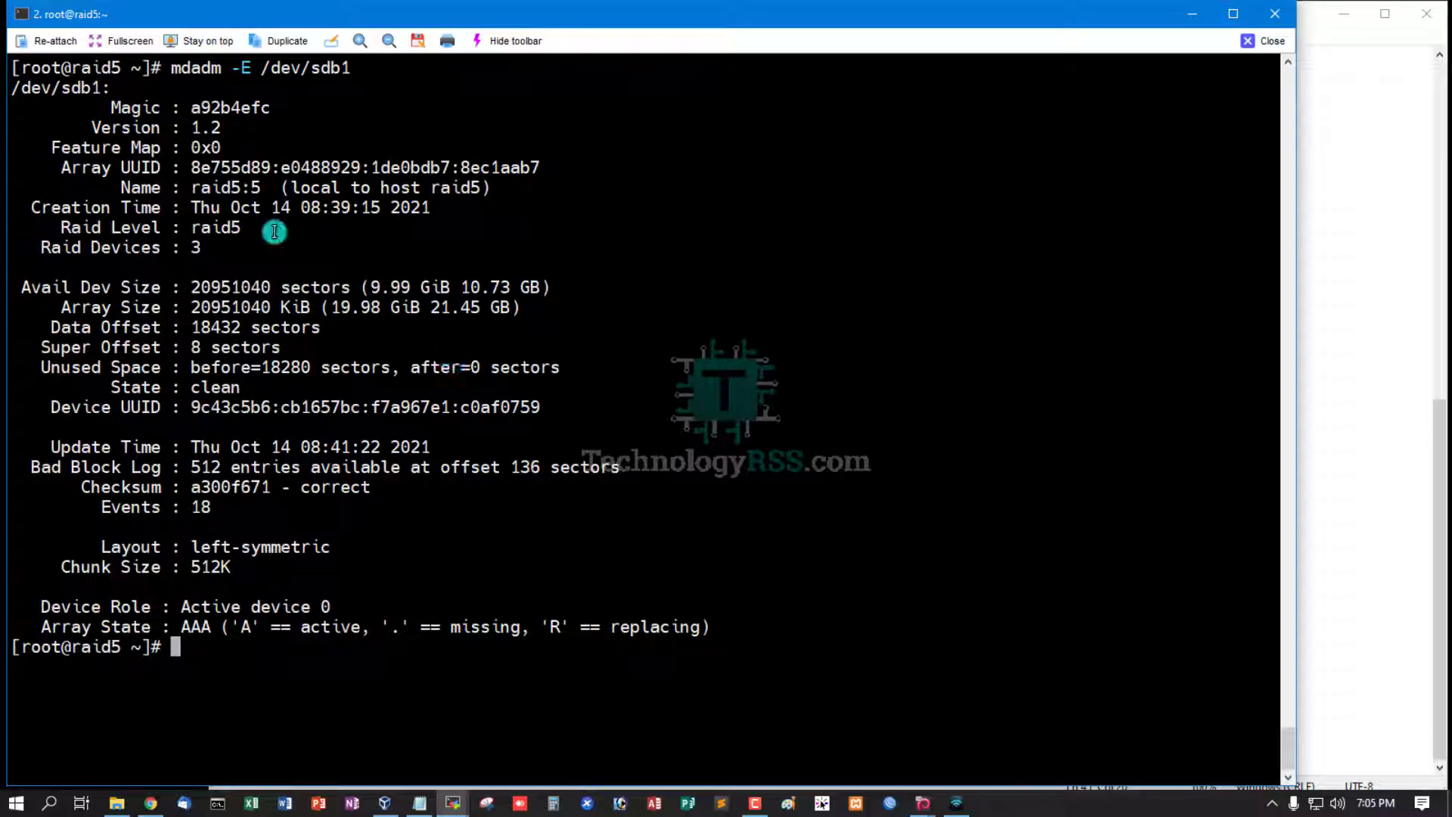
pyautogui.moveTo(66, 245)
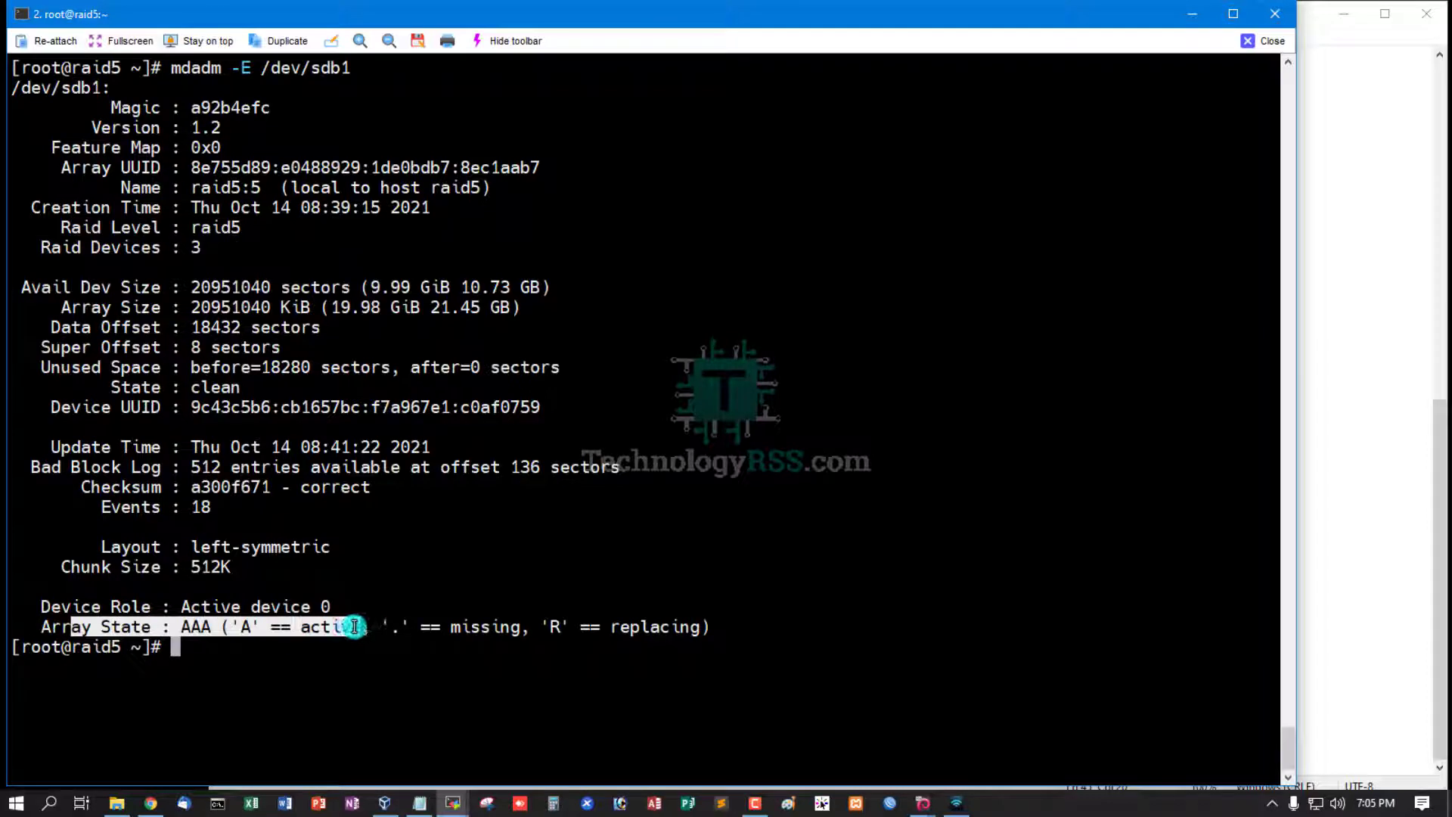
pyautogui.moveTo(436, 360)
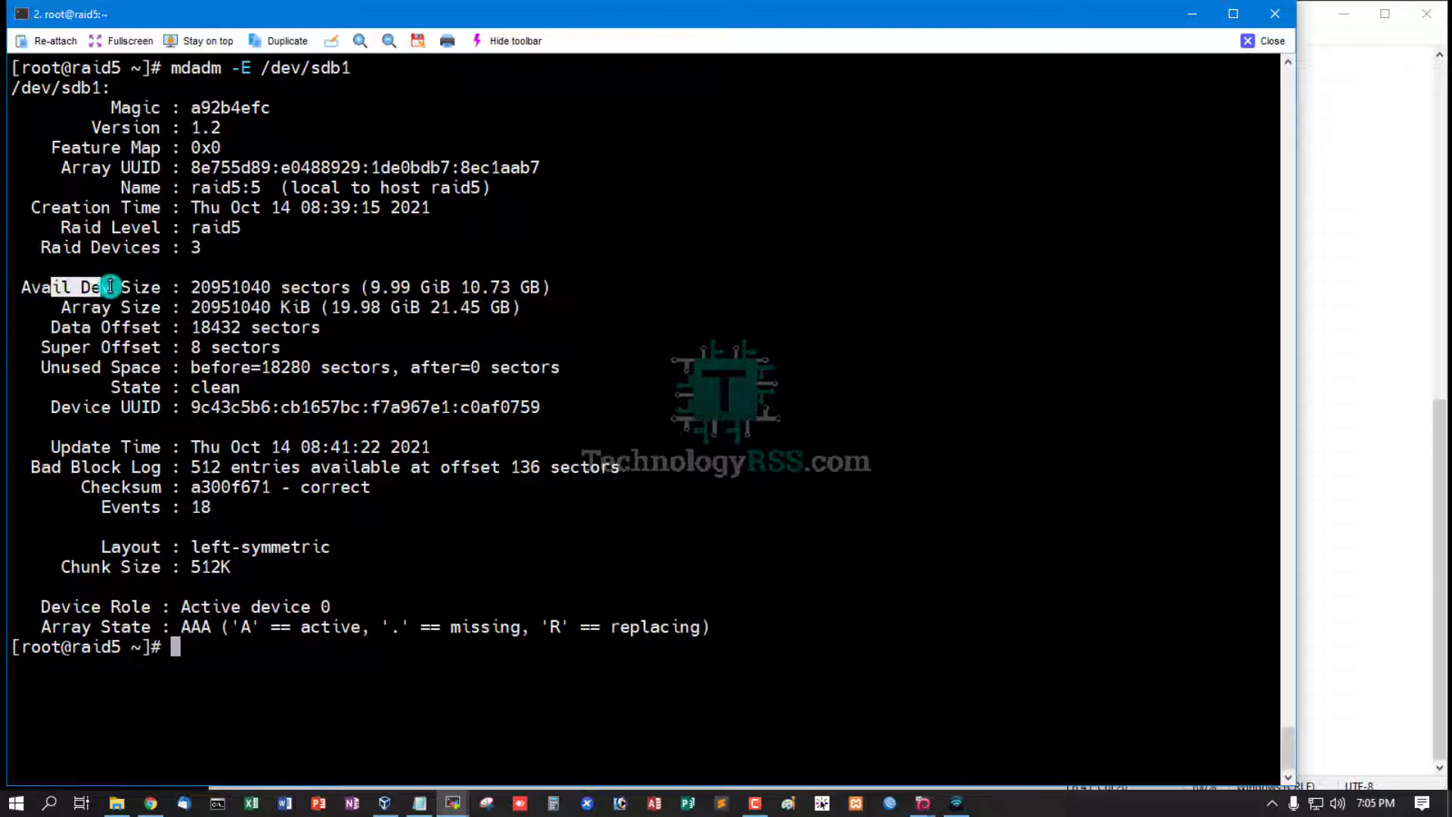
pyautogui.moveTo(467, 283)
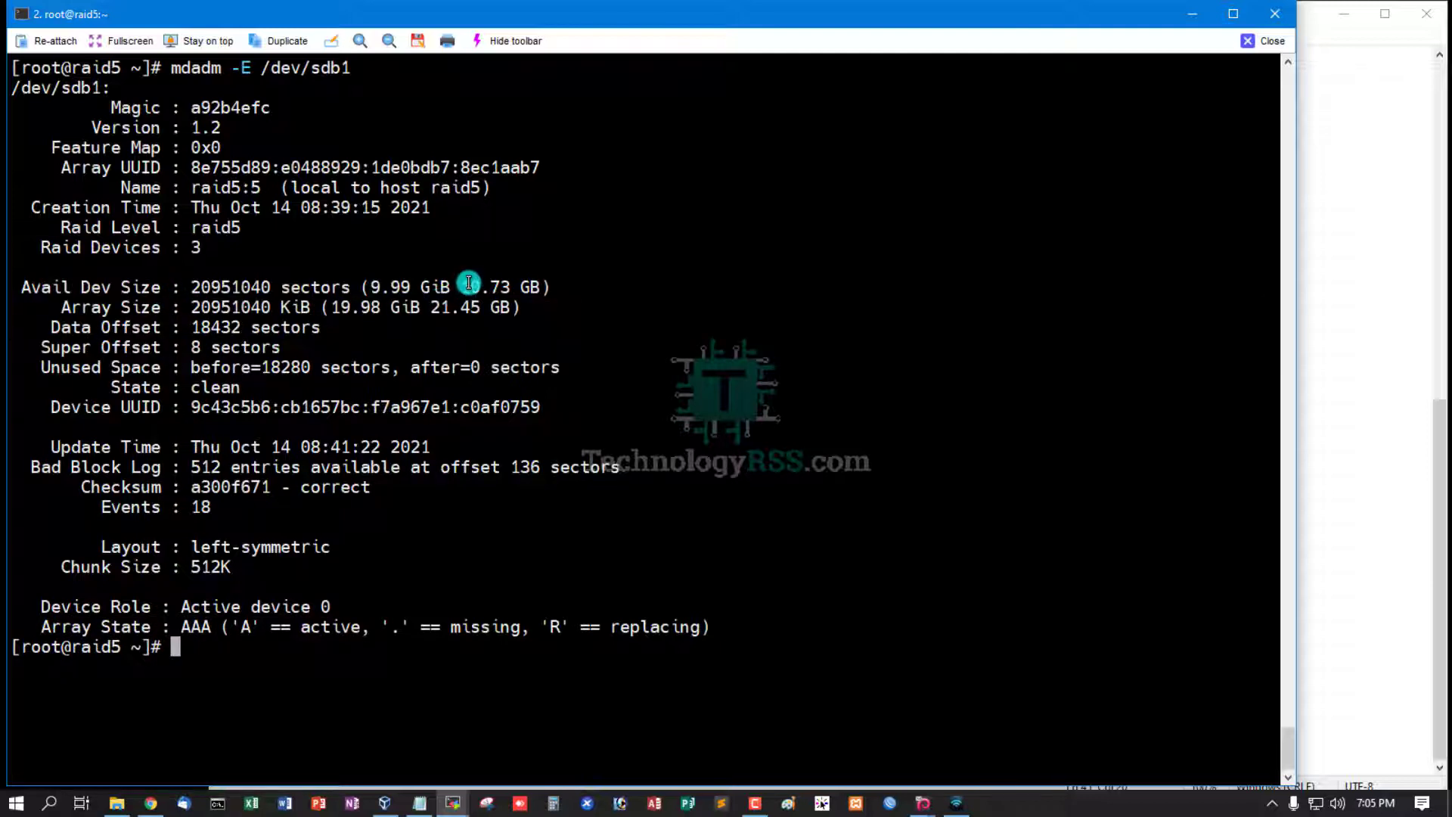
pyautogui.doubleClick(486, 286)
pyautogui.write('mkfs.ext4 /dev/md5')
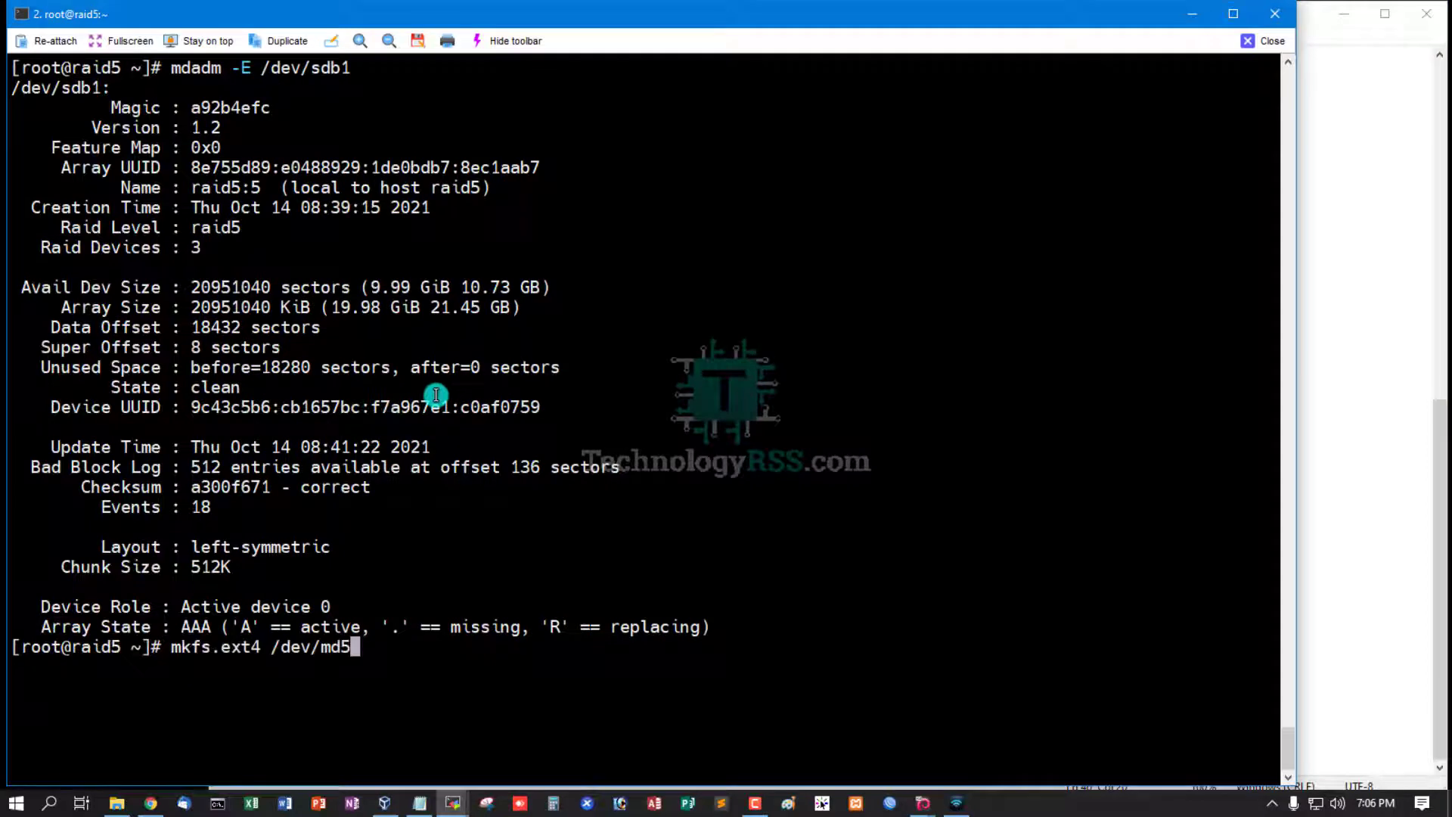
# Format /dev/md5 as ext4 and create the /mnt/disk mount directory
pyautogui.press('Return')
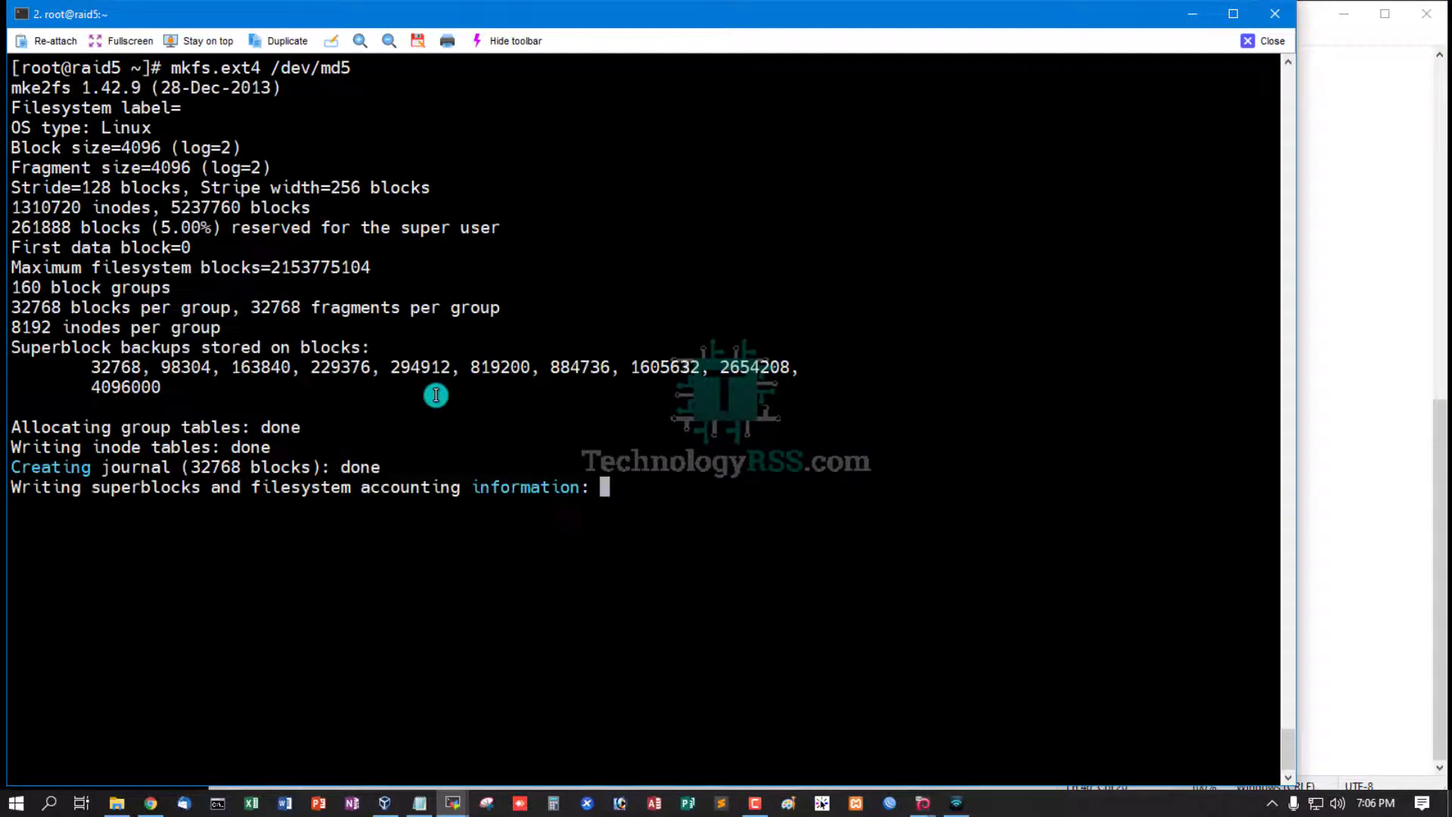
pyautogui.moveTo(591, 419)
pyautogui.write('mkdir /mnt/disk')
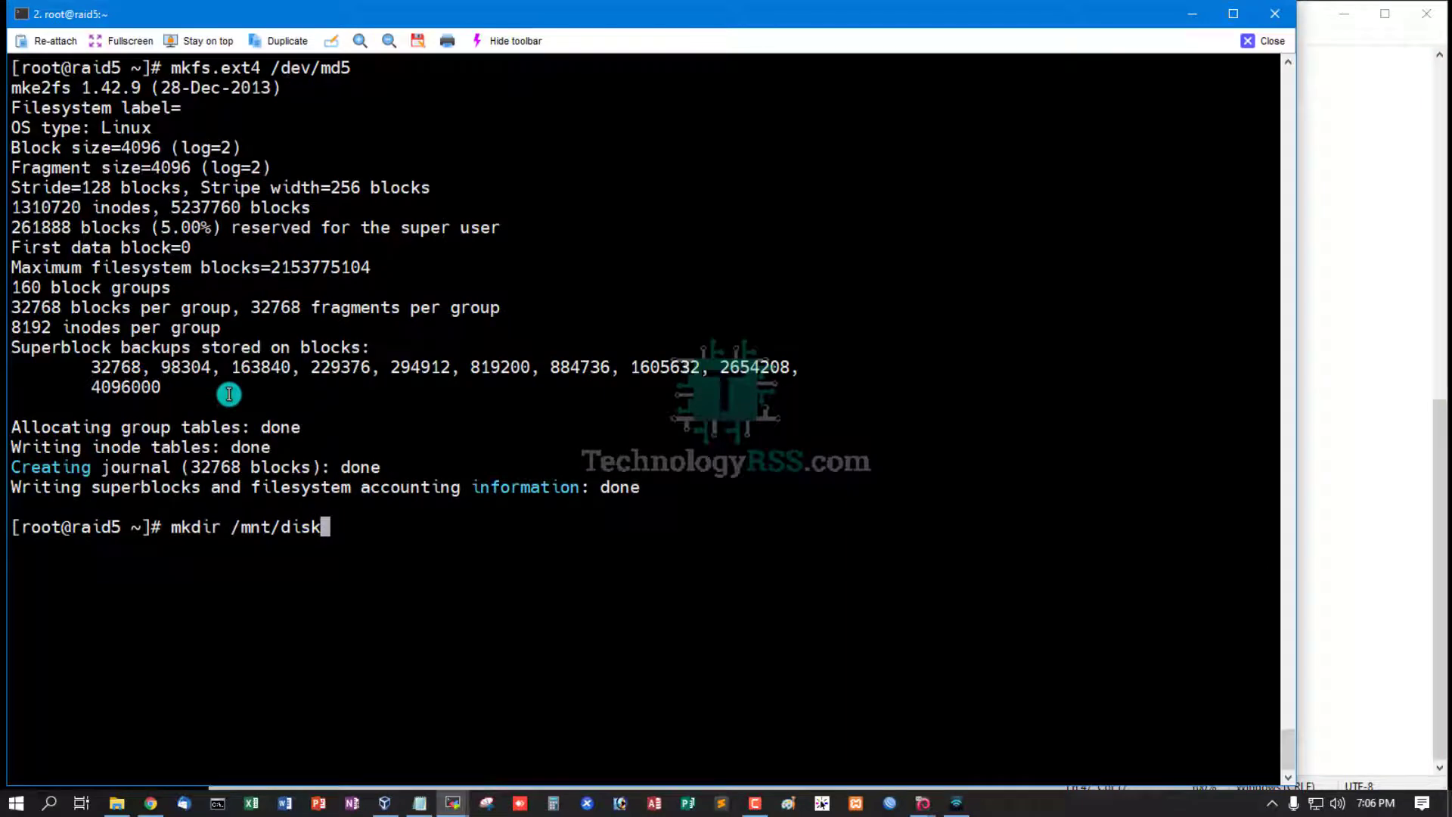
pyautogui.press('Return')
pyautogui.write('mdadm --detail /dev/md5')
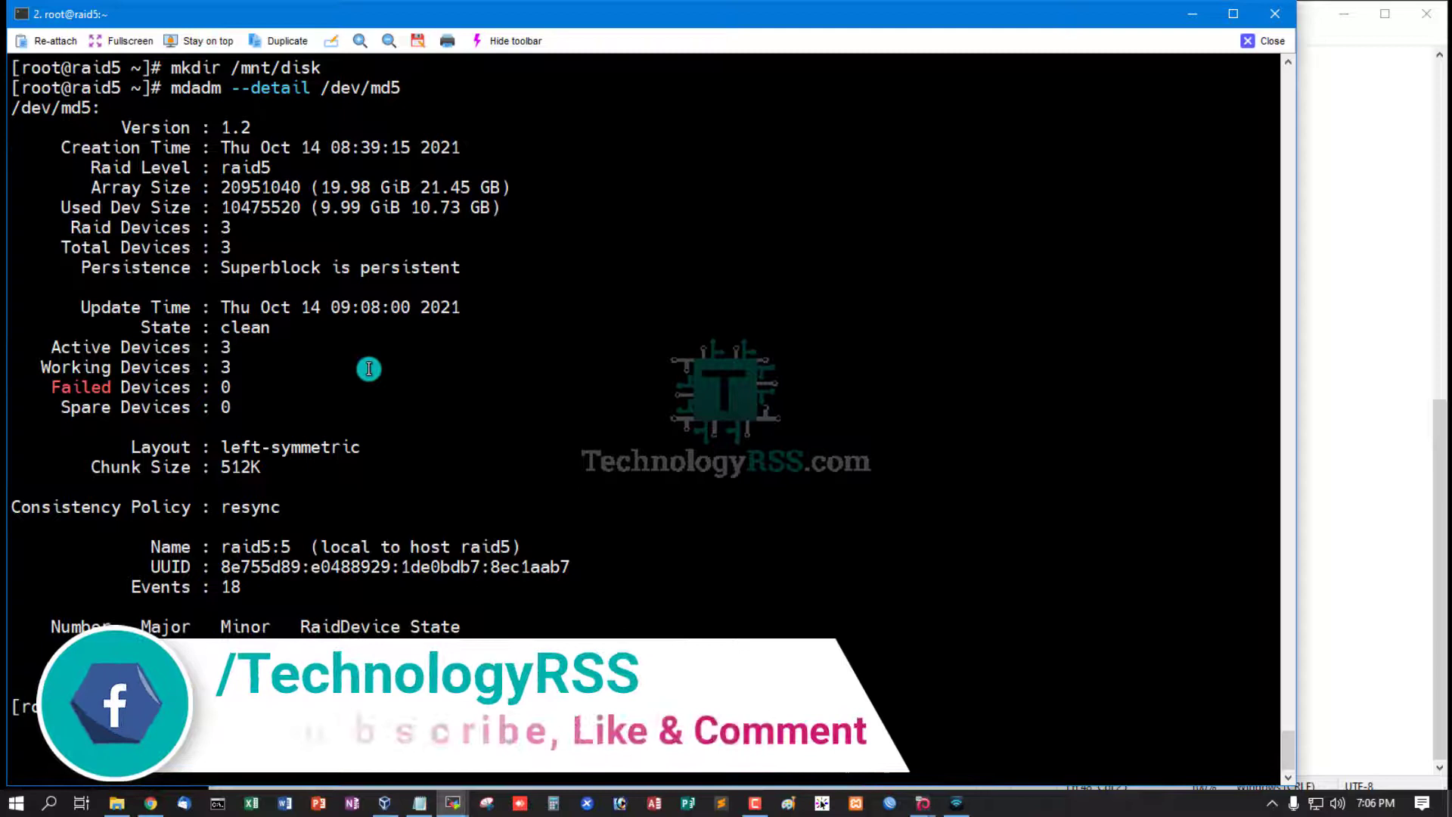
pyautogui.moveTo(230, 150)
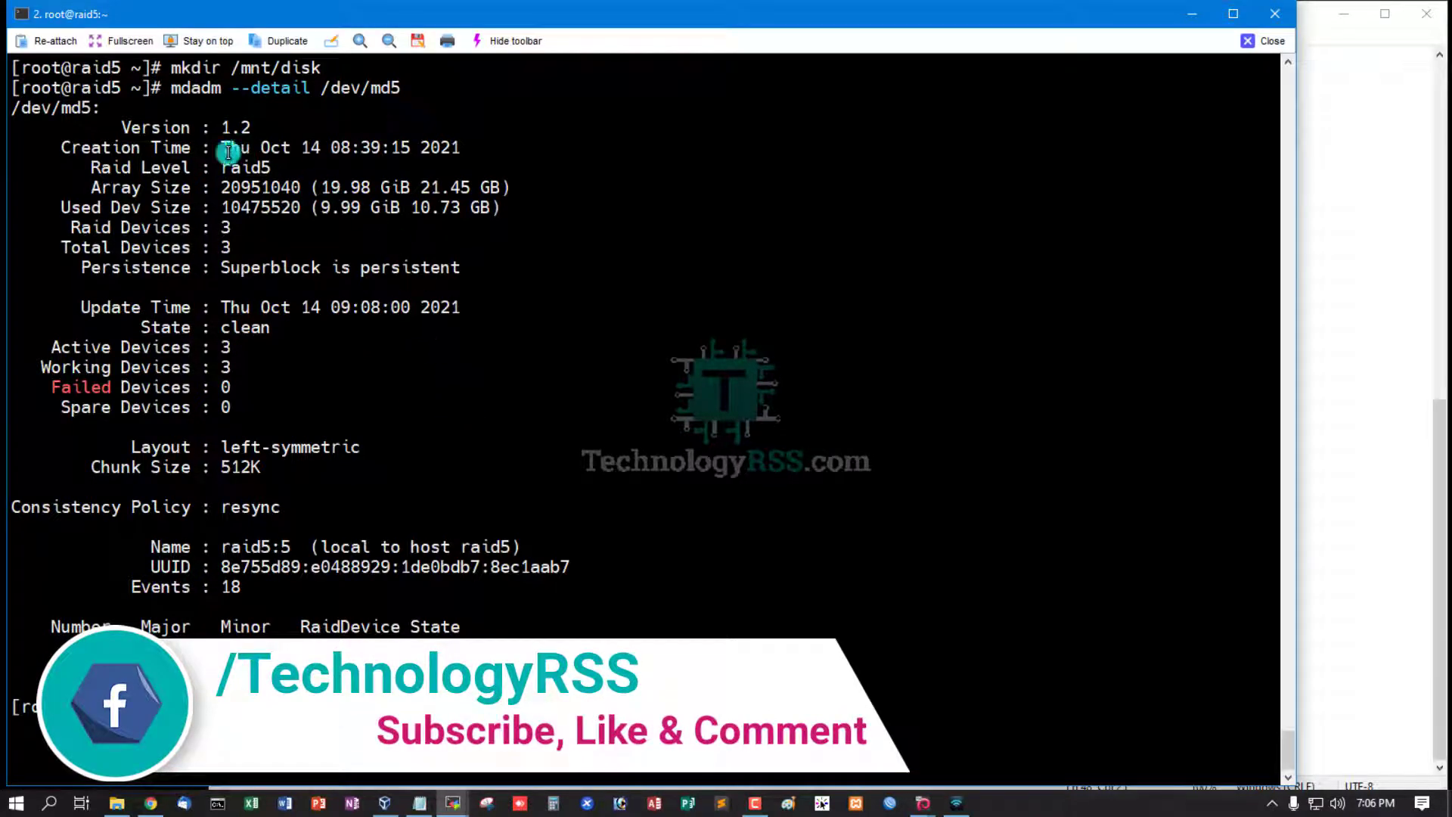
pyautogui.moveTo(239, 269)
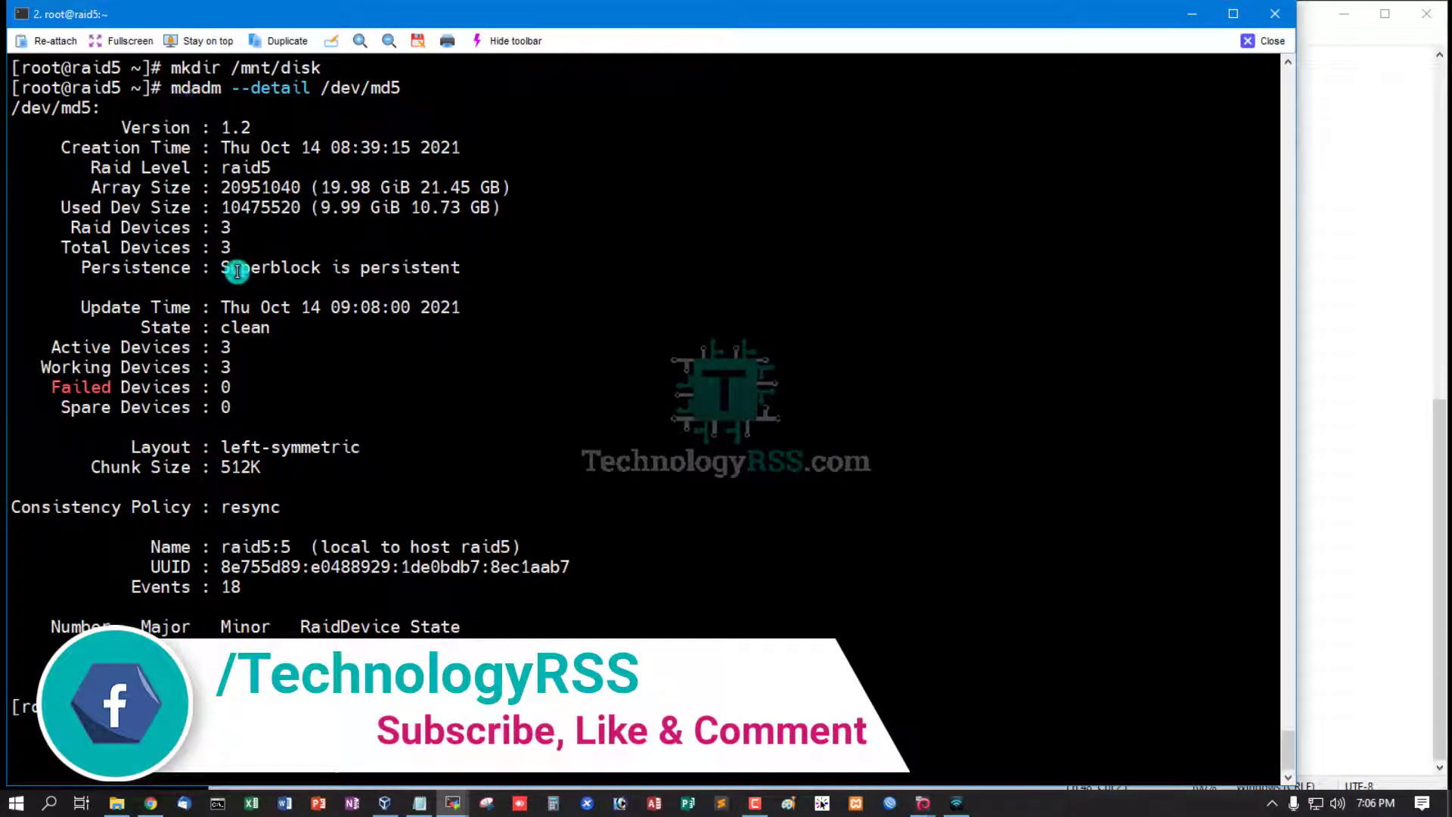
pyautogui.moveTo(135, 366)
pyautogui.write('blkid /dev/md5')
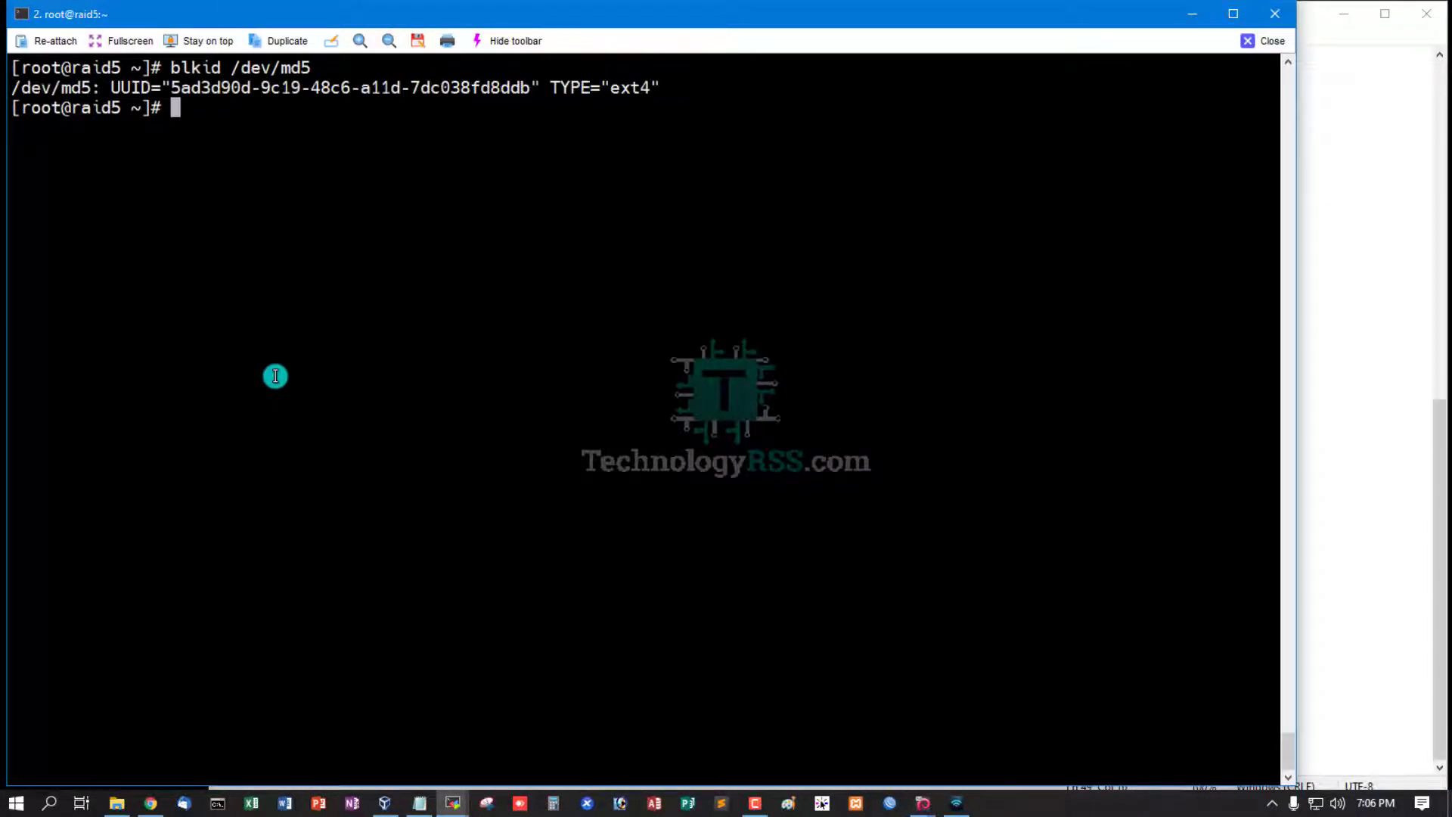
pyautogui.moveTo(176, 88)
pyautogui.write('mount -av')
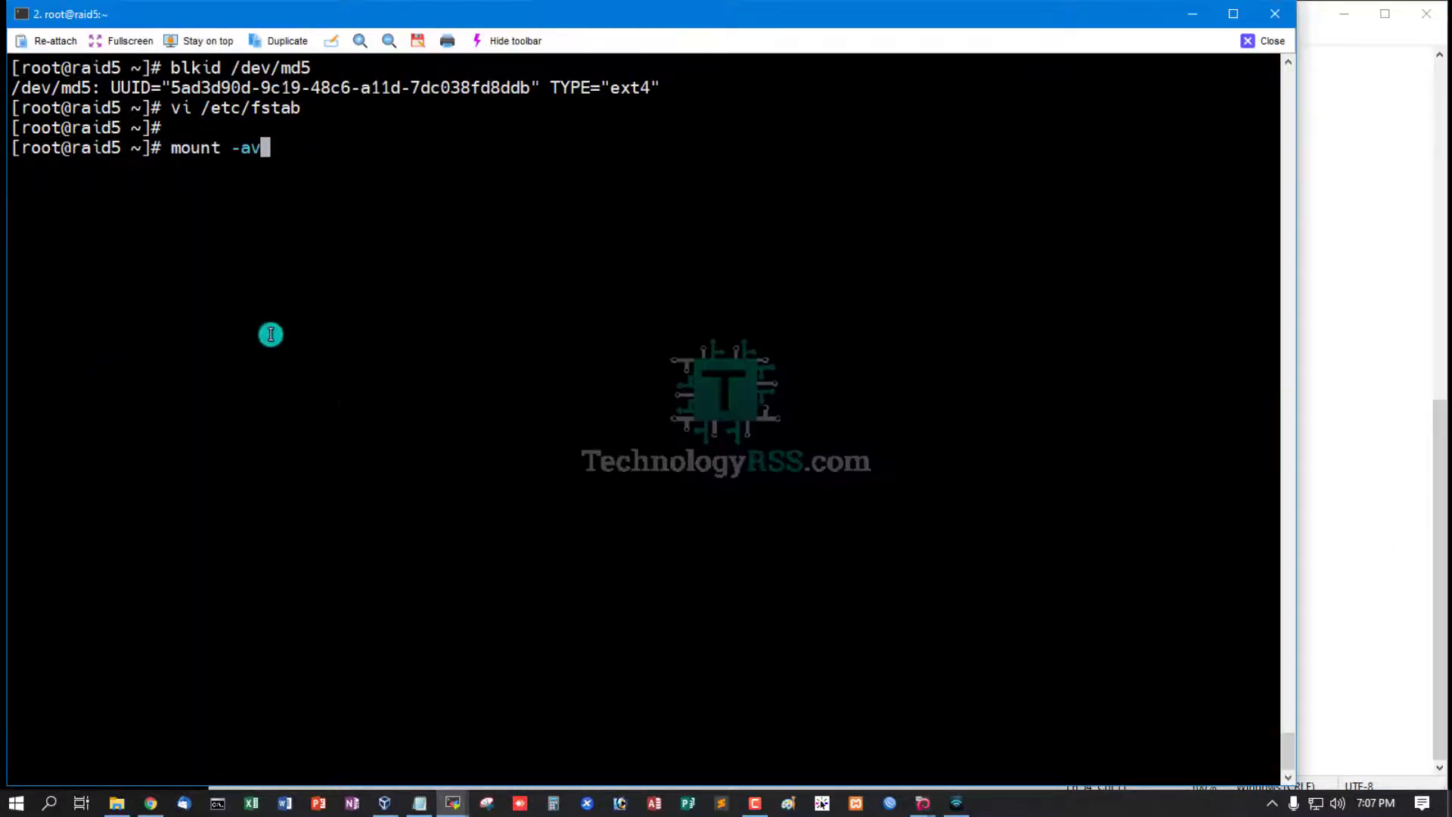
# Run mount -av to mount /dev/md5 on /mnt/disk from fstab, then return to the notes
pyautogui.press('Return')
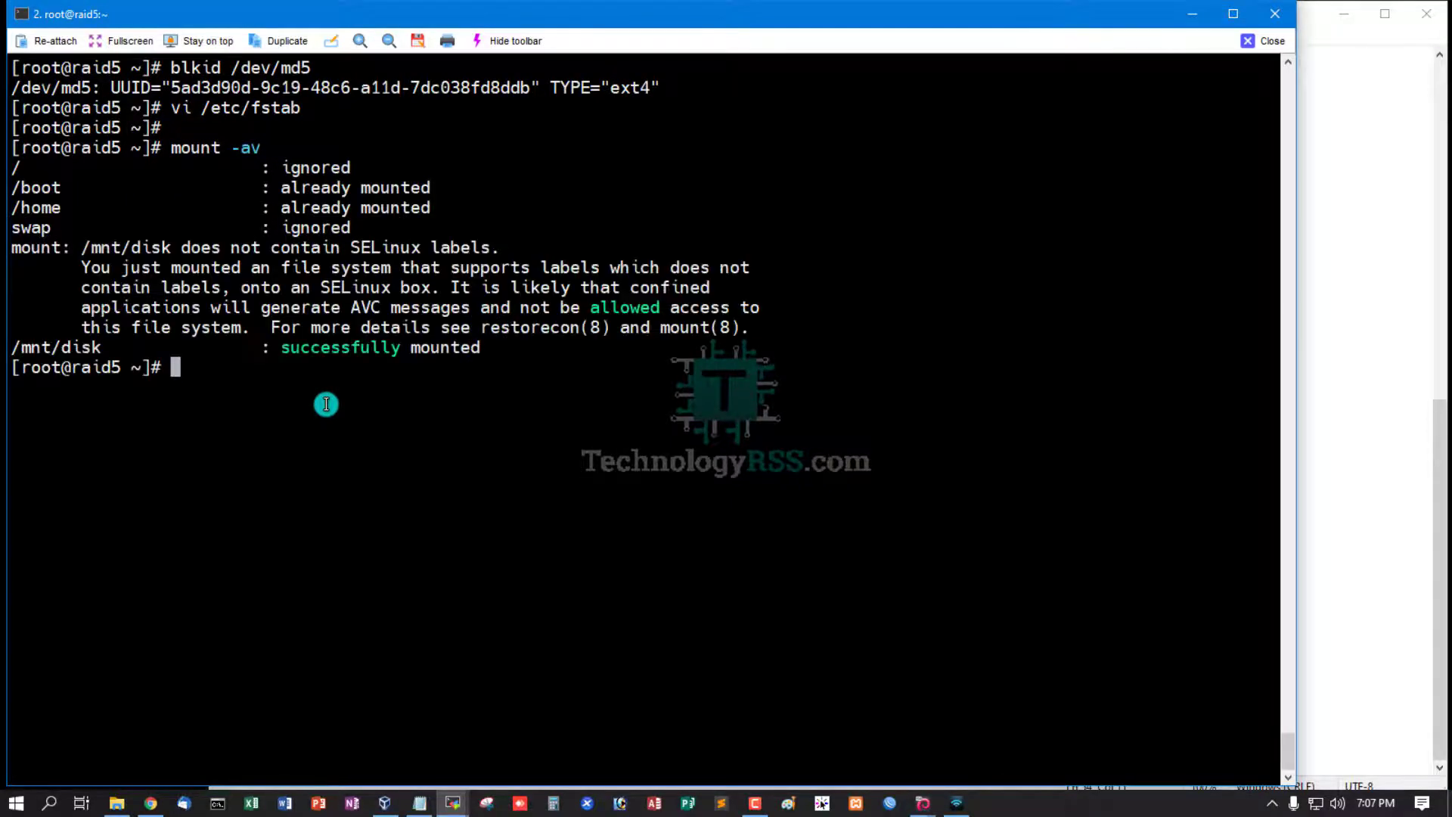
pyautogui.moveTo(321, 366)
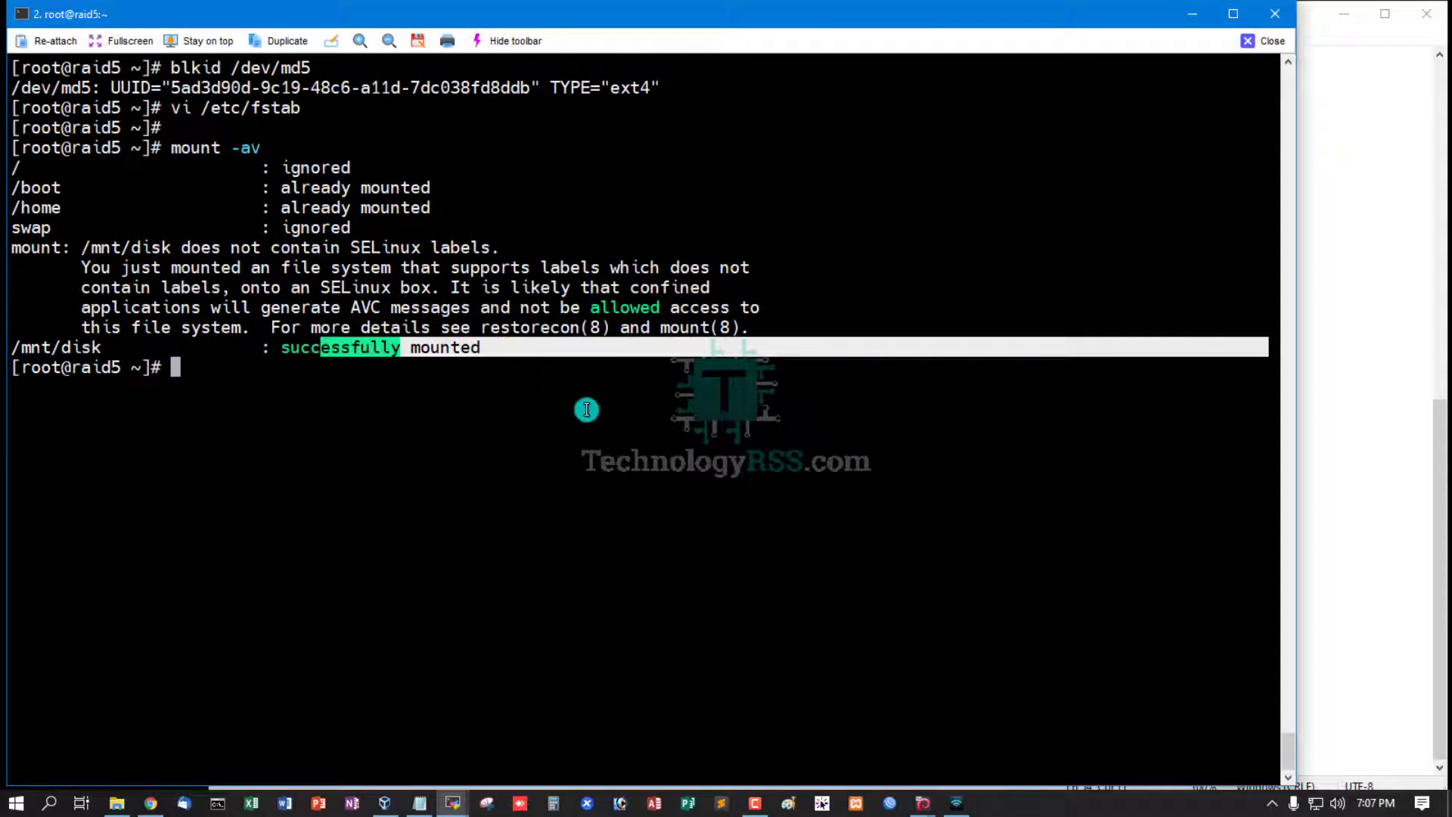
pyautogui.click(419, 803)
pyautogui.write('df -h')
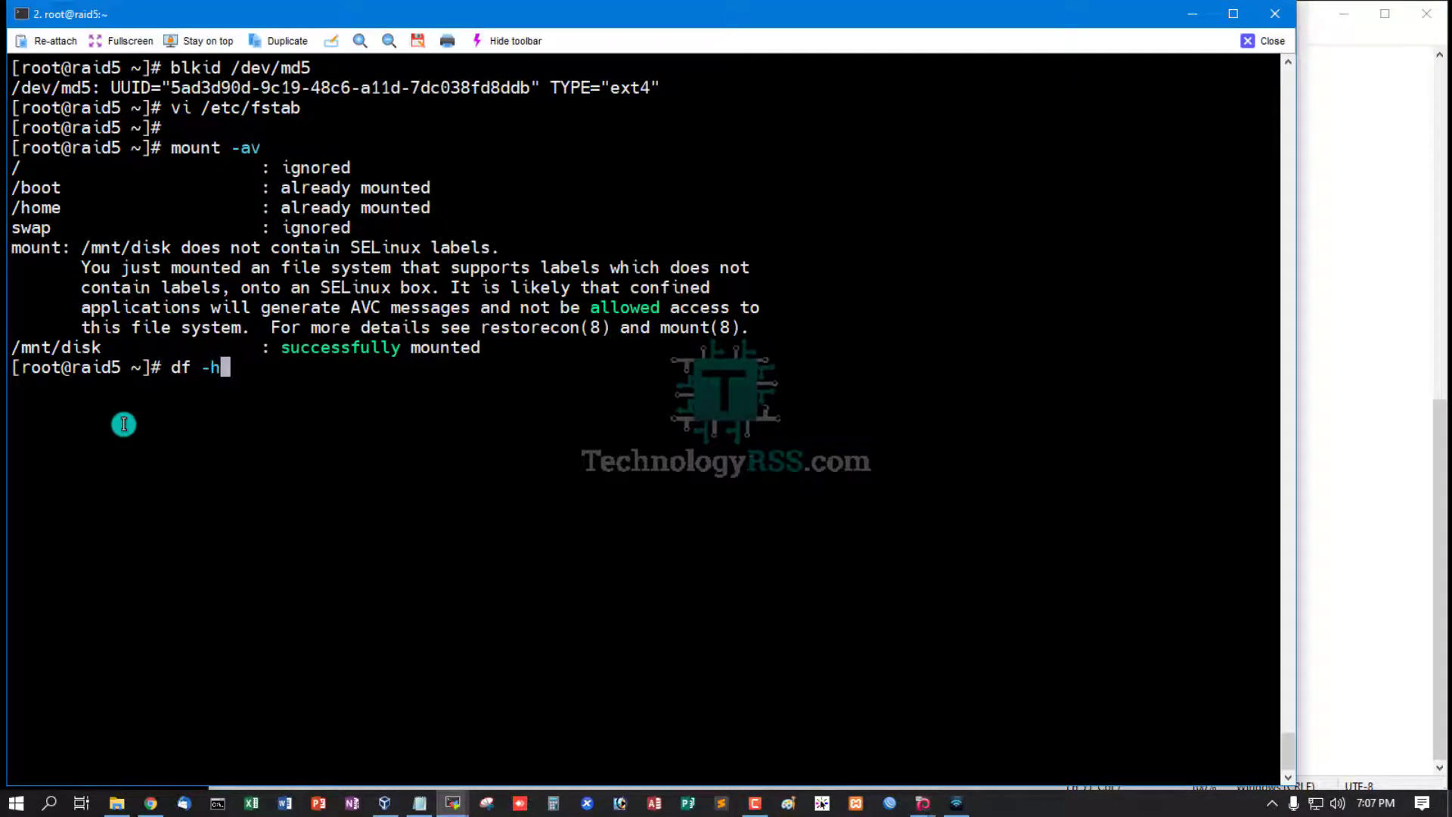
# Verify with df -h that /dev/md5 is a 20G filesystem on /mnt/disk, then enter /mnt/disk
pyautogui.press('Return')
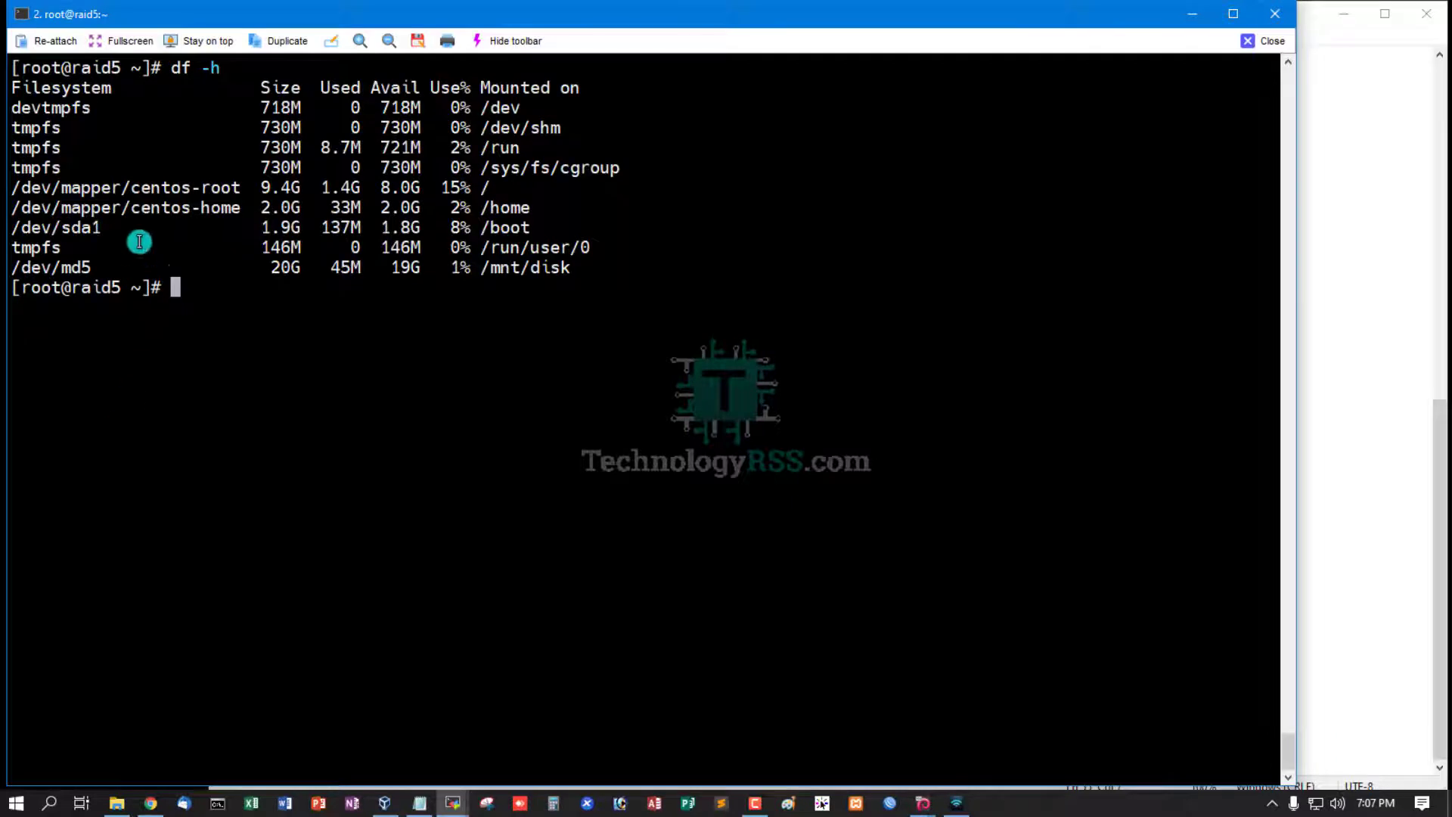
pyautogui.doubleClick(53, 268)
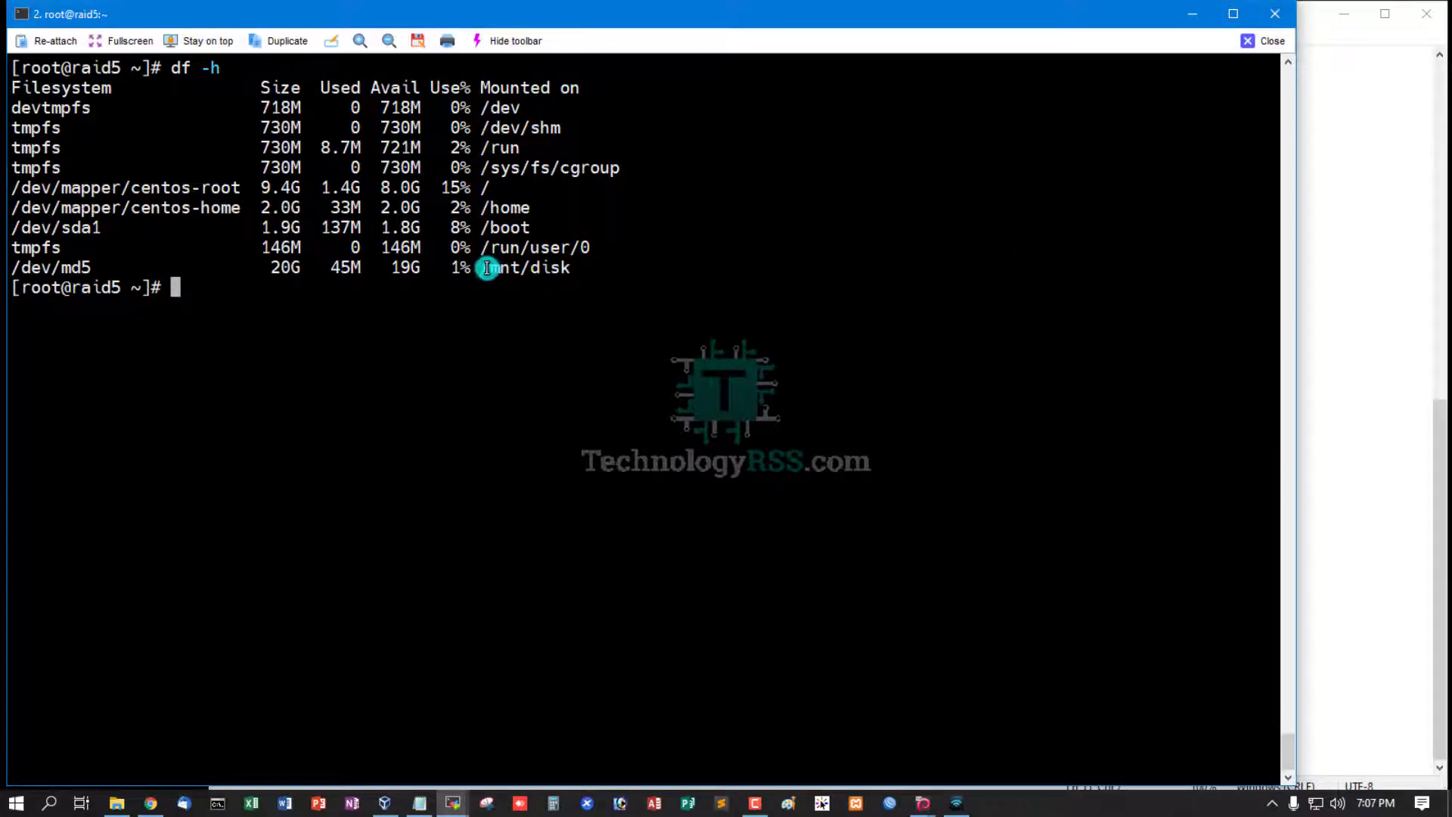
pyautogui.moveTo(403, 266)
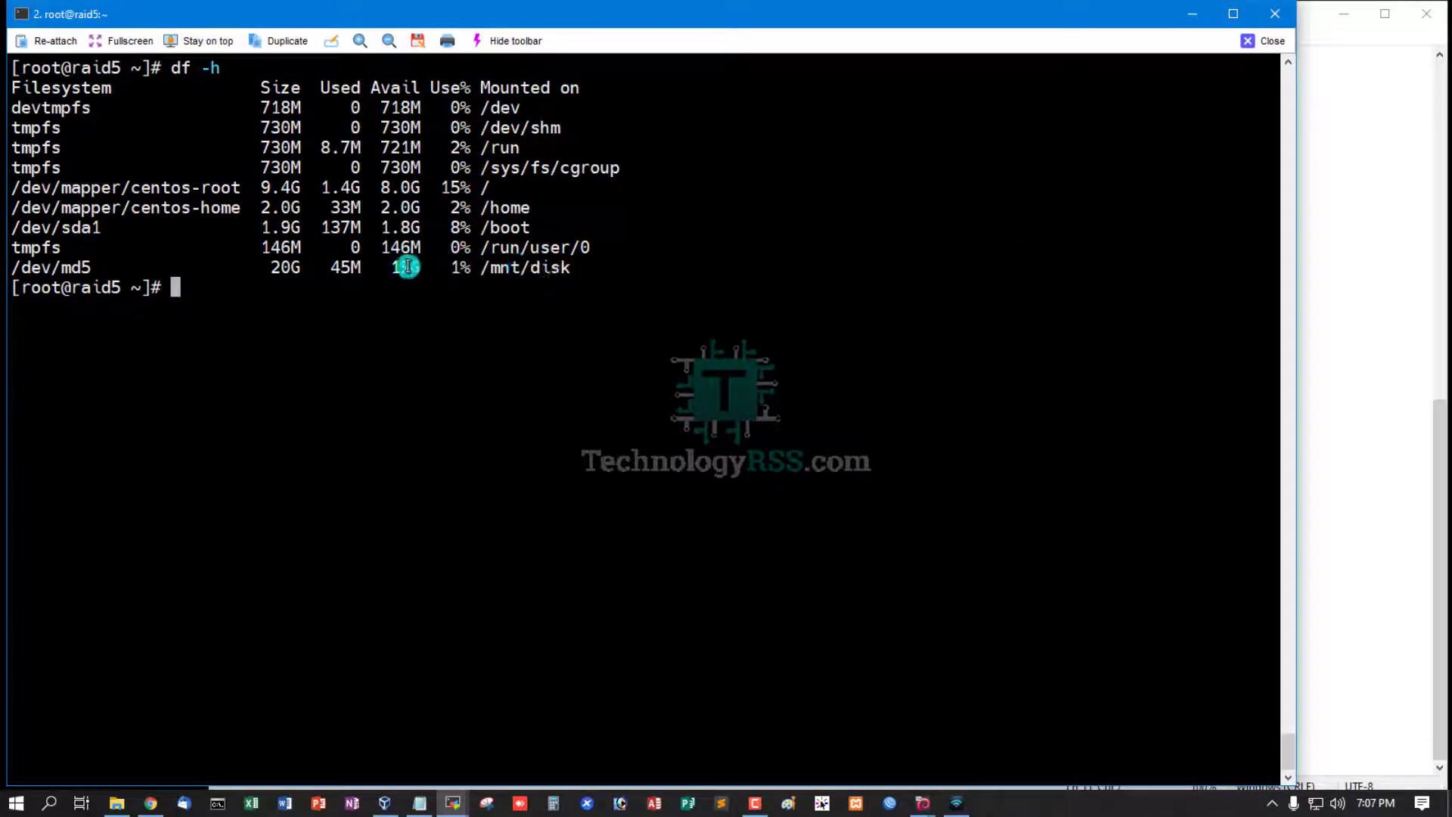
pyautogui.moveTo(1069, 417)
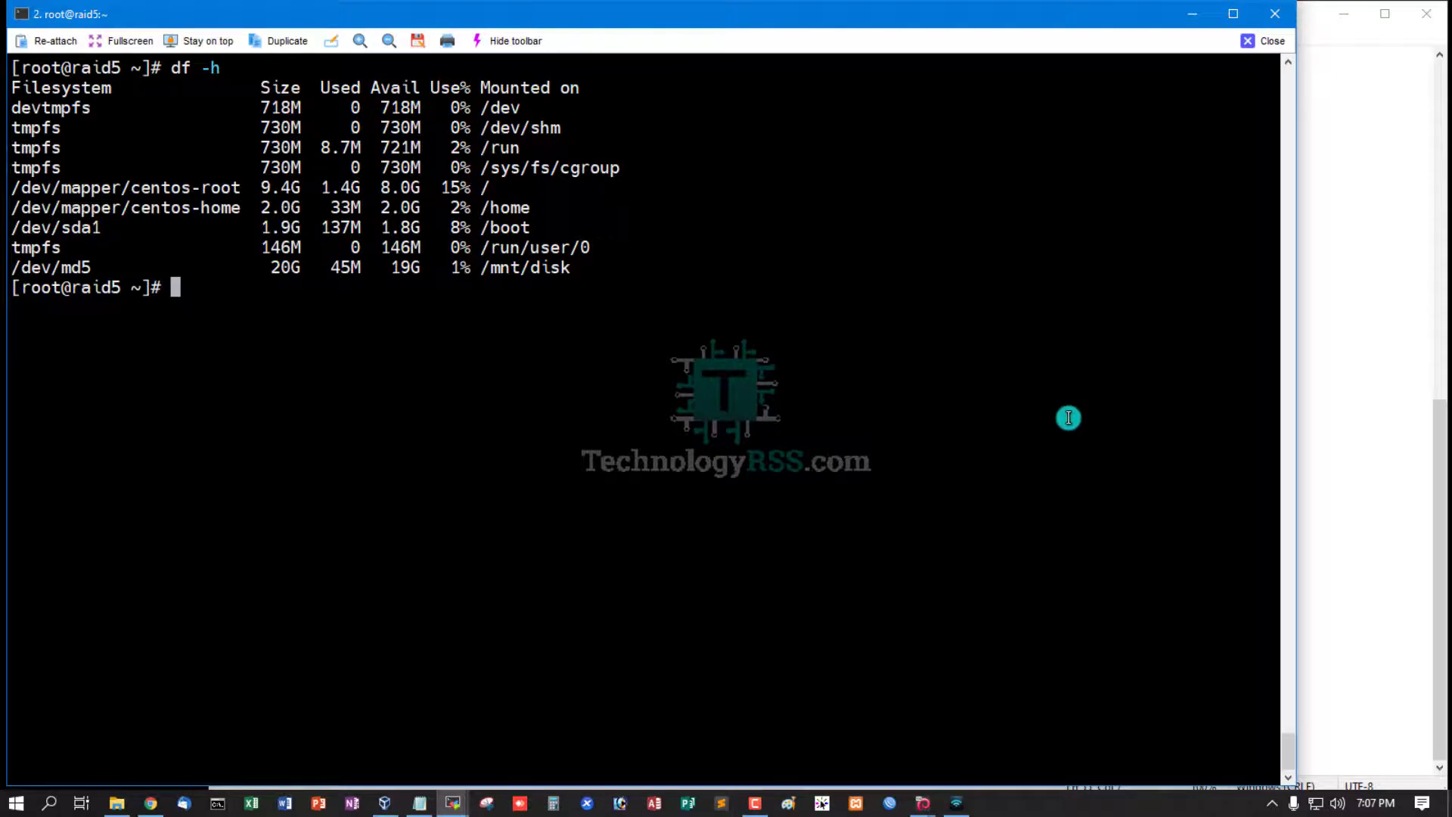
pyautogui.click(419, 802)
pyautogui.write('cd /mnt/disk/')
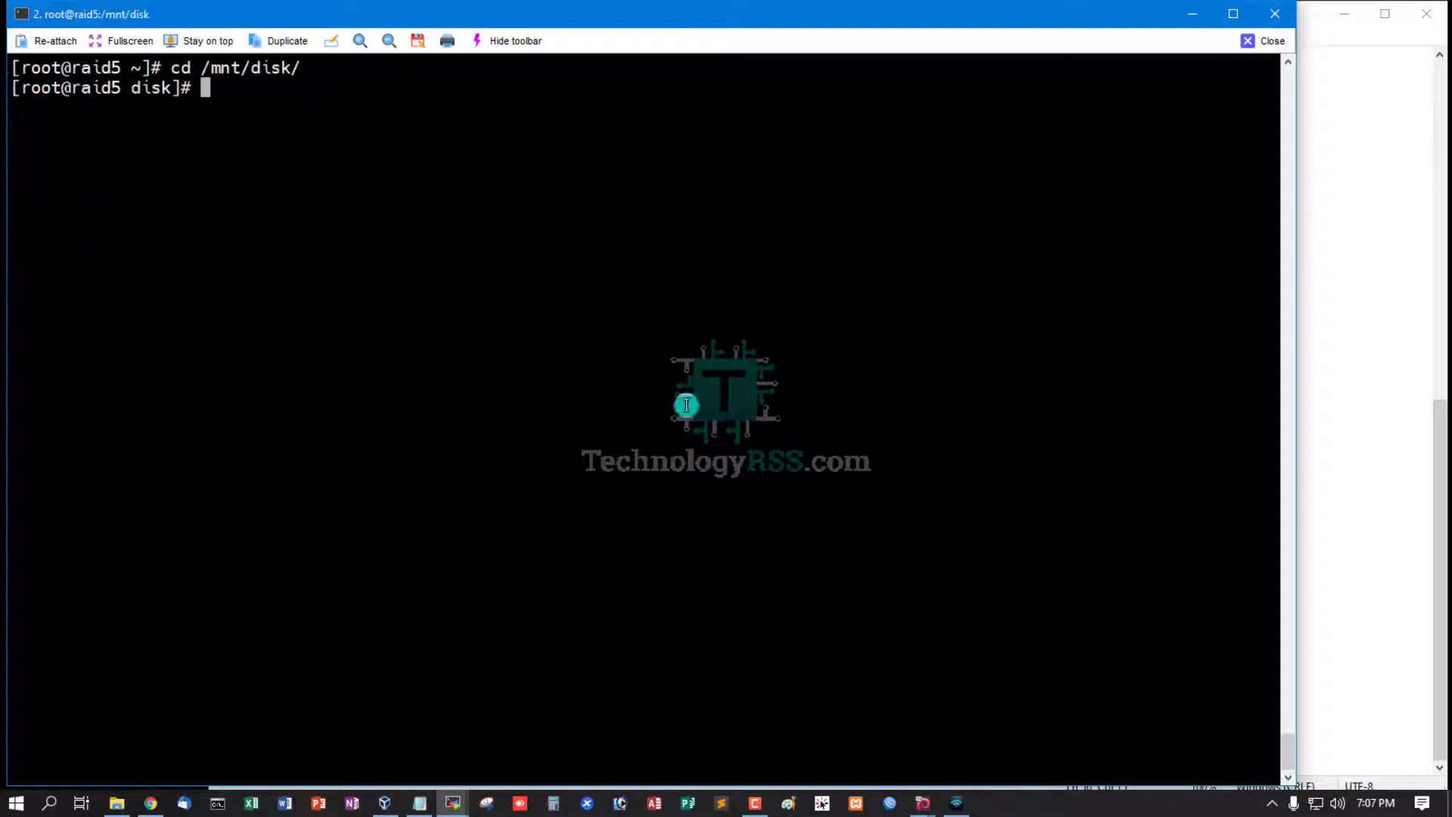
pyautogui.click(419, 801)
pyautogui.write('echo "Welcome Technologyrss.com" > test.txt')
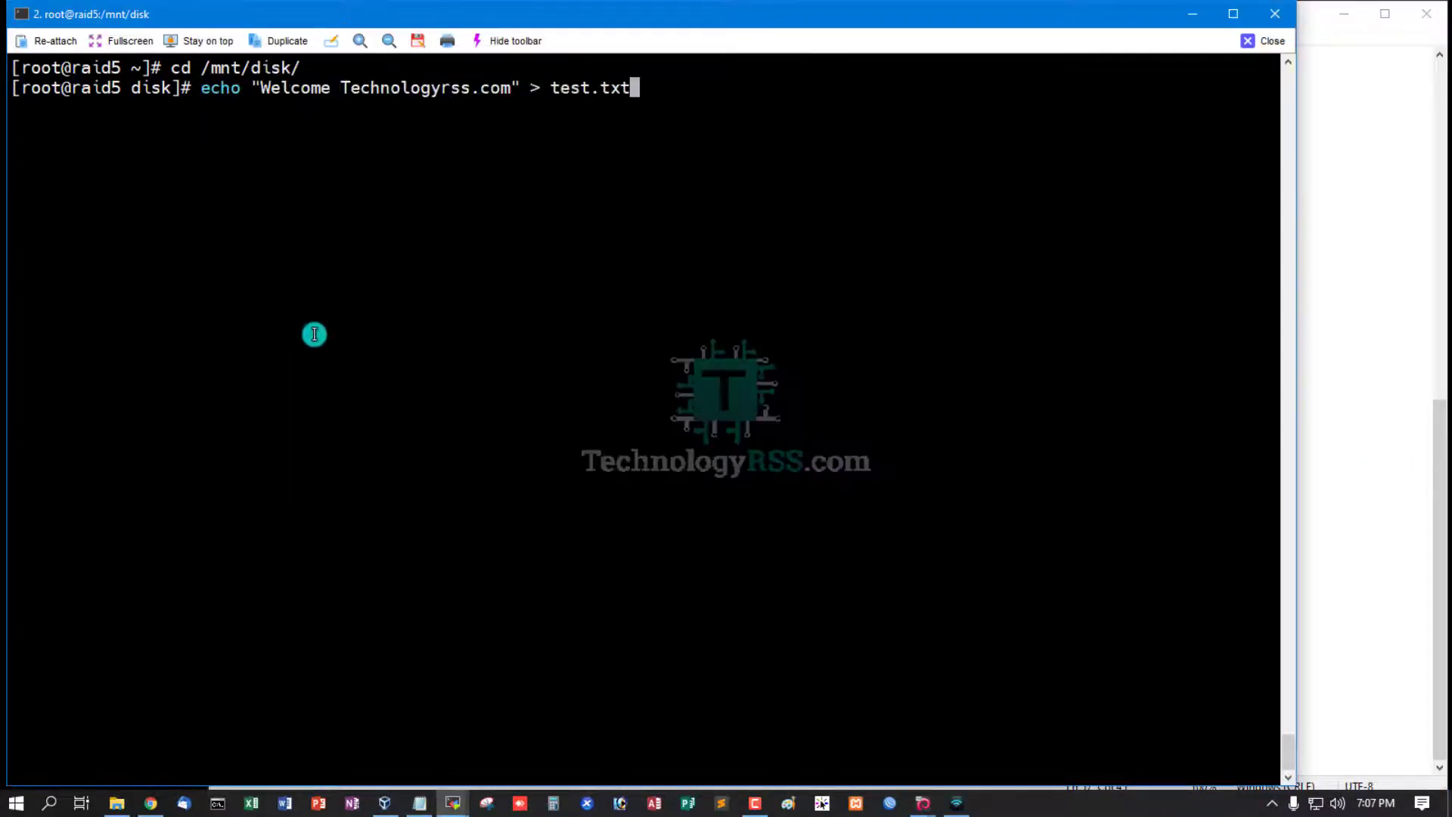
# Write "Welcome Technologyrss.com" into test.txt with echo
pyautogui.press('Return')
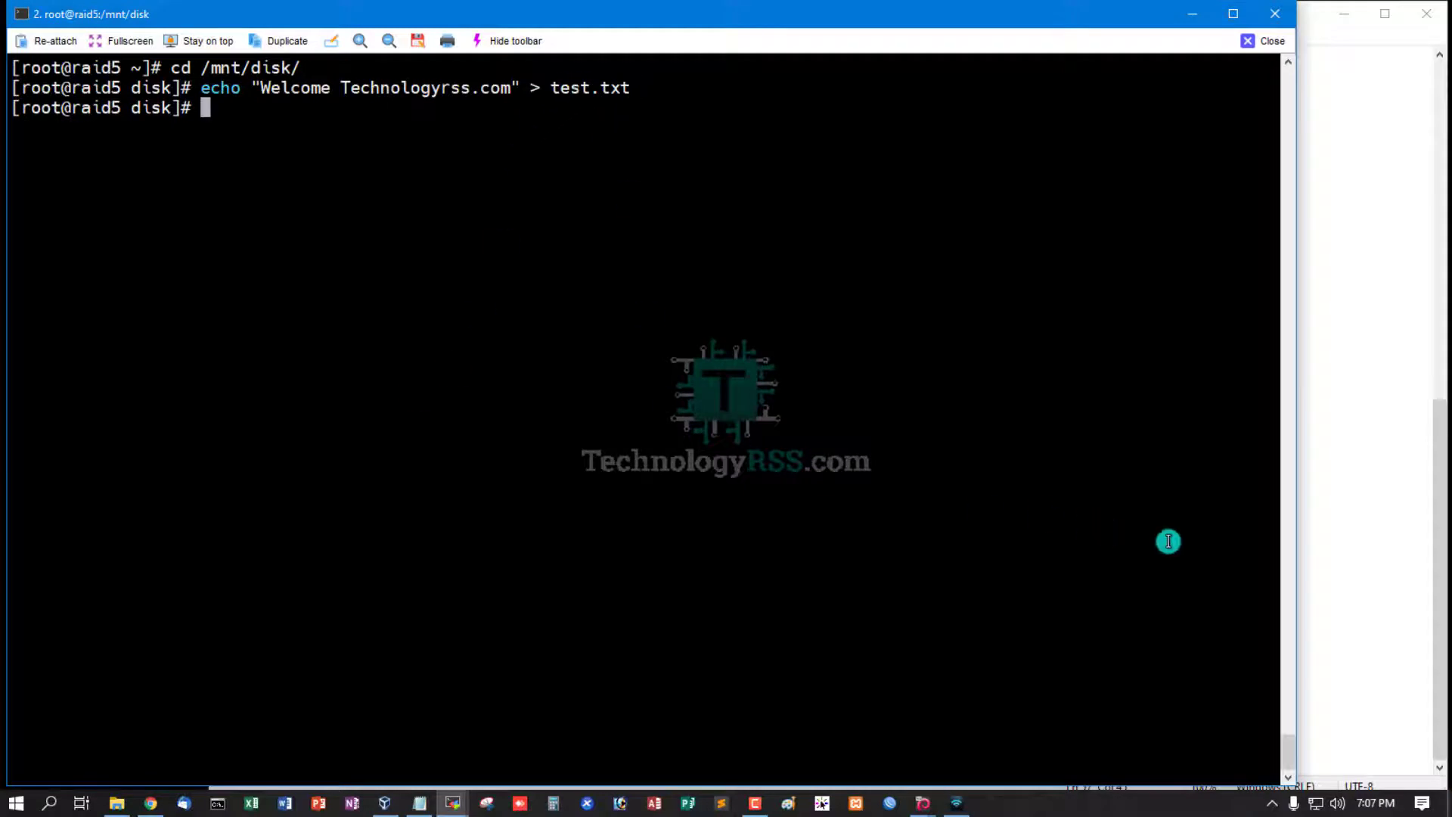
pyautogui.moveTo(435, 101)
pyautogui.write('m')
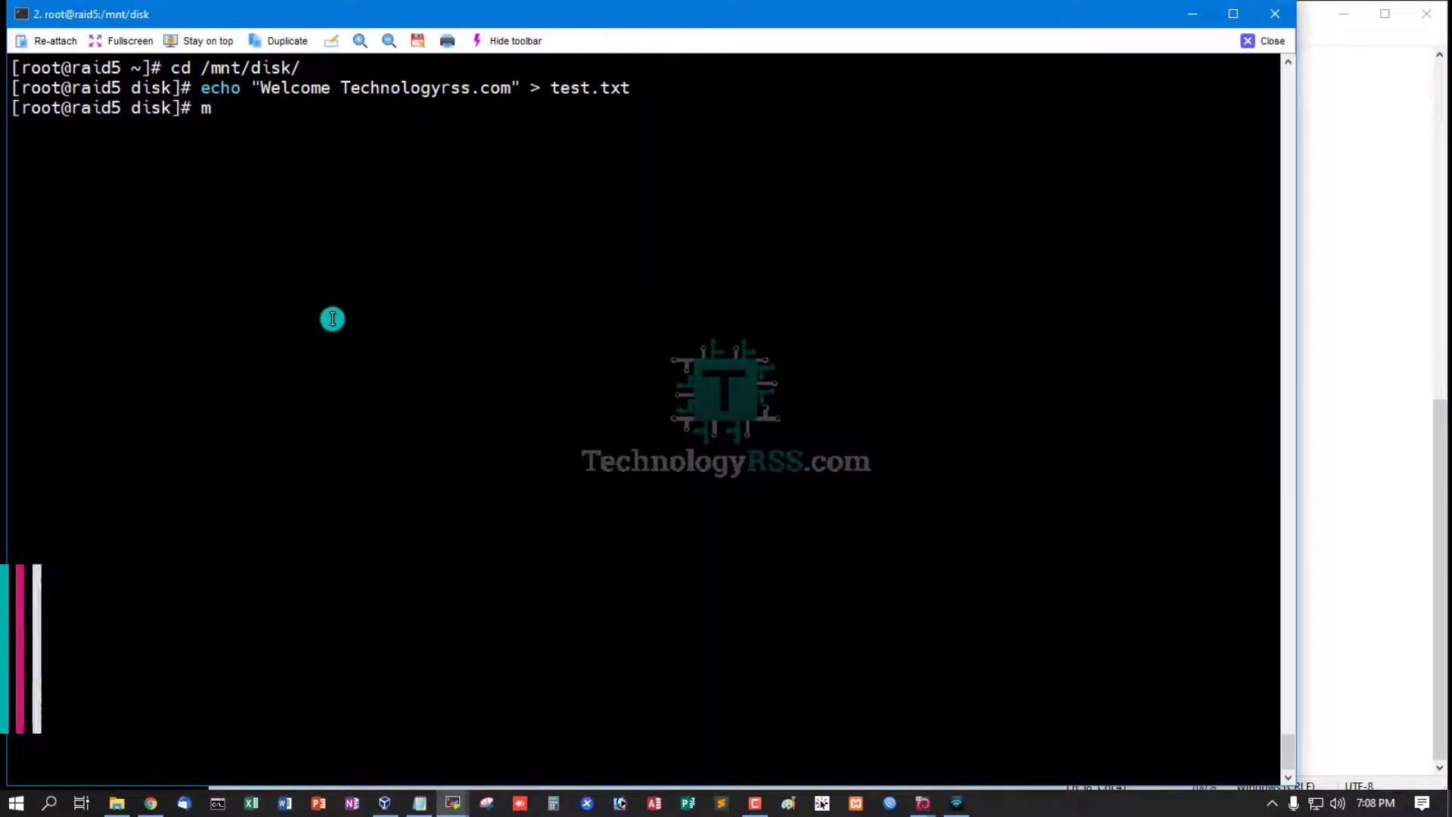
# Add /dev/sde1 to /dev/md5 and confirm with mdadm -D that it is listed as a spare
pyautogui.press('Return')
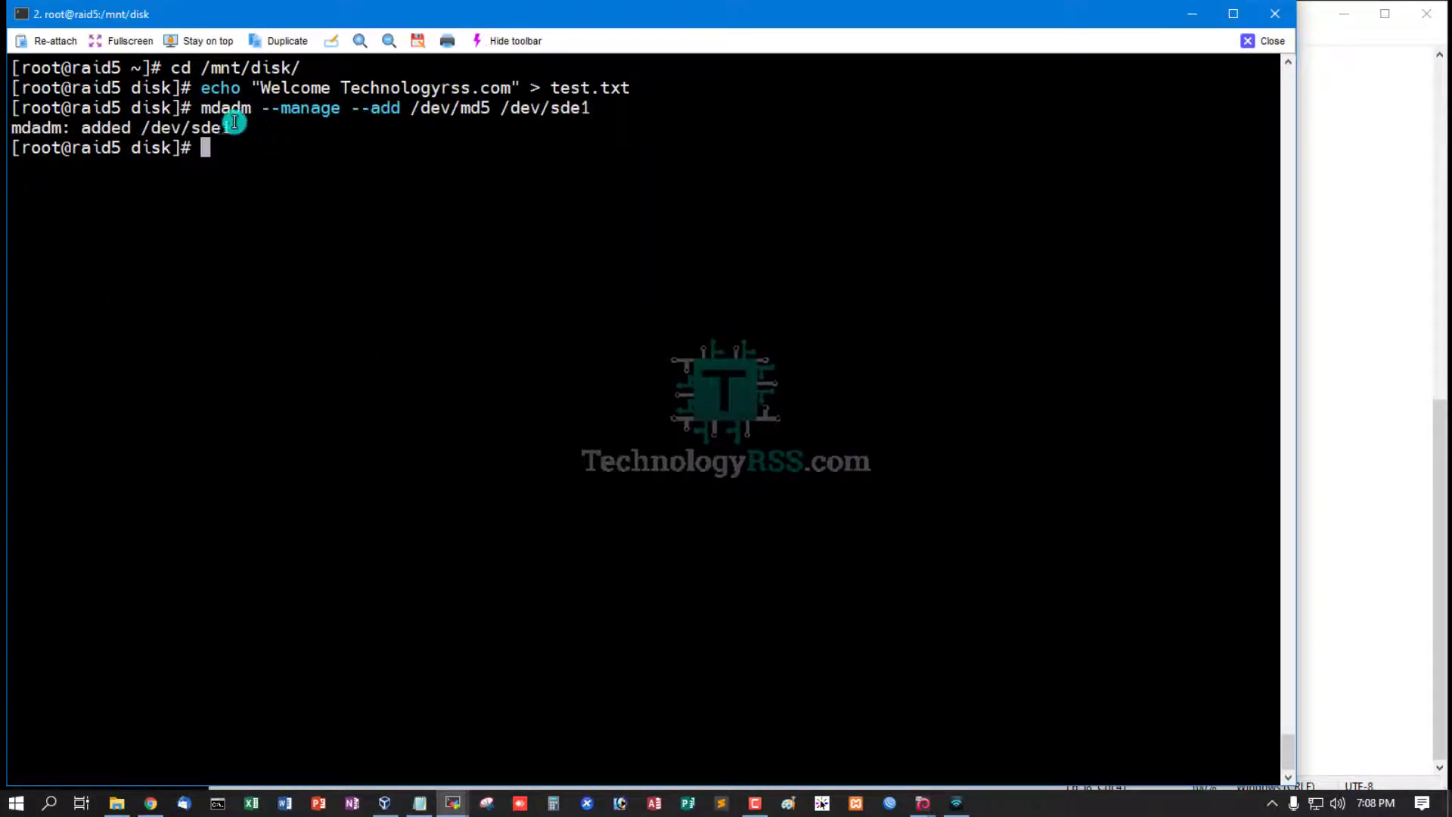
pyautogui.moveTo(278, 121)
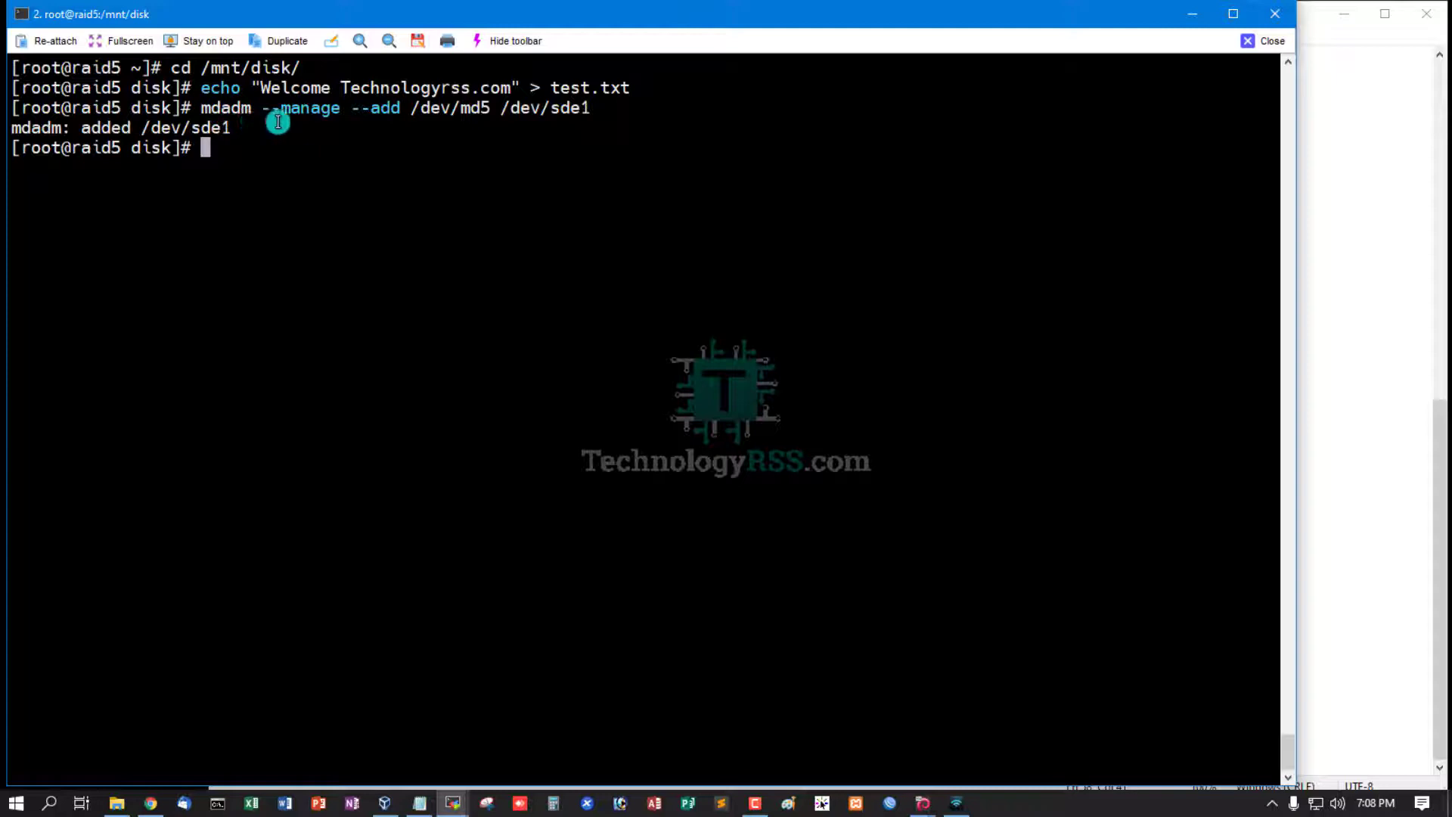
pyautogui.moveTo(417, 108)
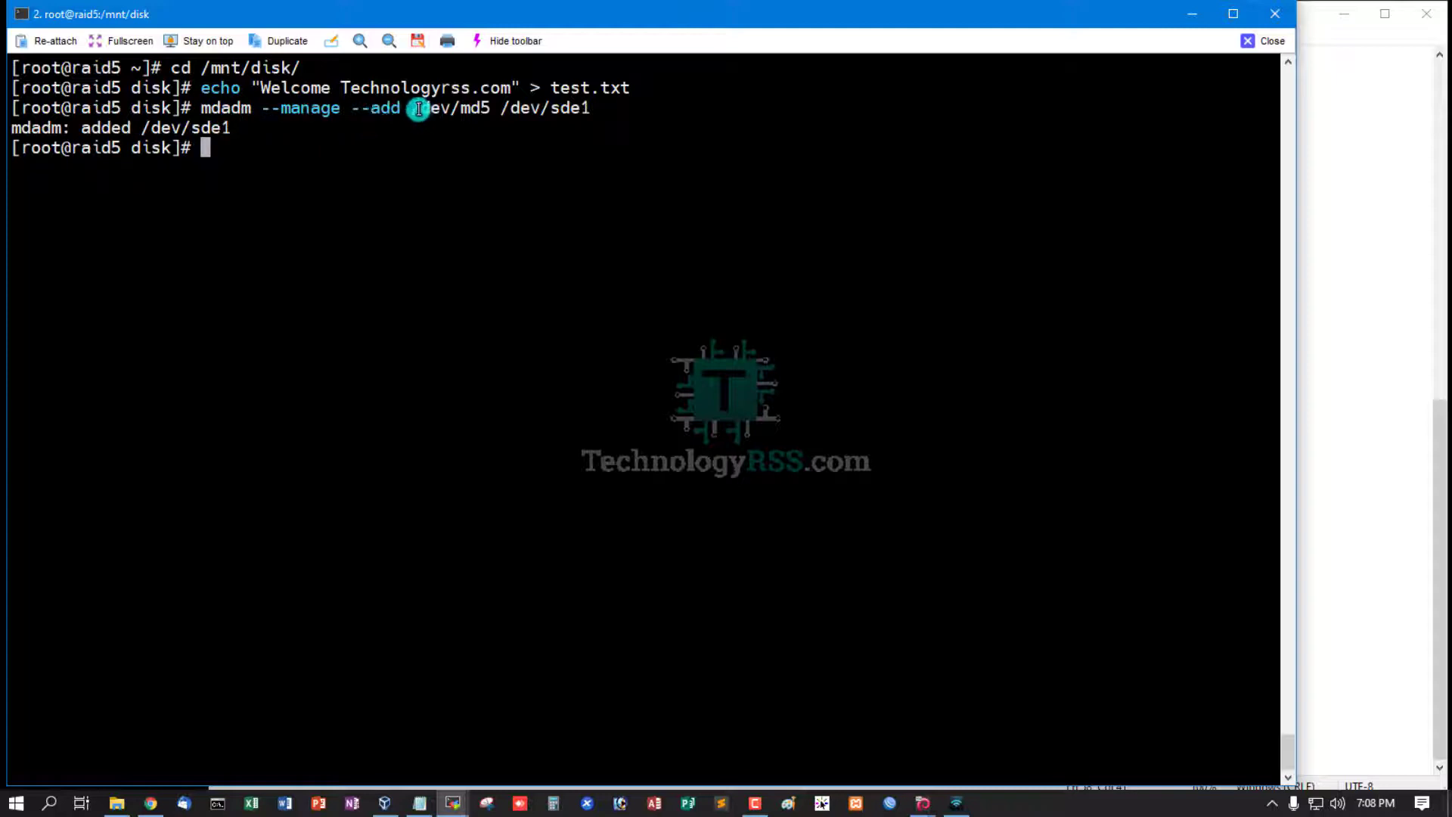
pyautogui.moveTo(481, 109)
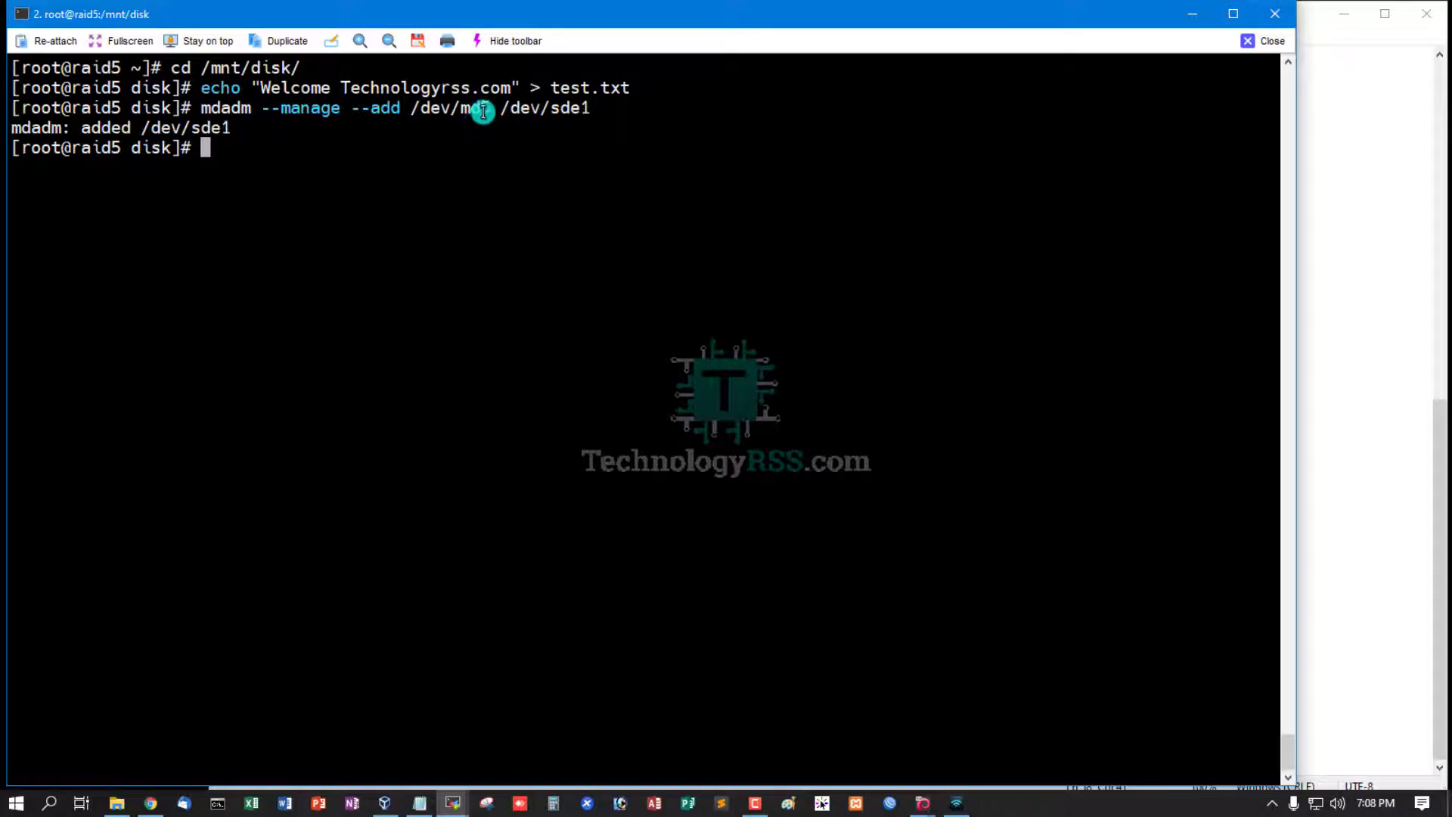
pyautogui.doubleClick(546, 107)
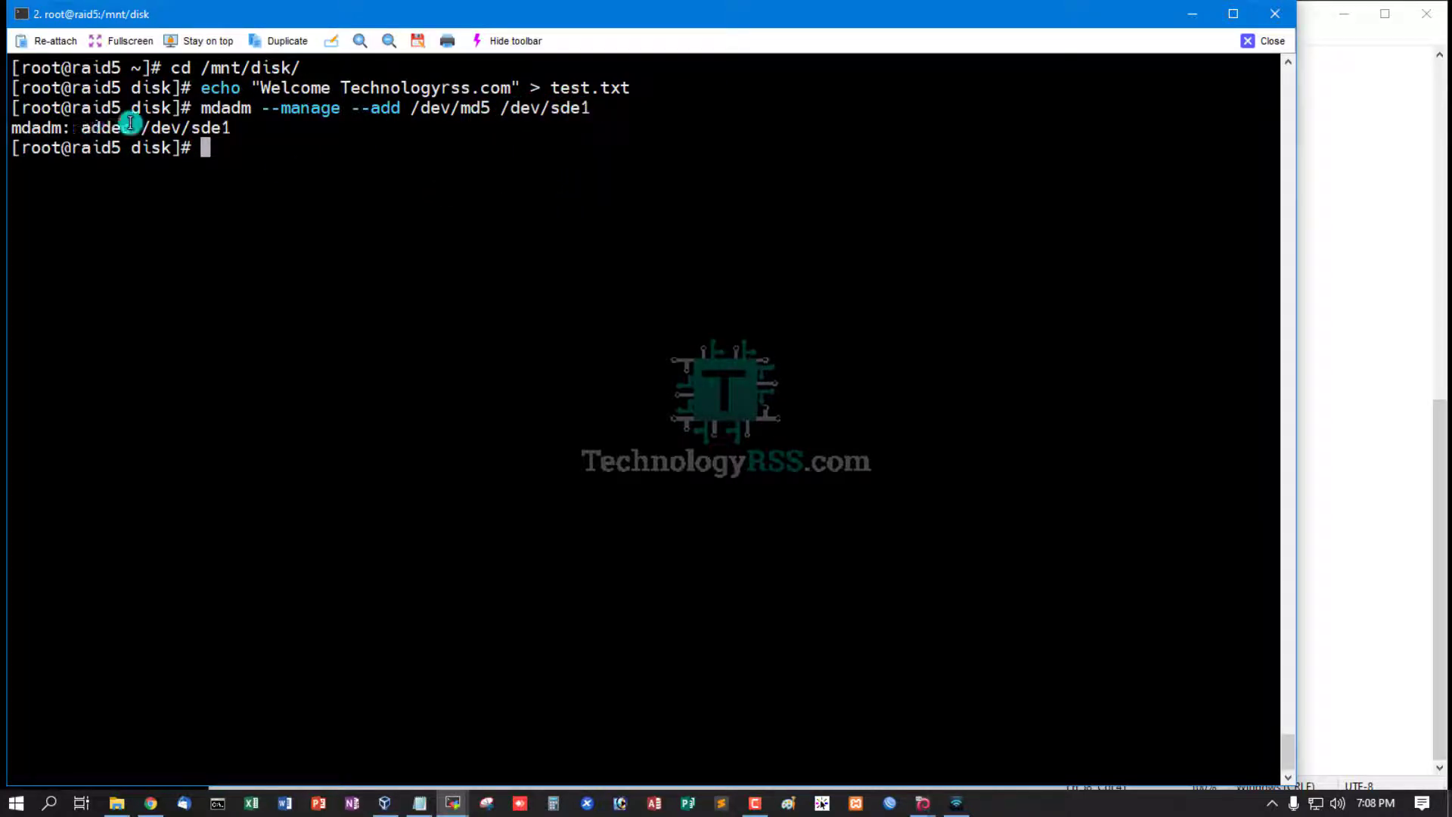
pyautogui.moveTo(1290, 541)
pyautogui.write('mdadm -D /dev/md5')
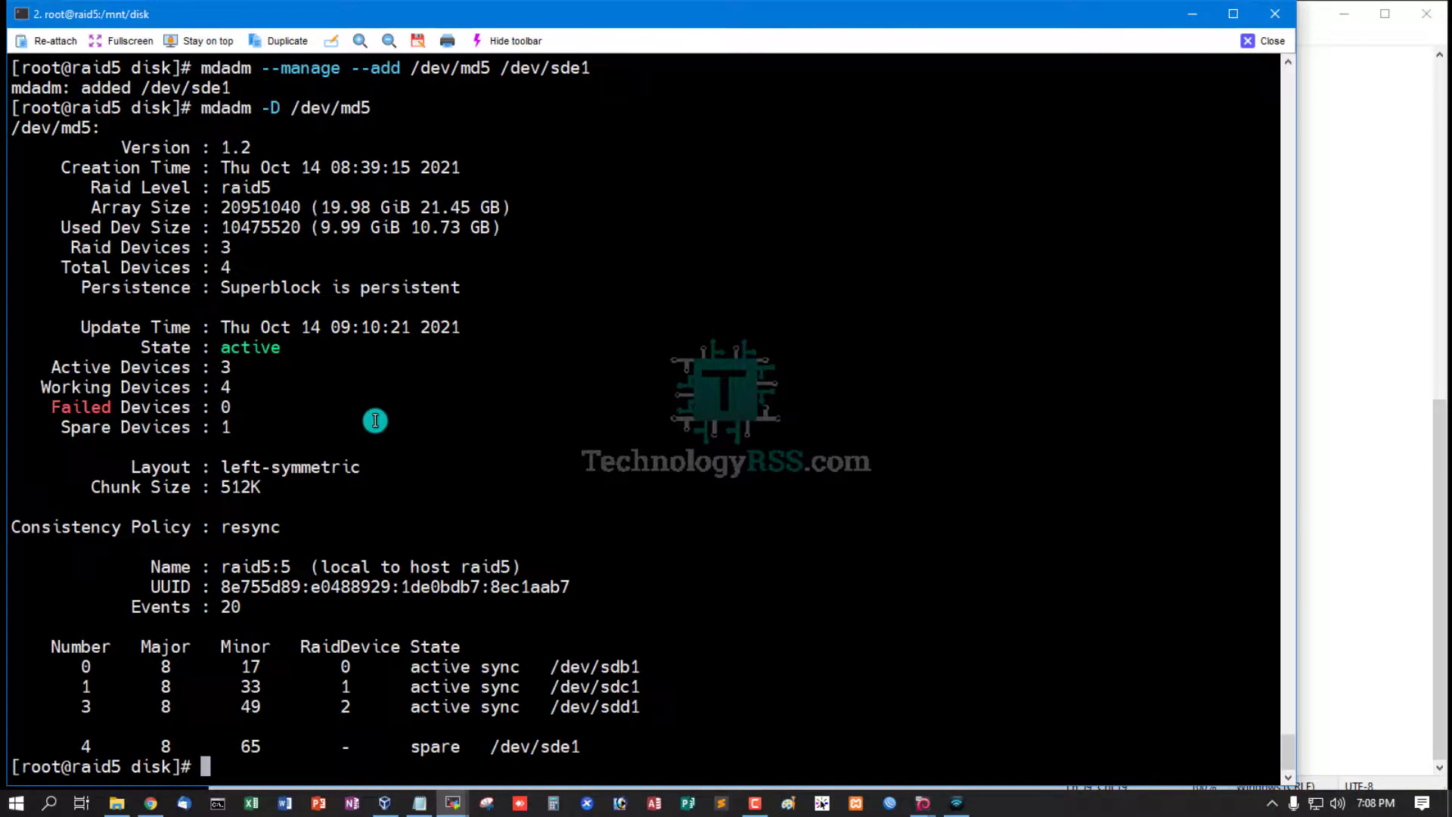
pyautogui.doubleClick(125, 427)
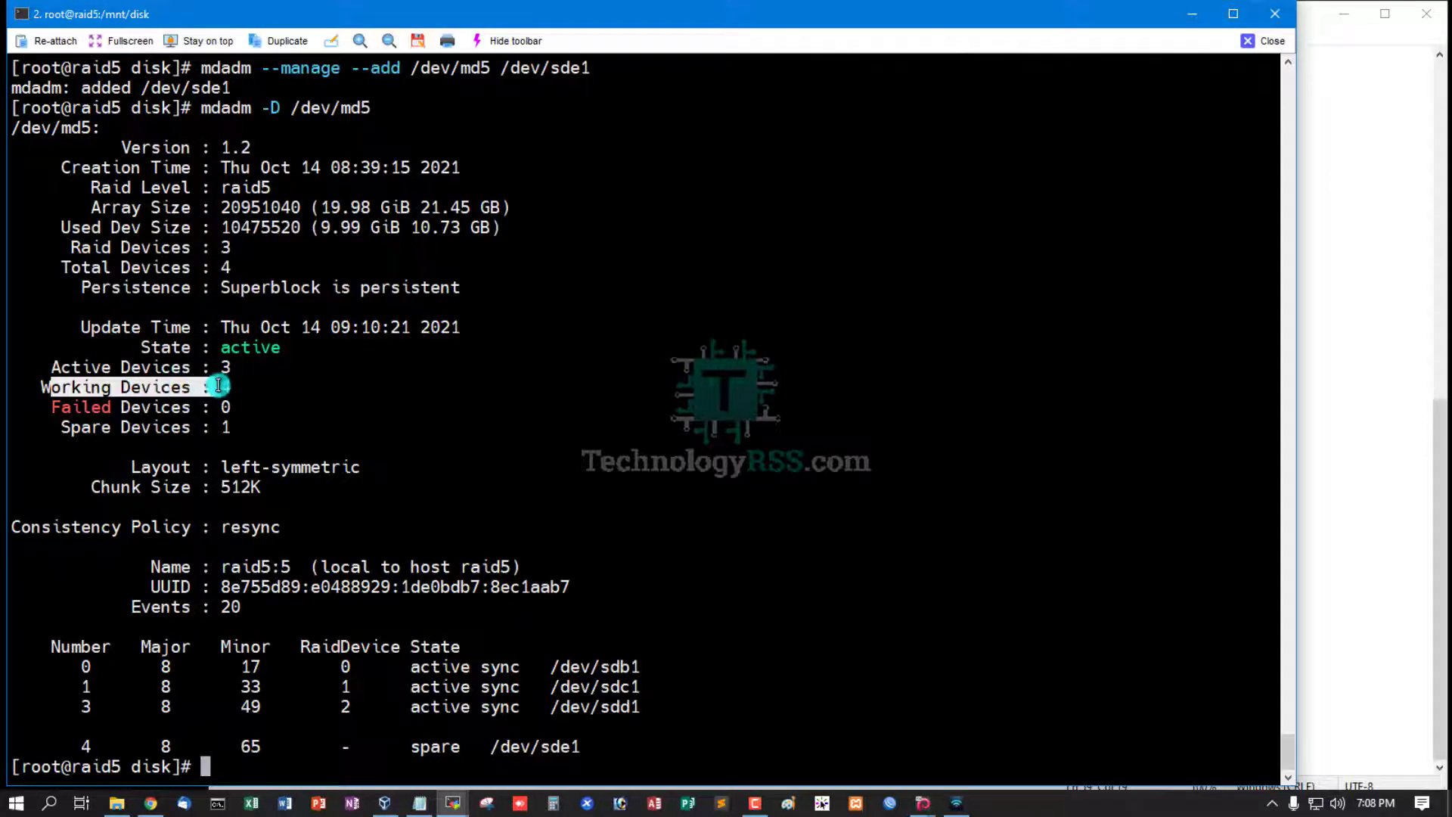
pyautogui.moveTo(360, 717)
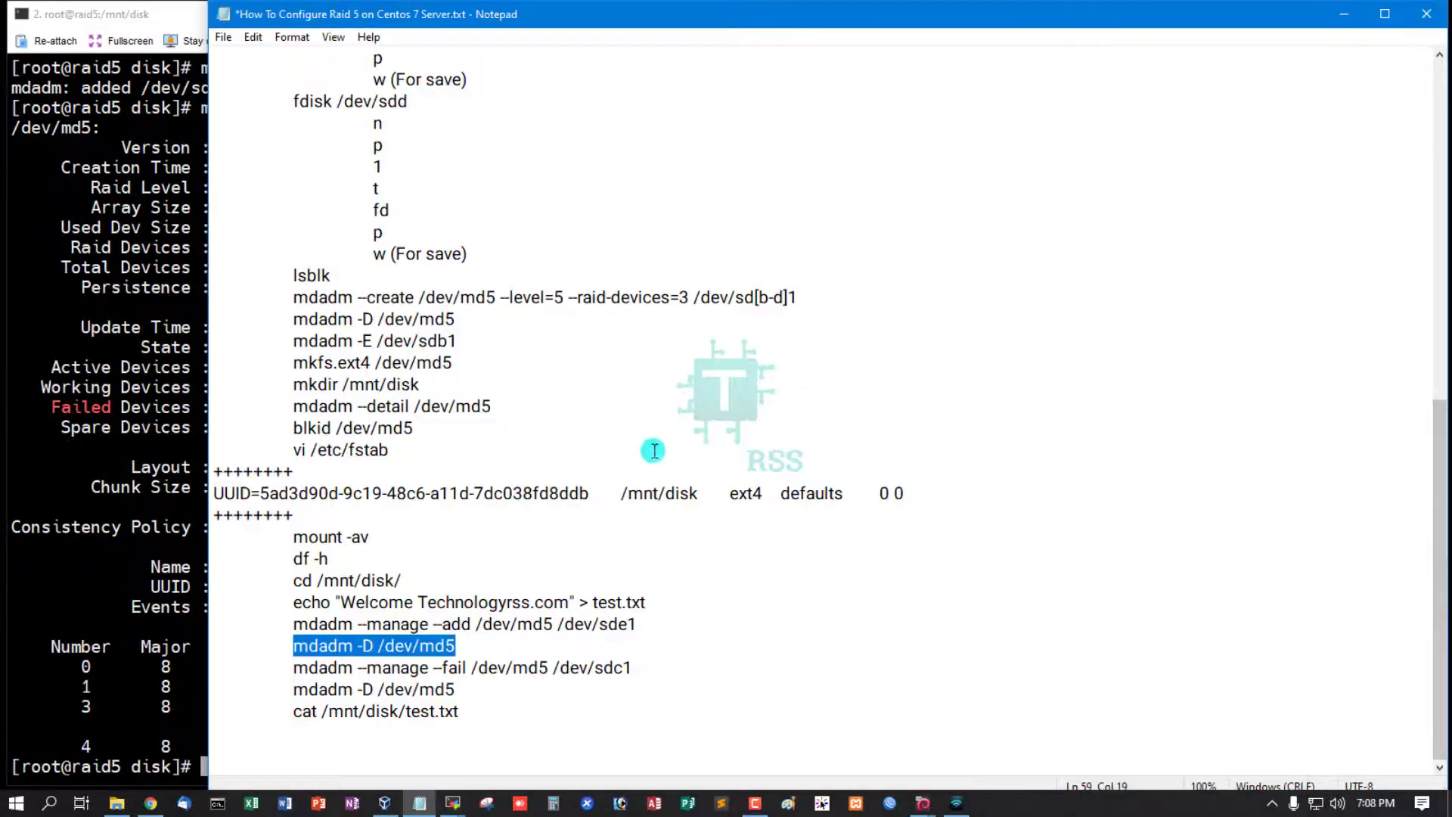
pyautogui.moveTo(436, 467)
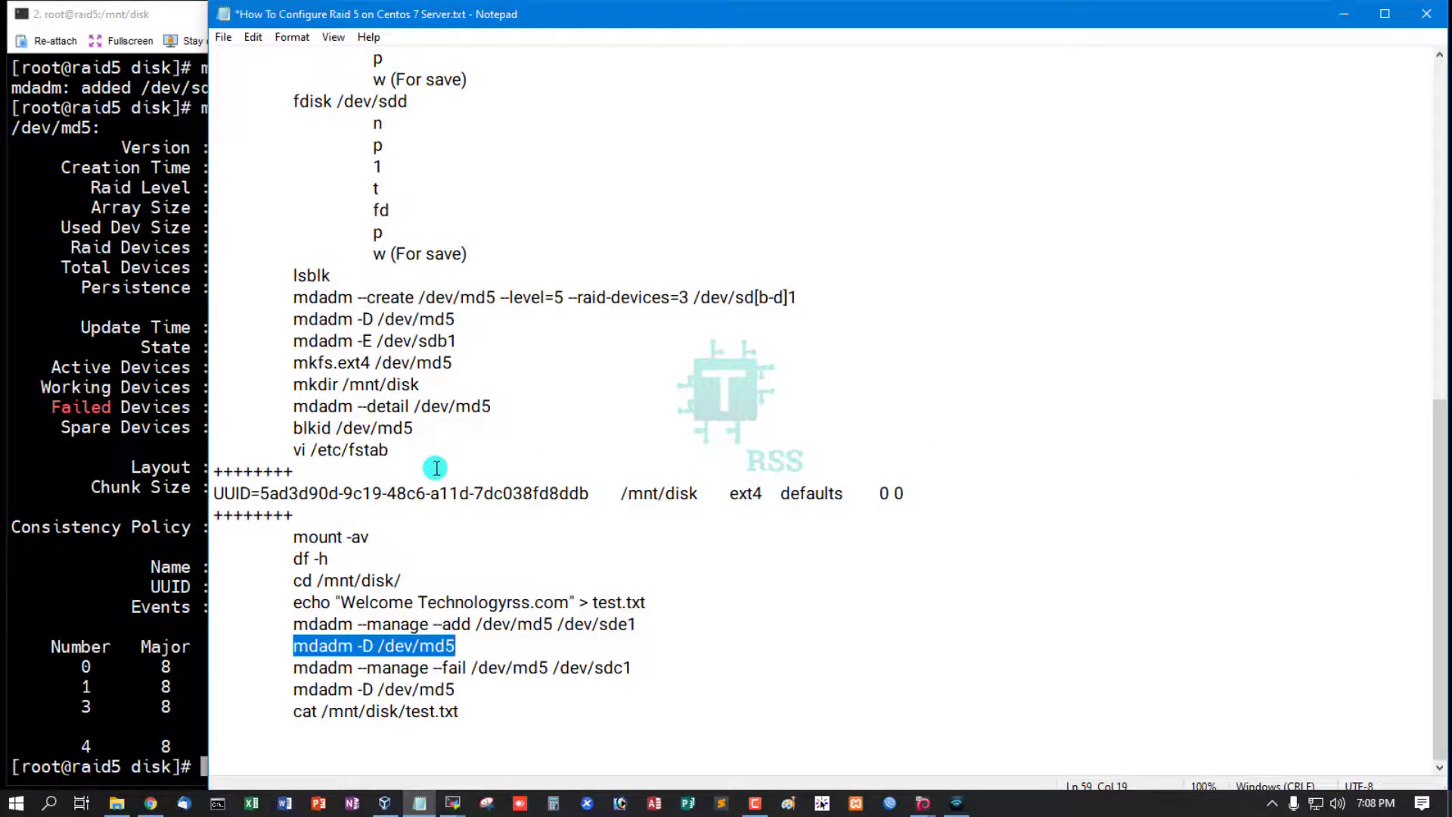
pyautogui.moveTo(154, 392)
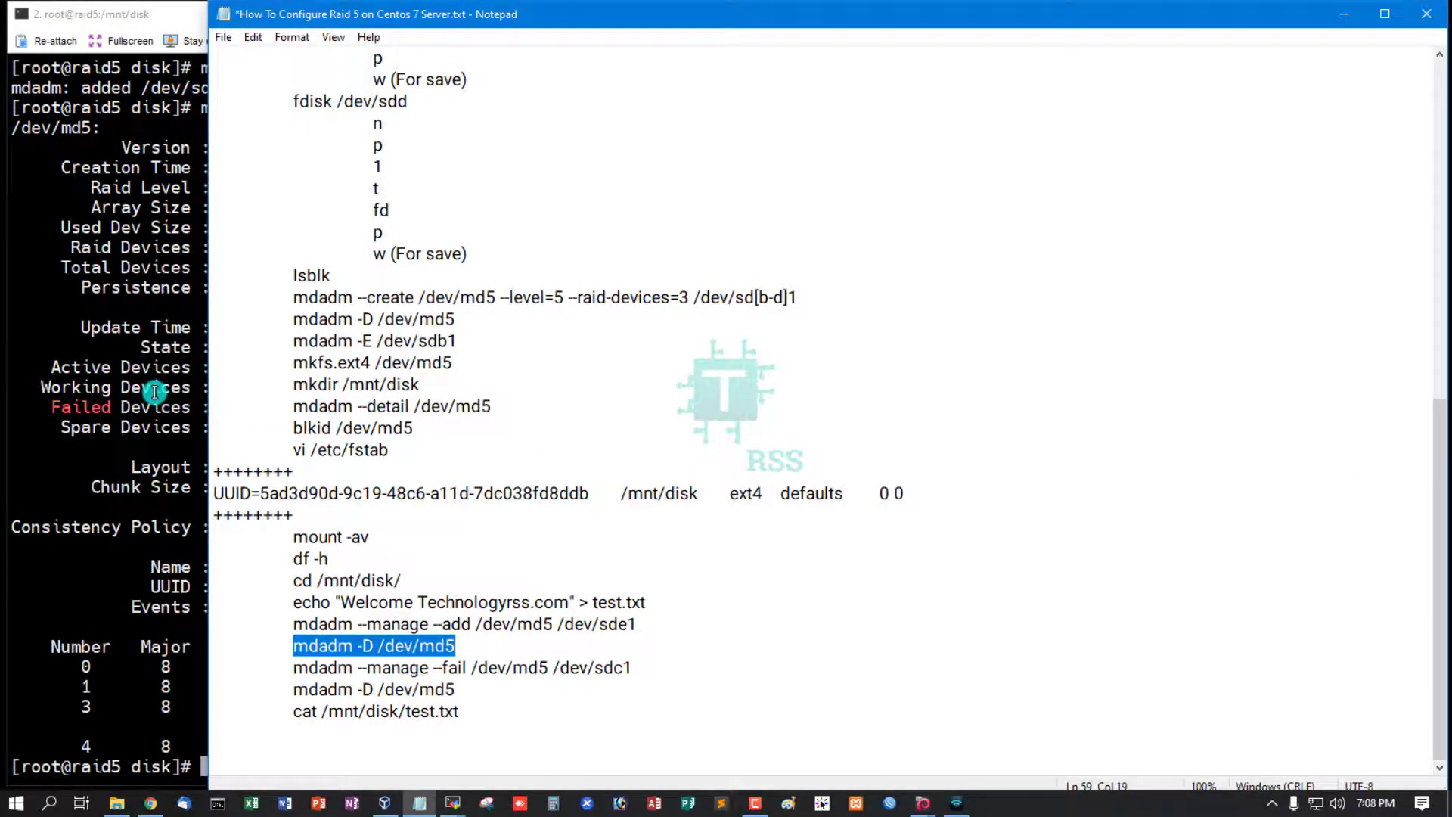
# Select the 'mdadm --manage --fail /dev/md5 /dev/sdc1' line in the Notepad notes
pyautogui.click(290, 667)
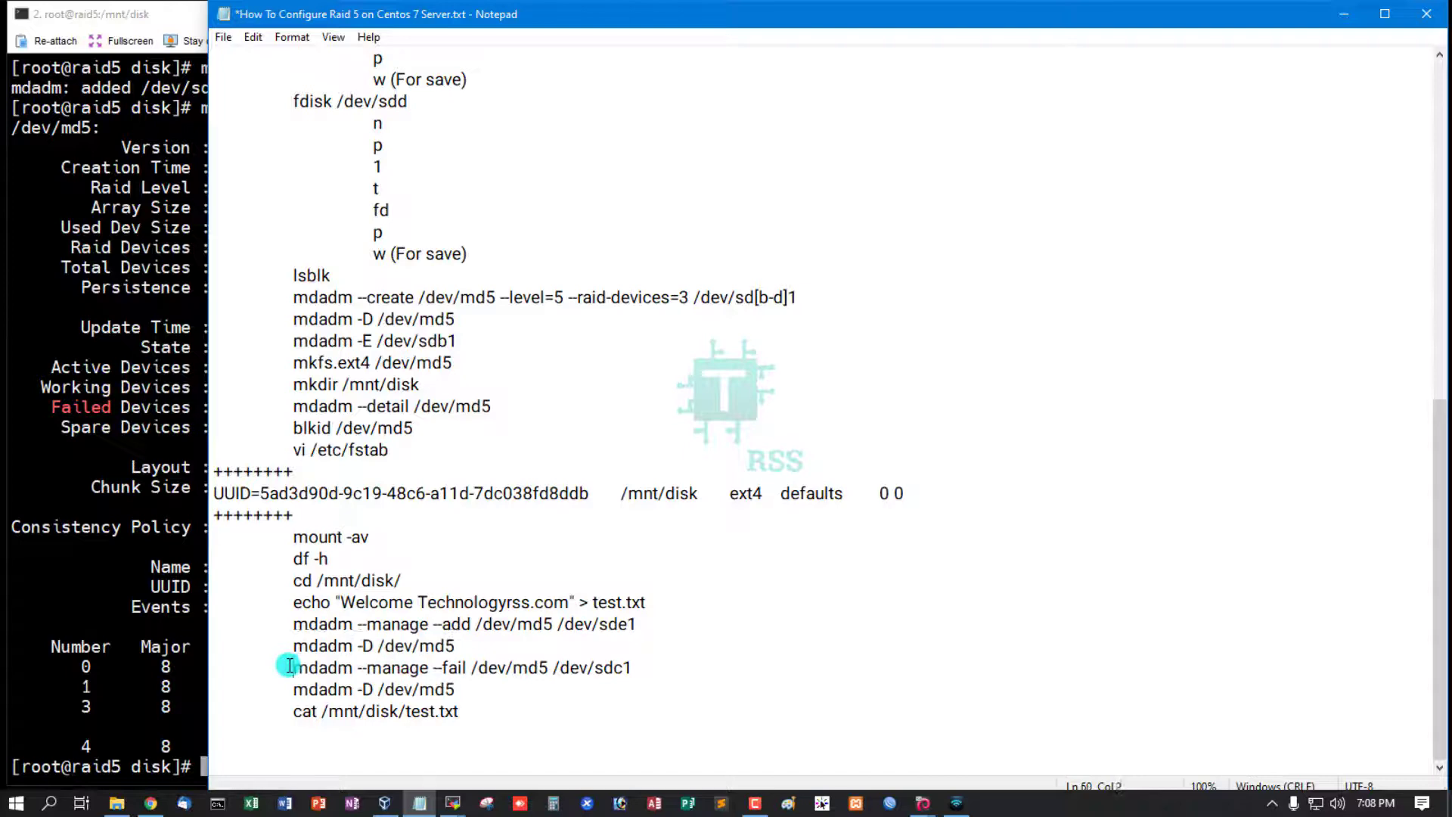
pyautogui.tripleClick(418, 667)
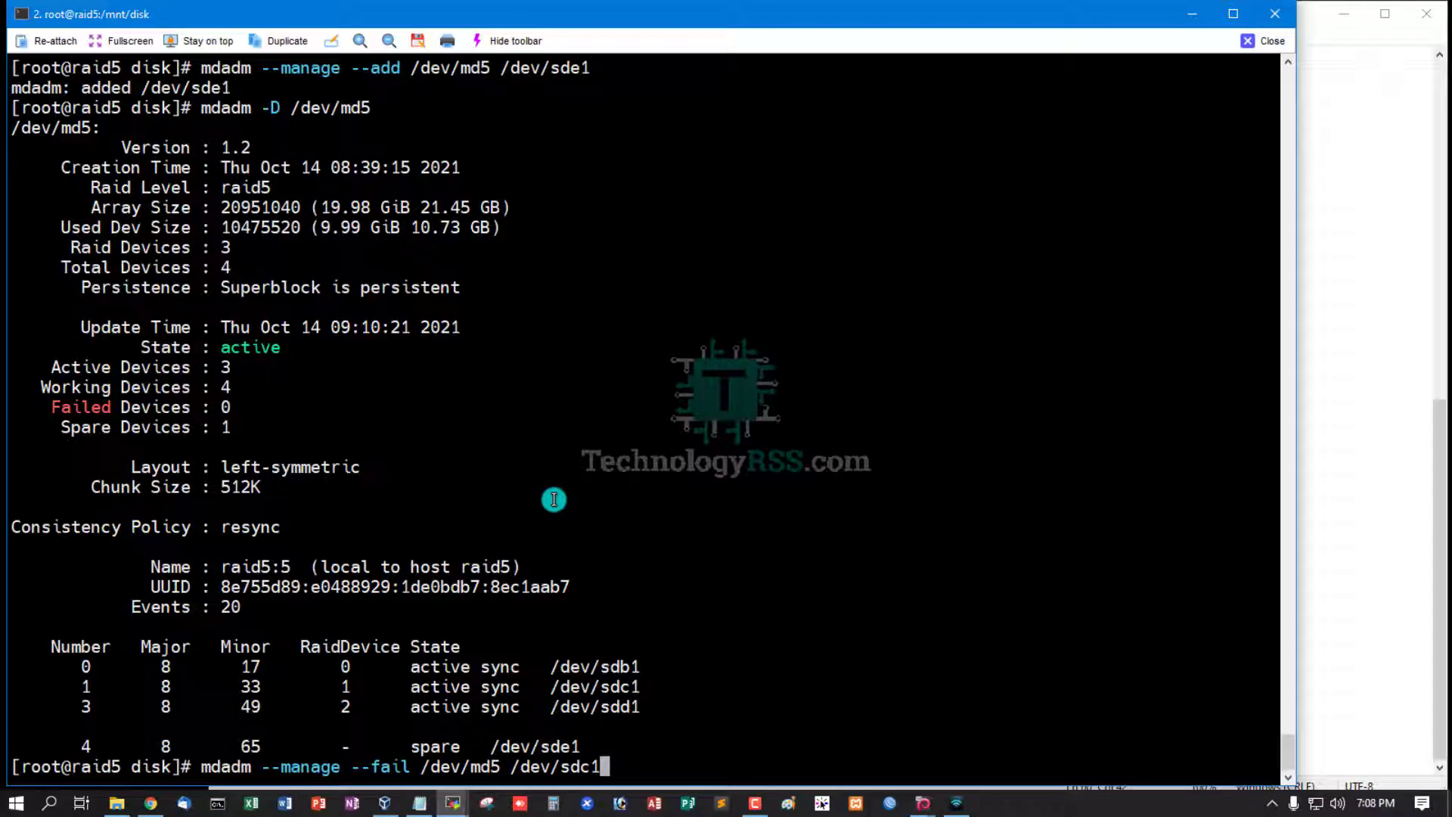
pyautogui.moveTo(541, 754)
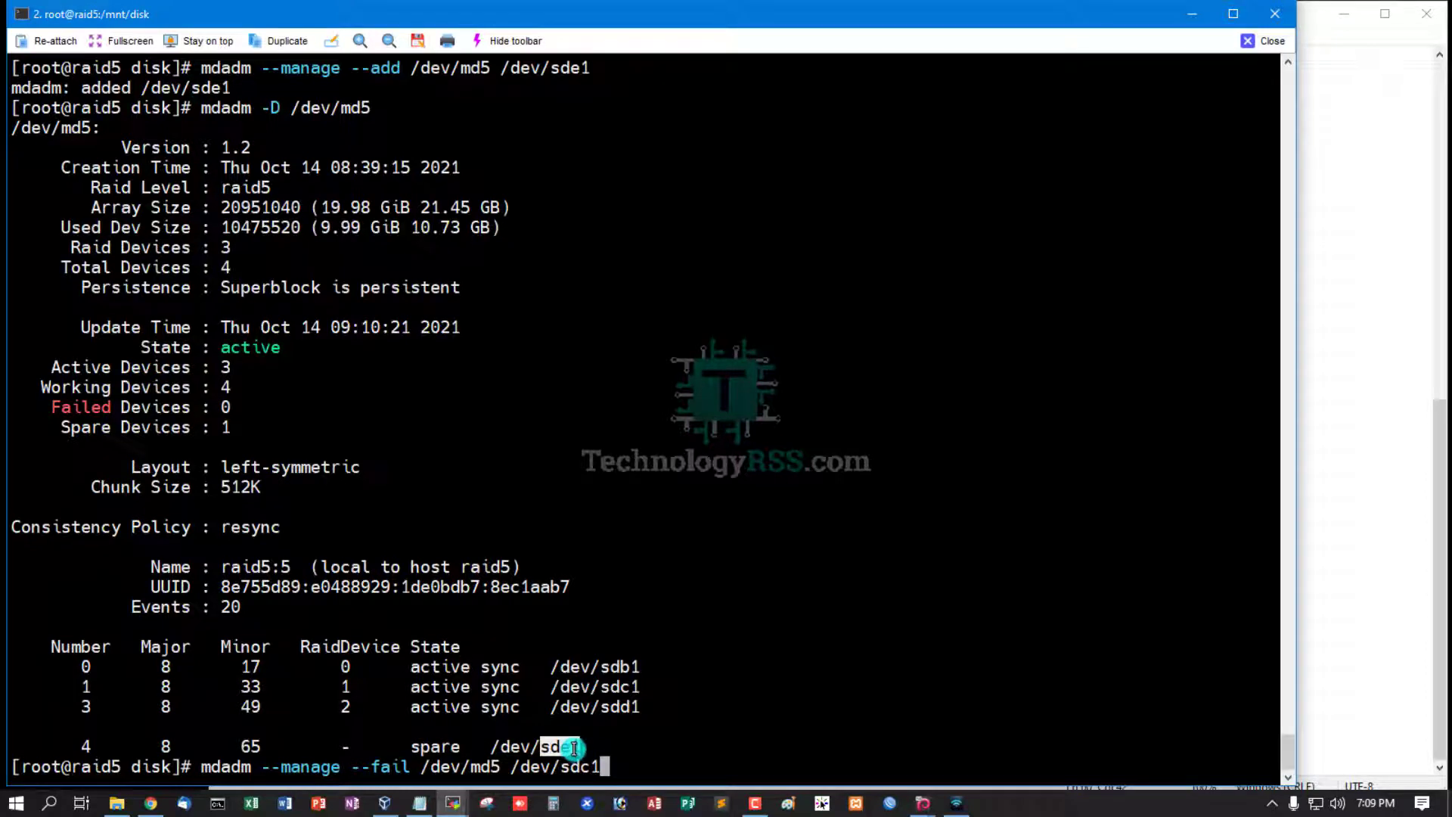
pyautogui.moveTo(664, 579)
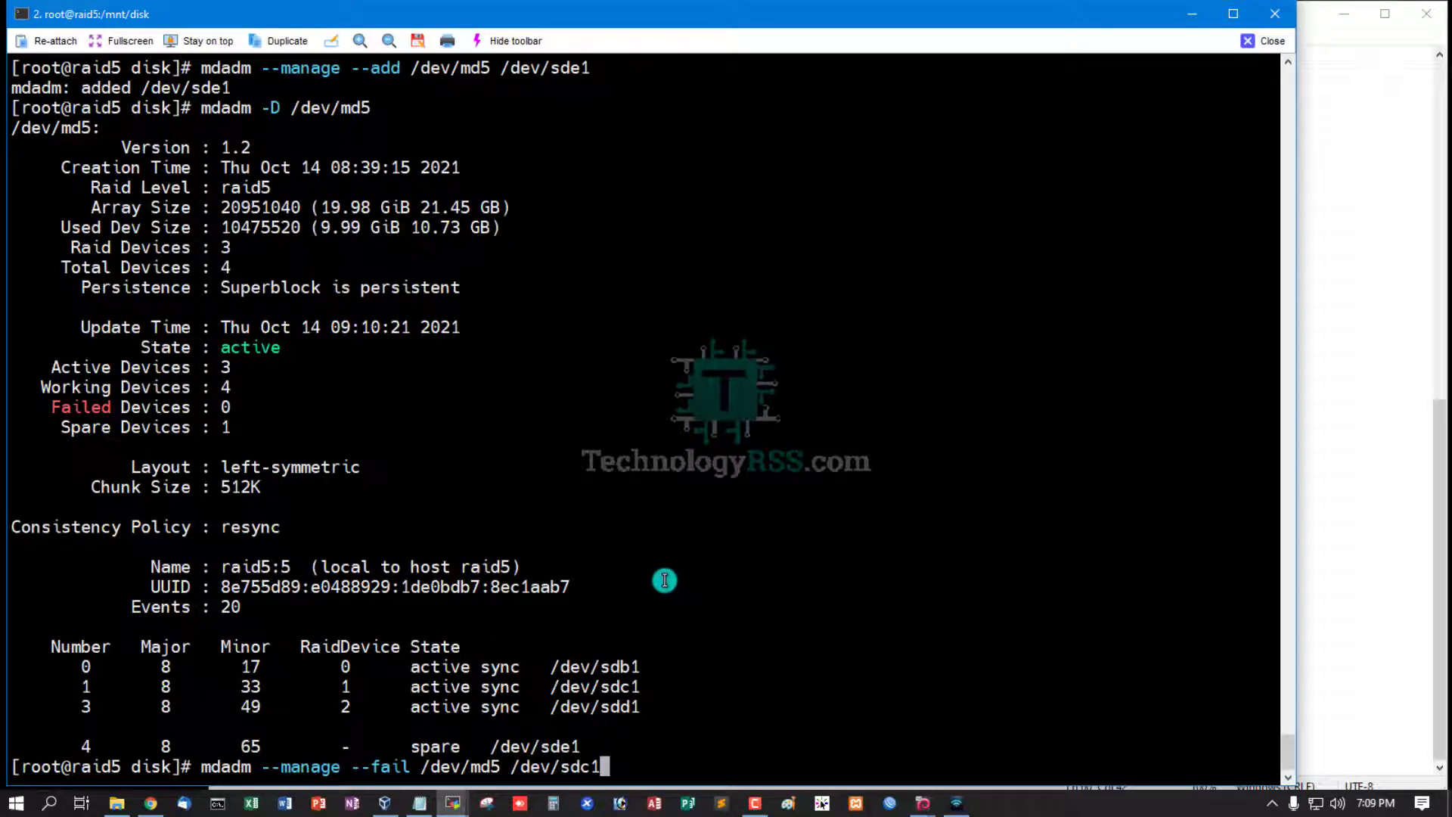
# Clear the terminal and mark /dev/sdc1 as failed in /dev/md5
pyautogui.press('Return')
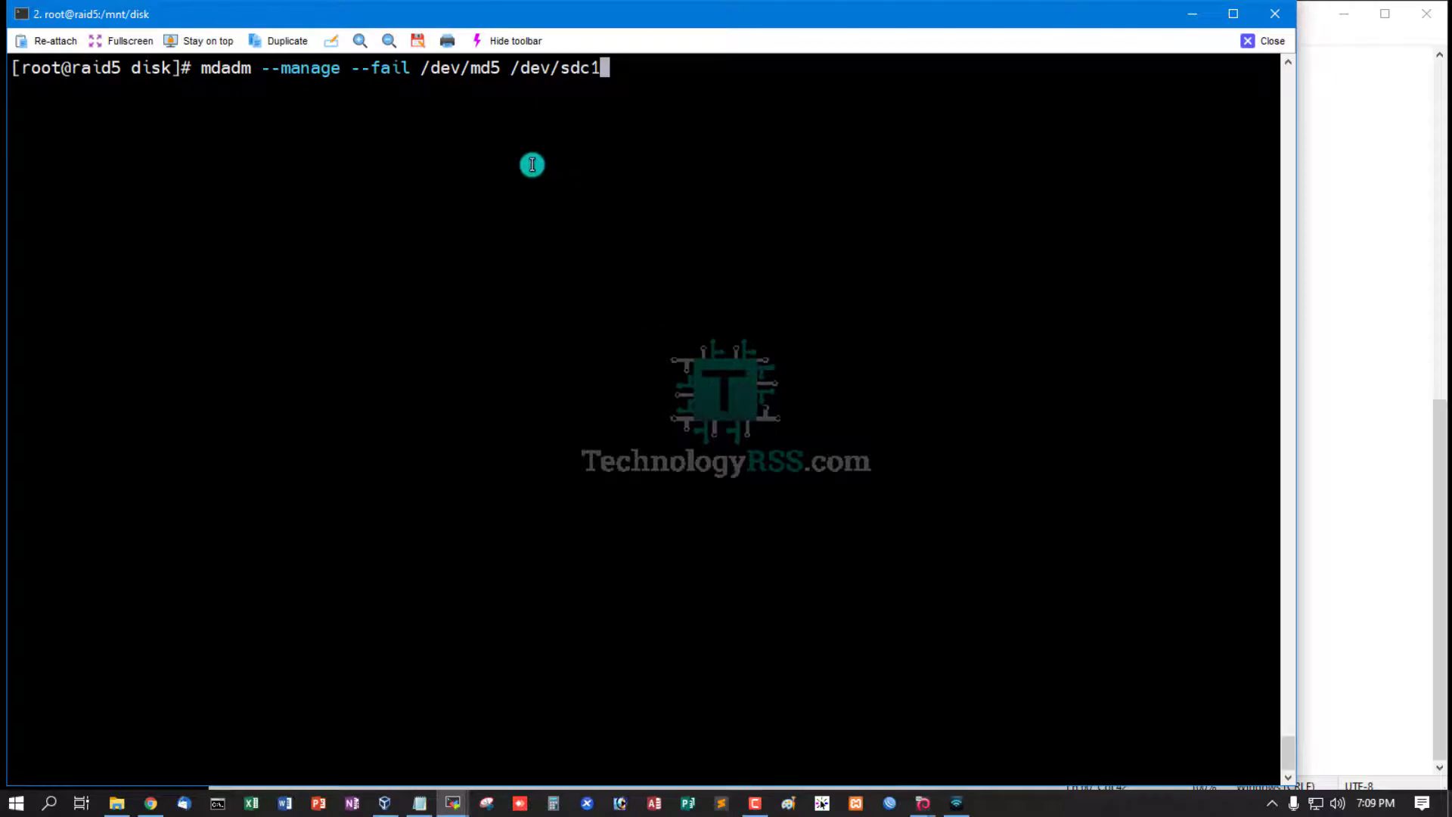
pyautogui.moveTo(561, 171)
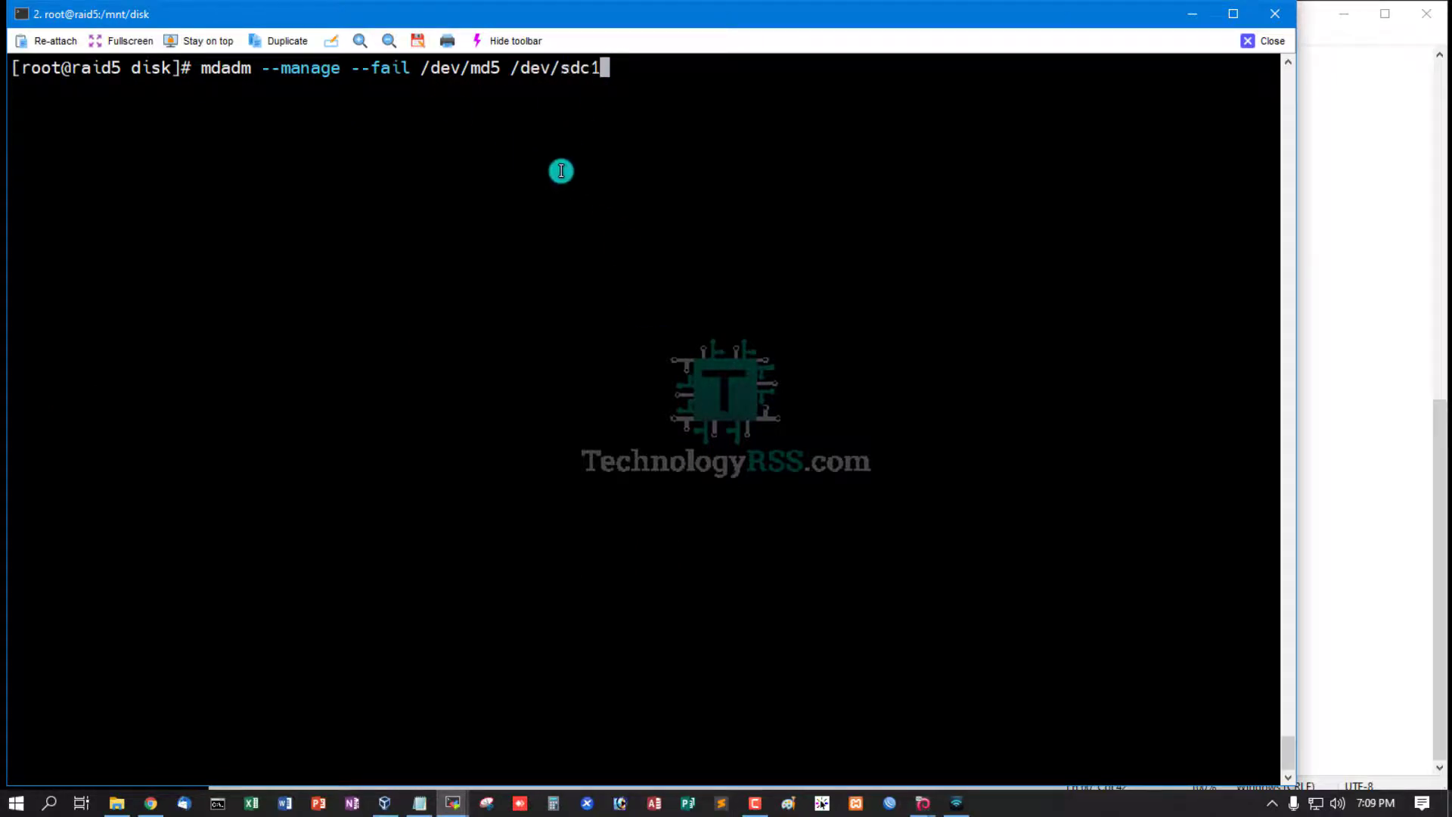
pyautogui.press('Return')
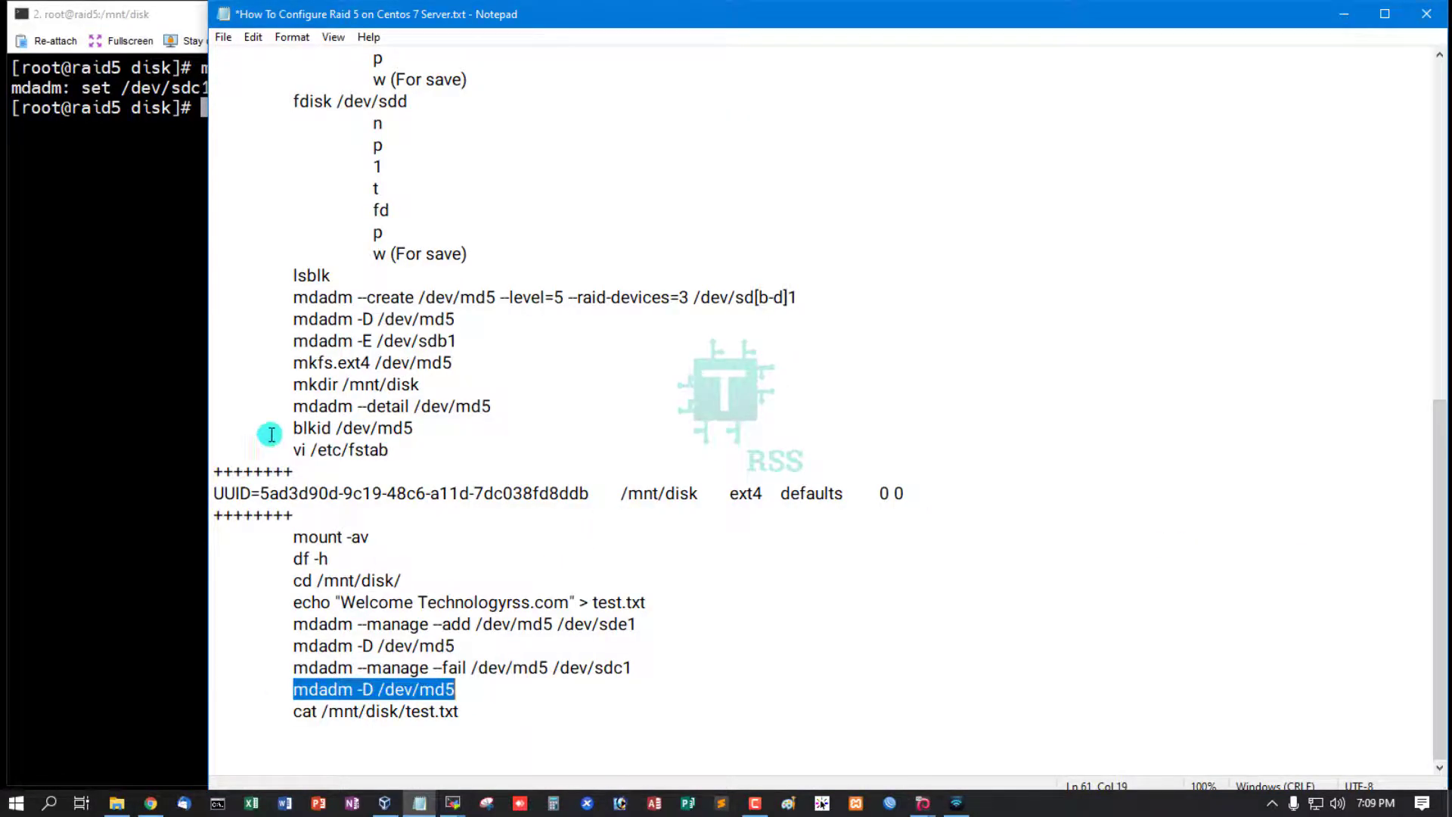
pyautogui.click(88, 14)
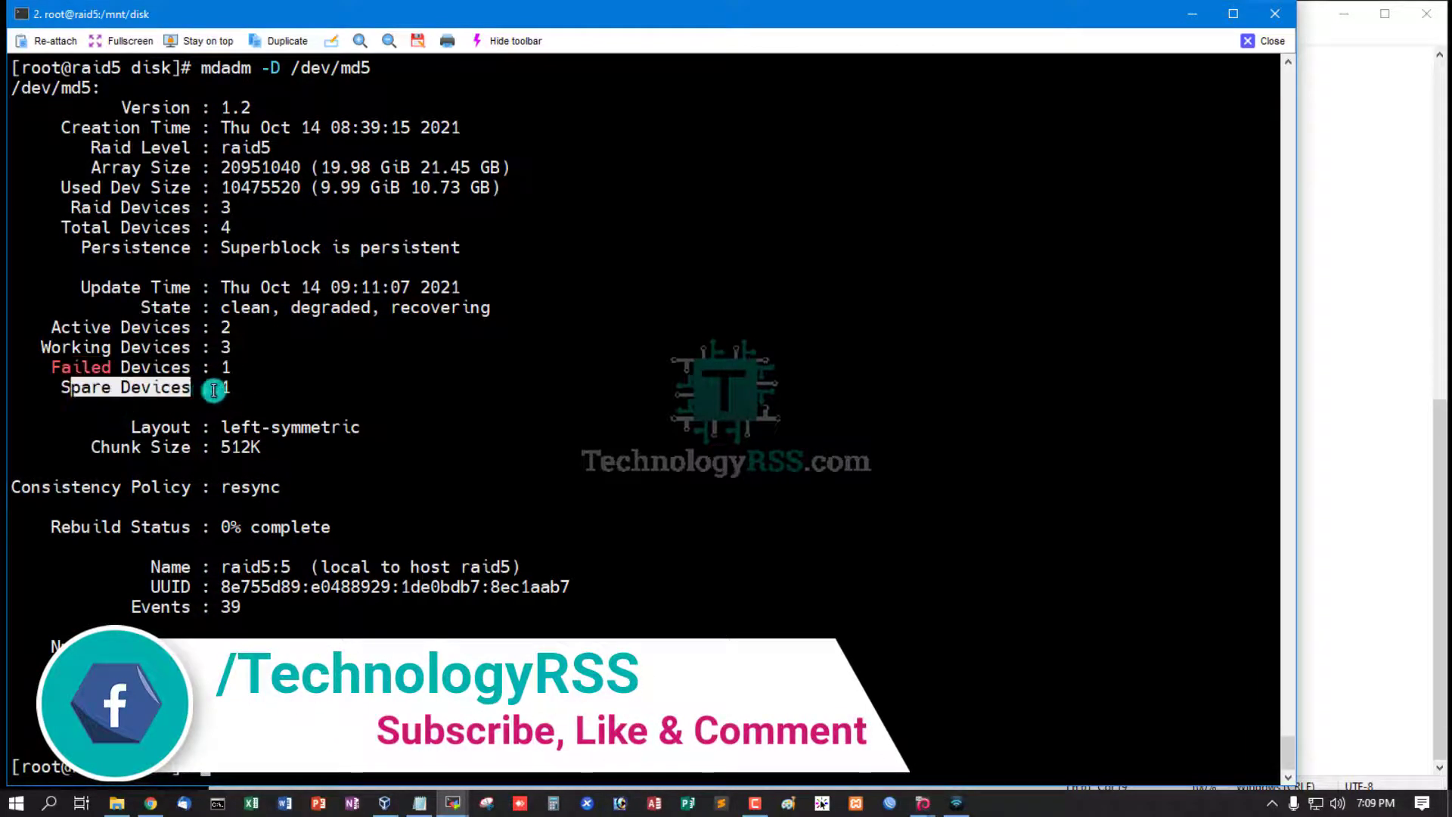
pyautogui.moveTo(138, 537)
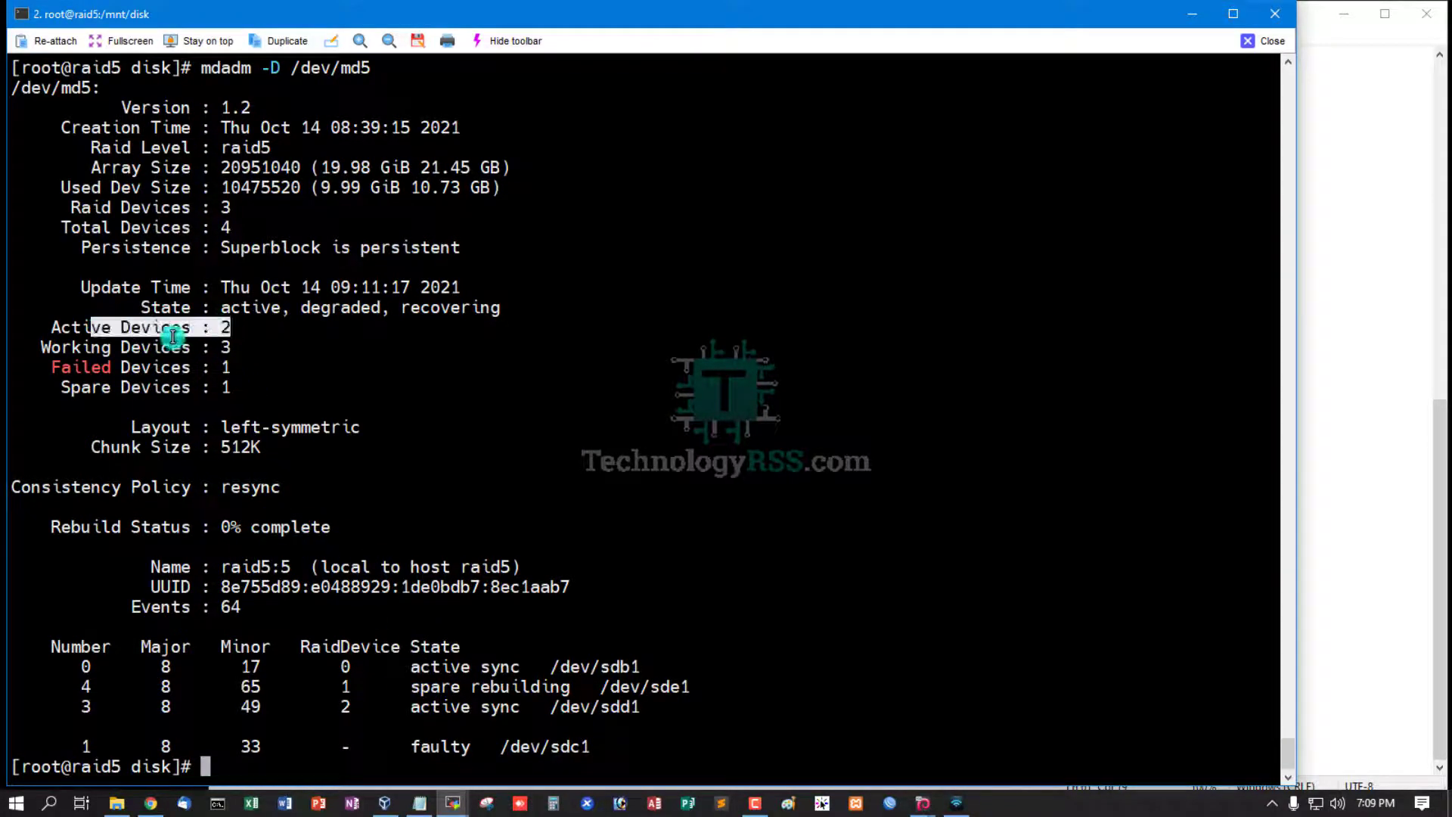
pyautogui.moveTo(109, 387)
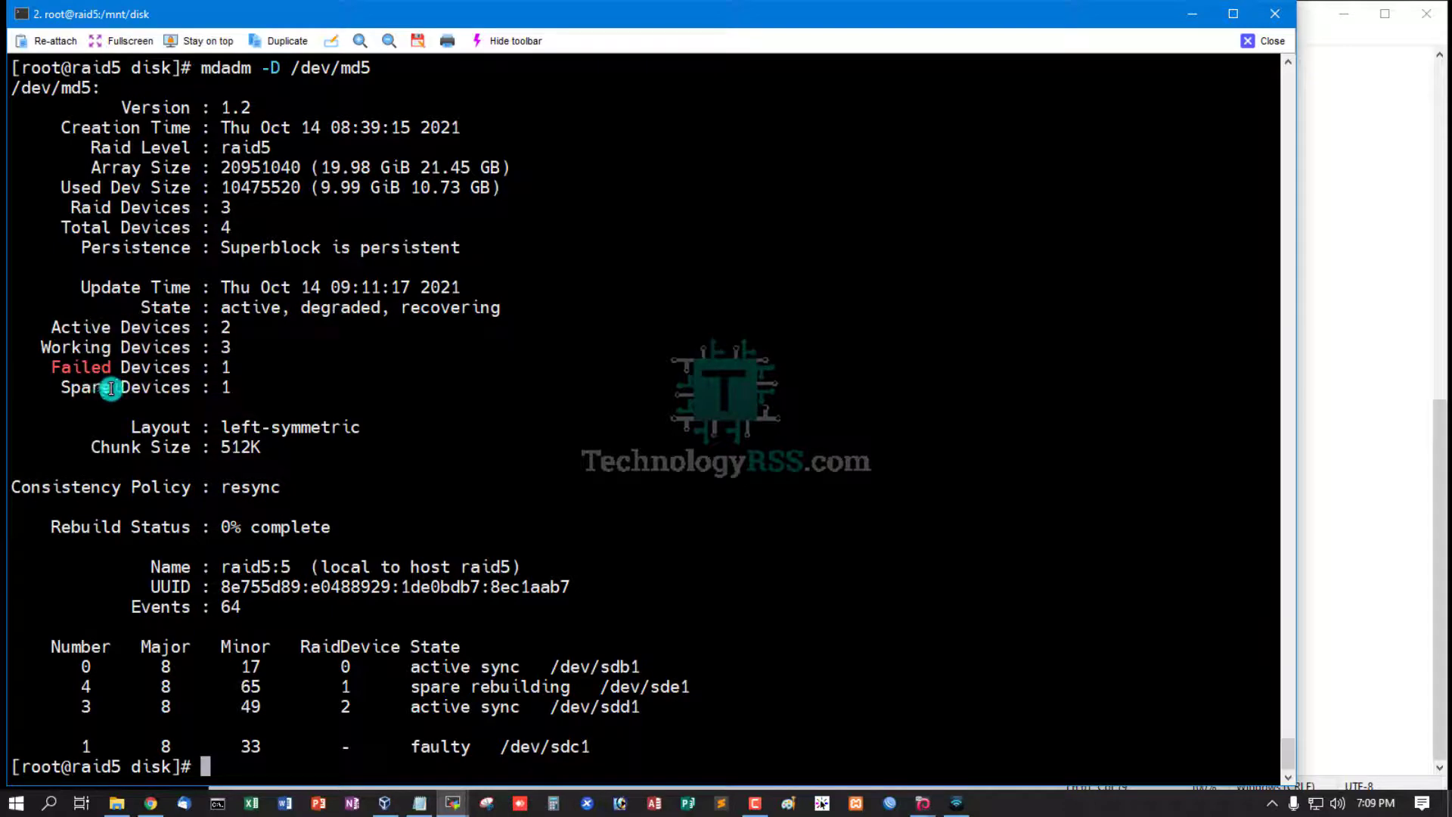
pyautogui.moveTo(625, 627)
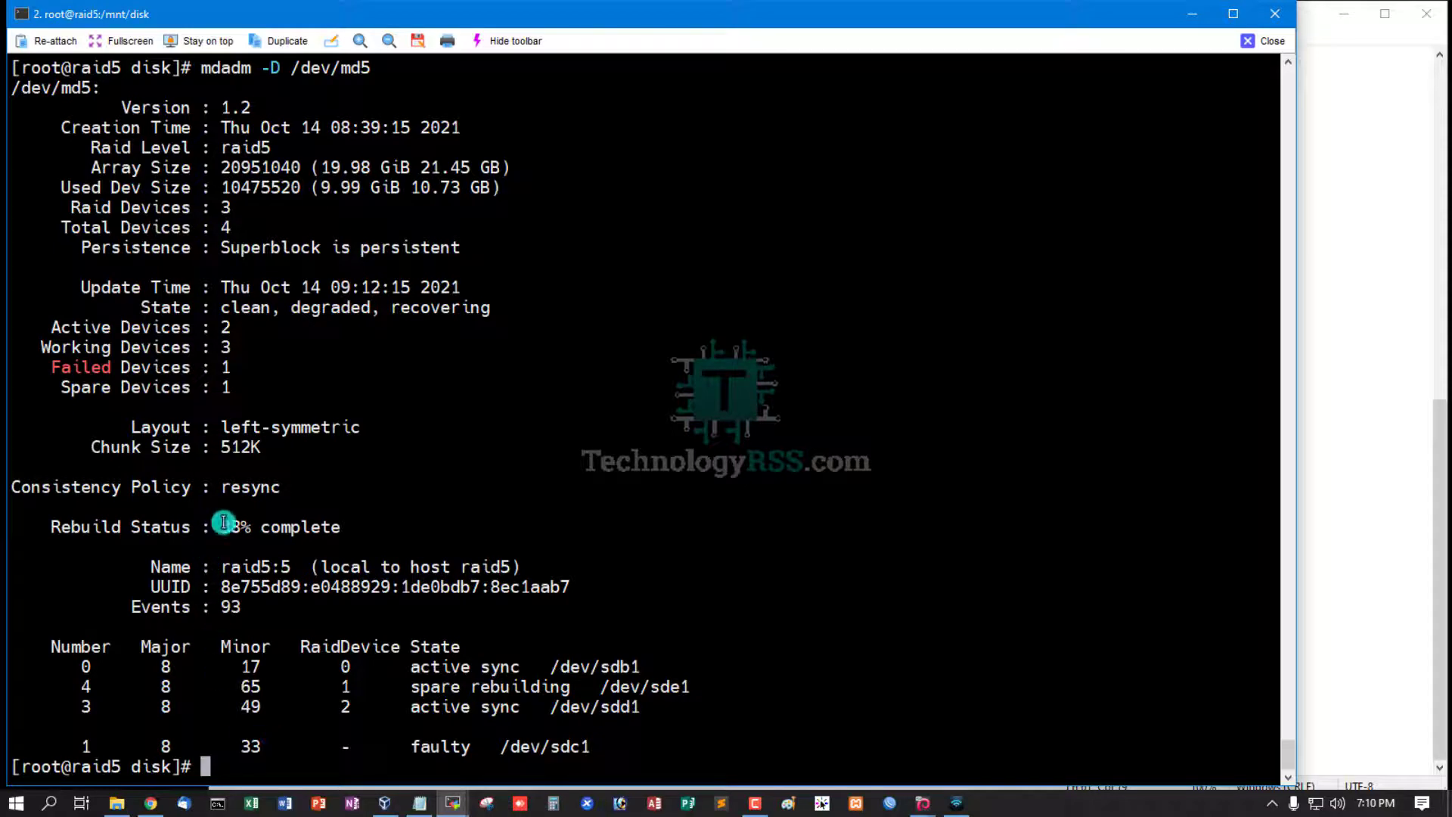
pyautogui.moveTo(174, 387)
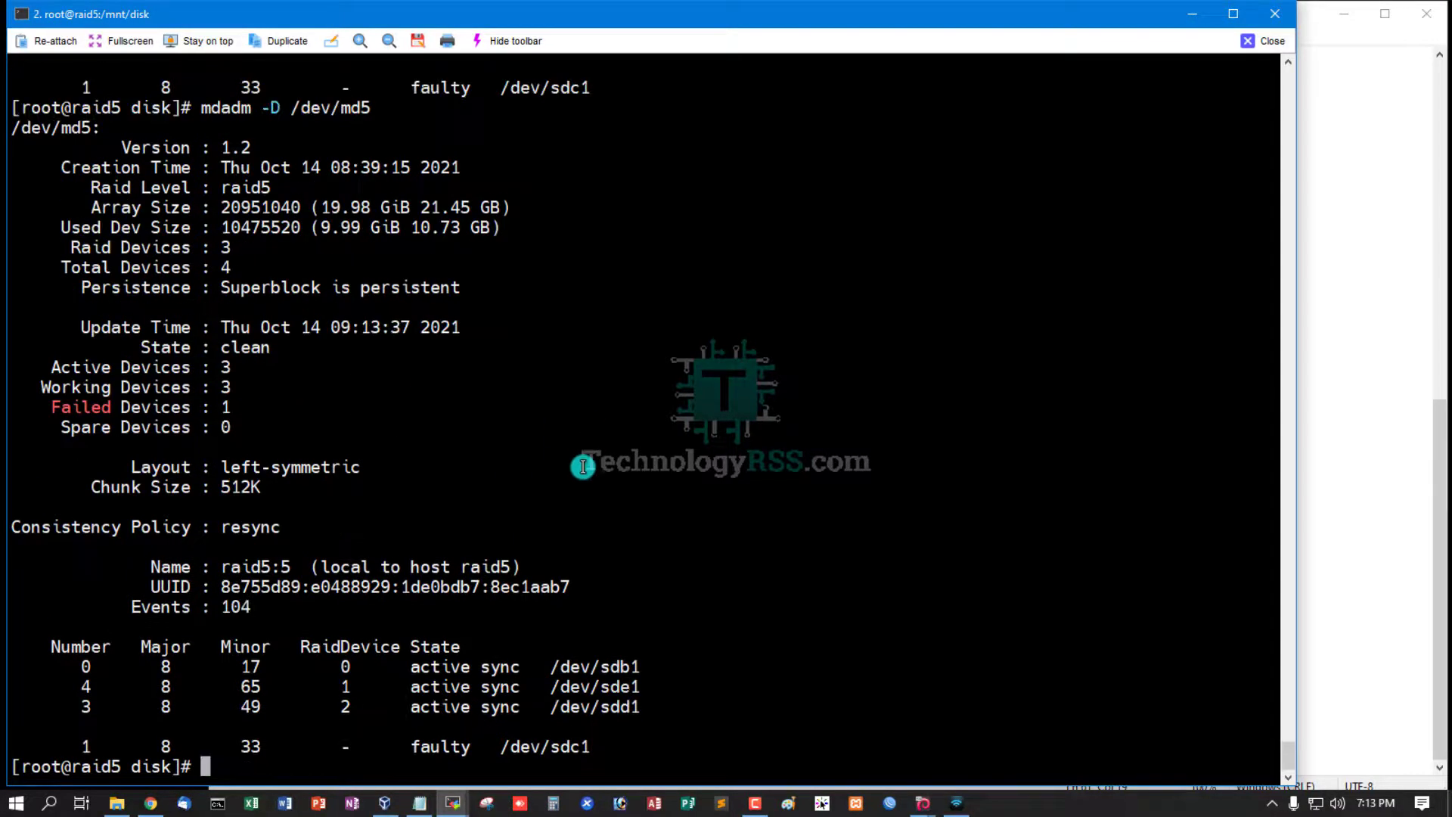
pyautogui.moveTo(188, 453)
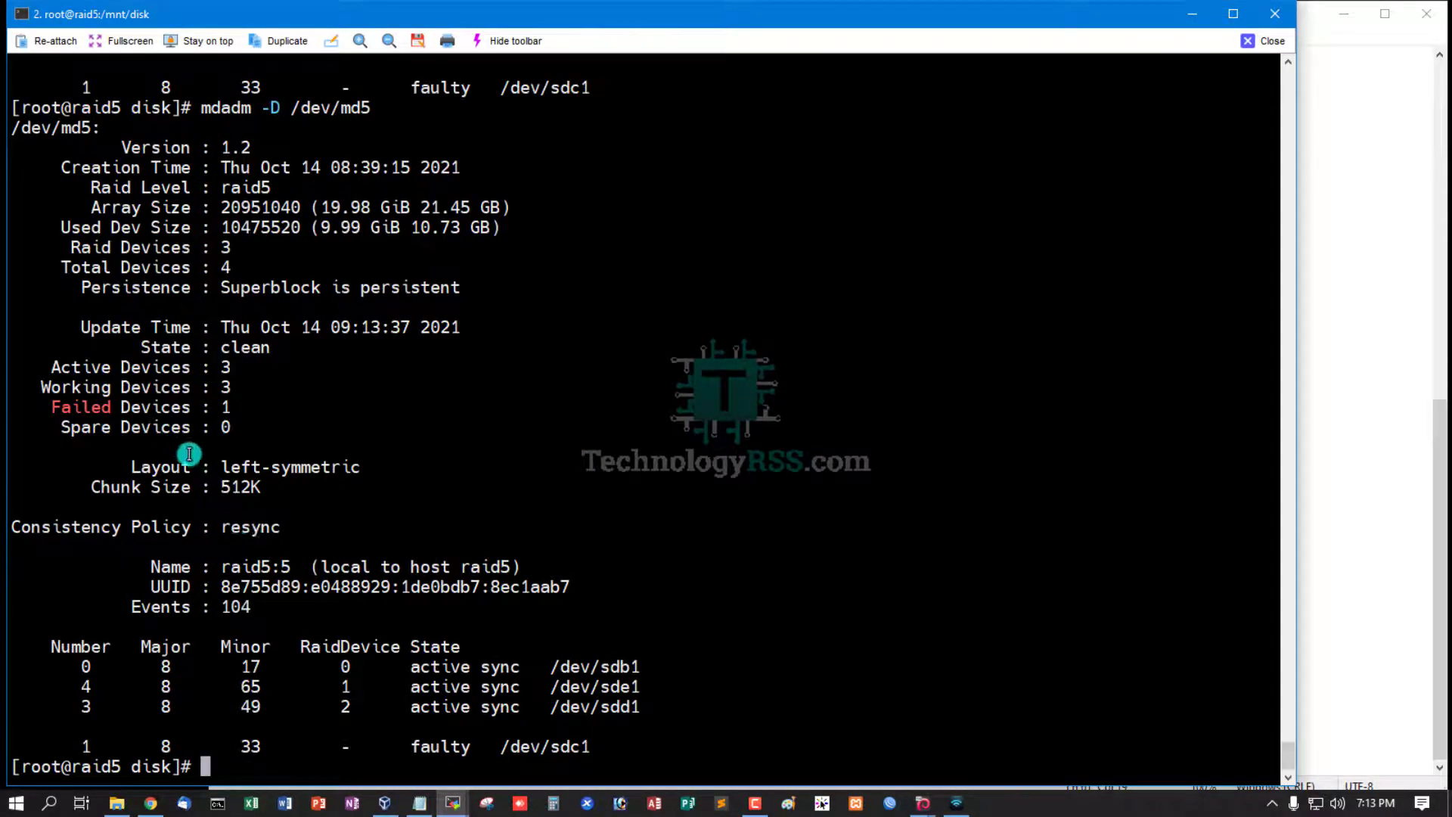
pyautogui.moveTo(224, 526)
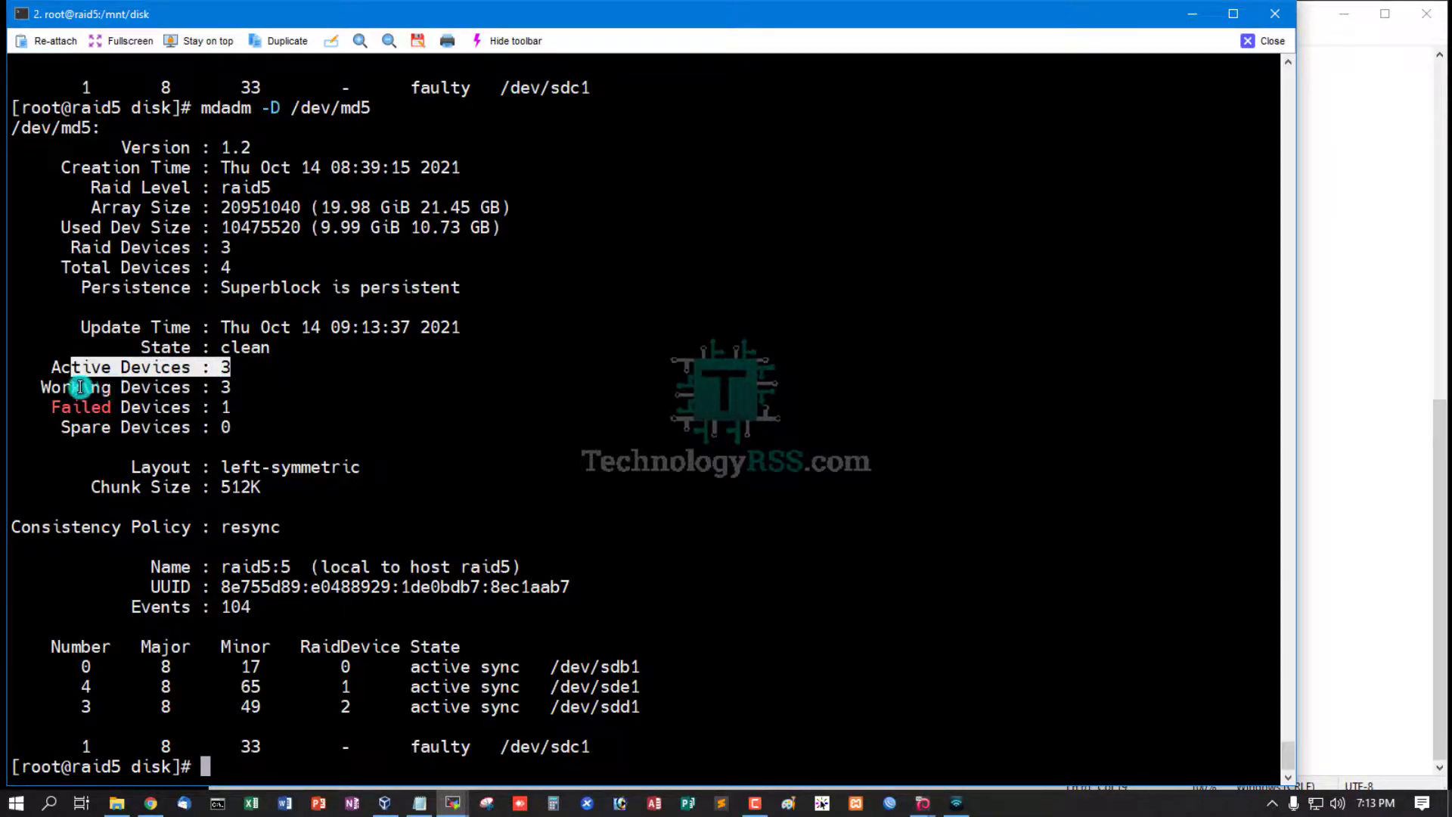
pyautogui.moveTo(1301, 532)
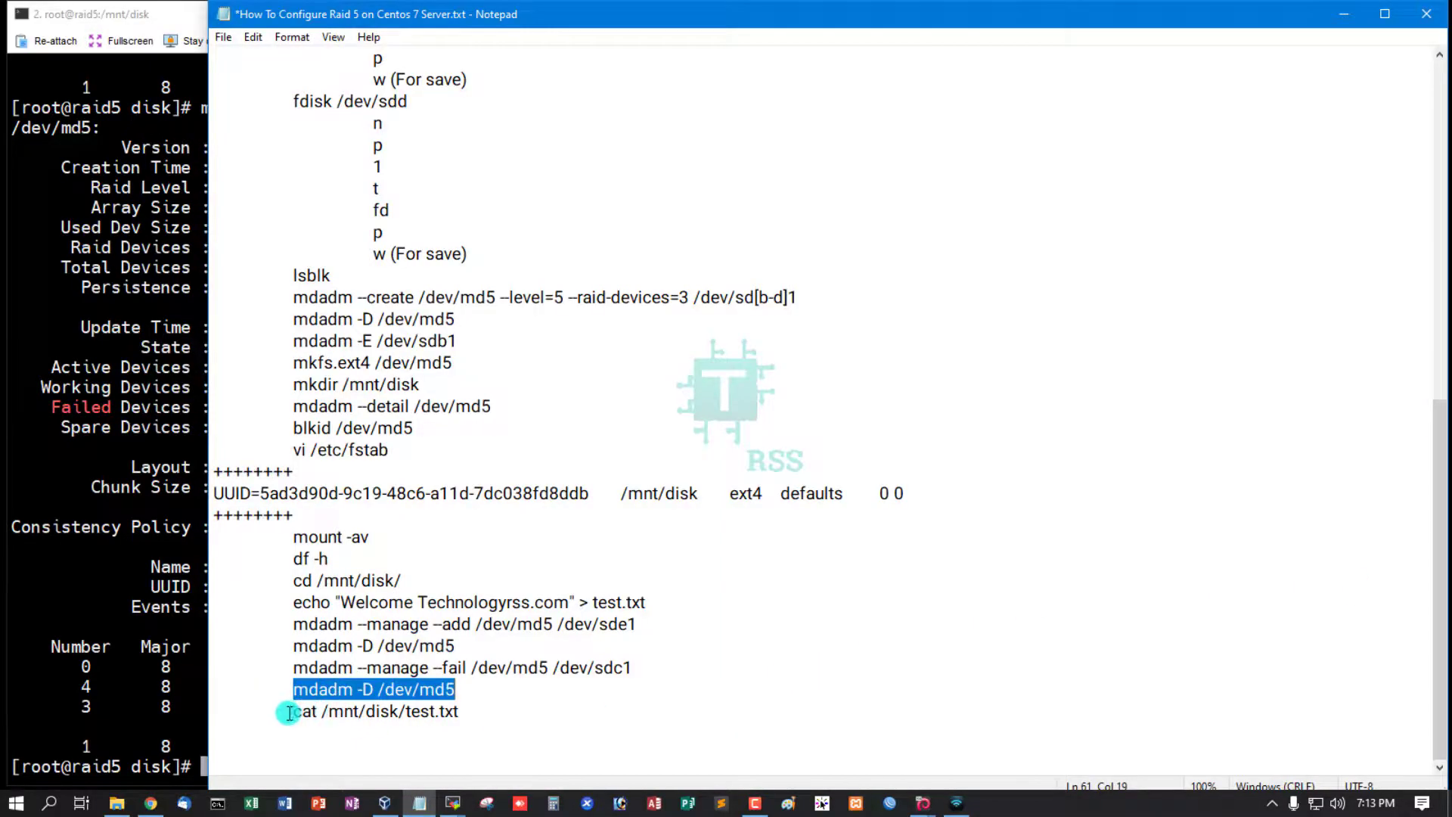
# After the rebuild shows clean with sde1 active, pick the cat /mnt/disk/test.txt command from the notes
pyautogui.click(305, 711)
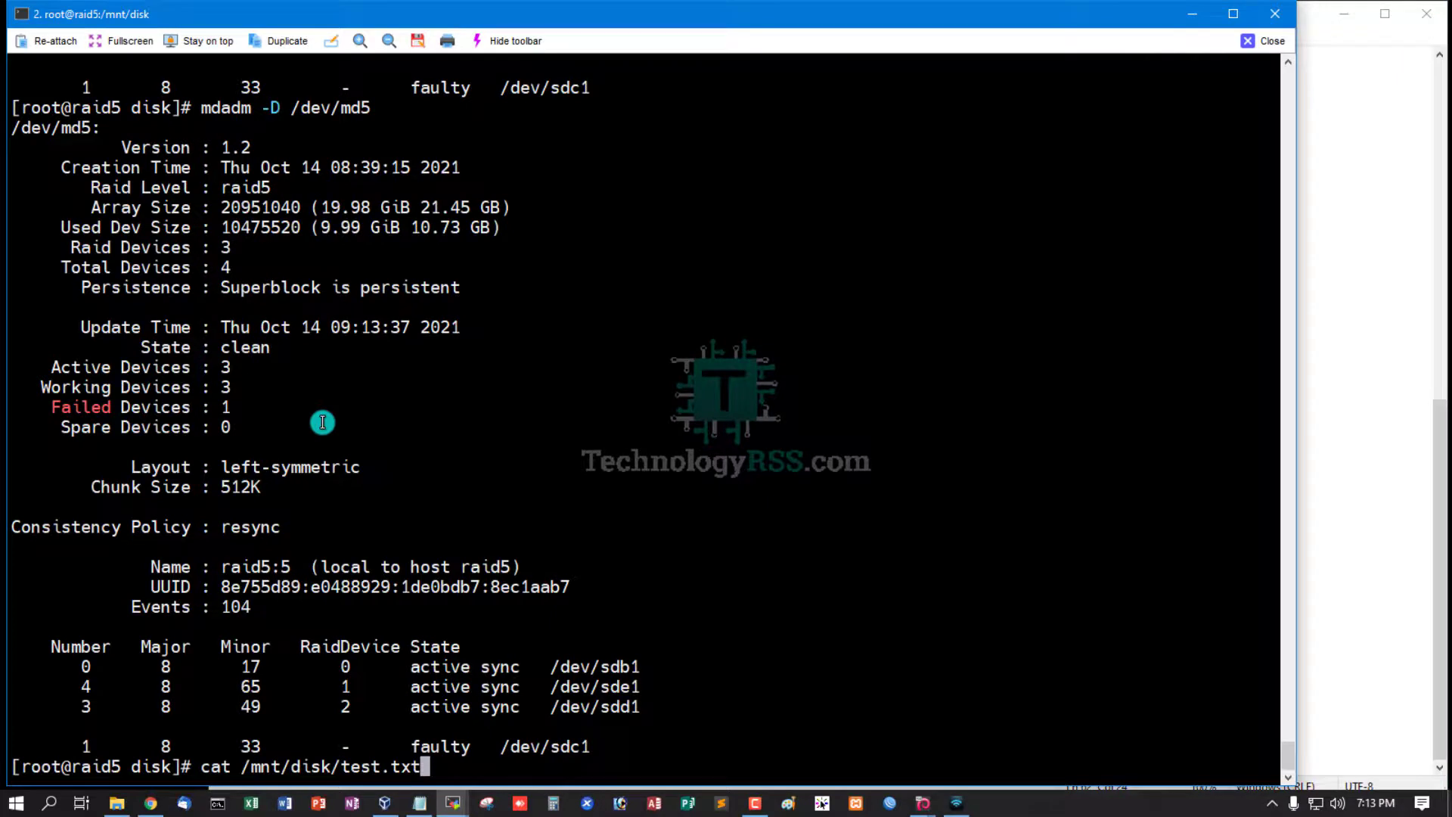
# Print /mnt/disk/test.txt, showing Welcome Technologyrss.com intact
pyautogui.press('Return')
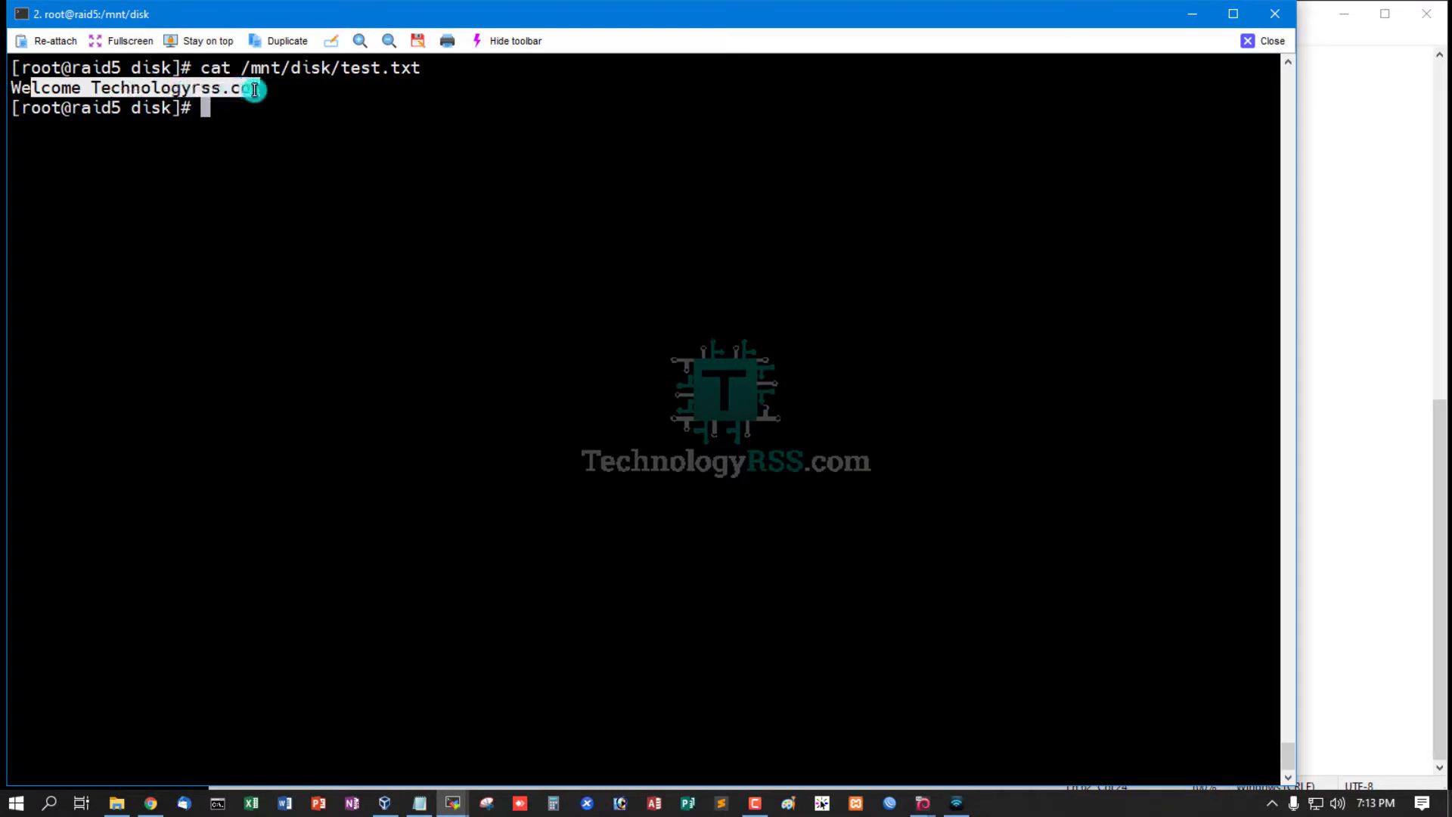
pyautogui.moveTo(737, 377)
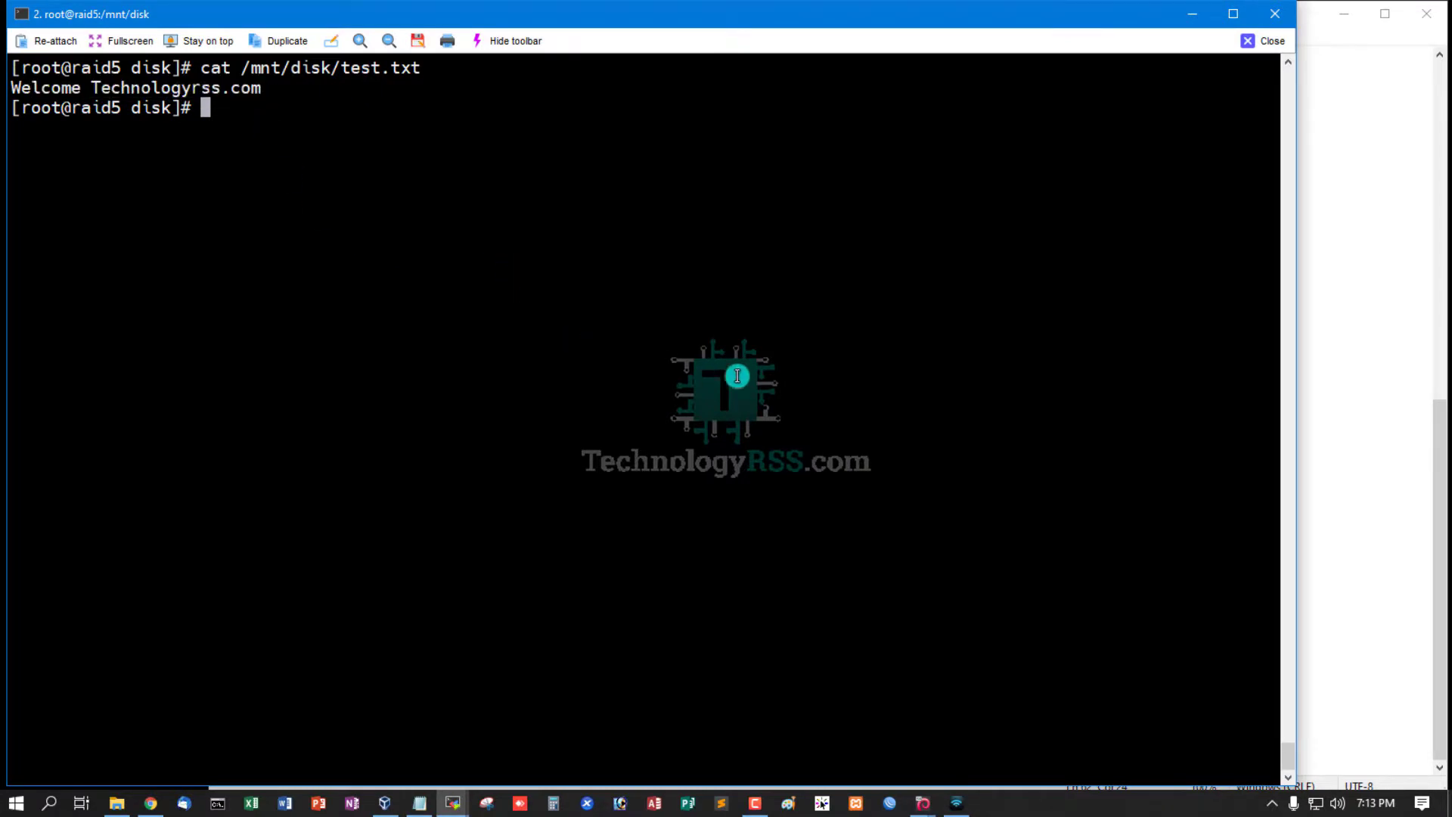
pyautogui.moveTo(827, 354)
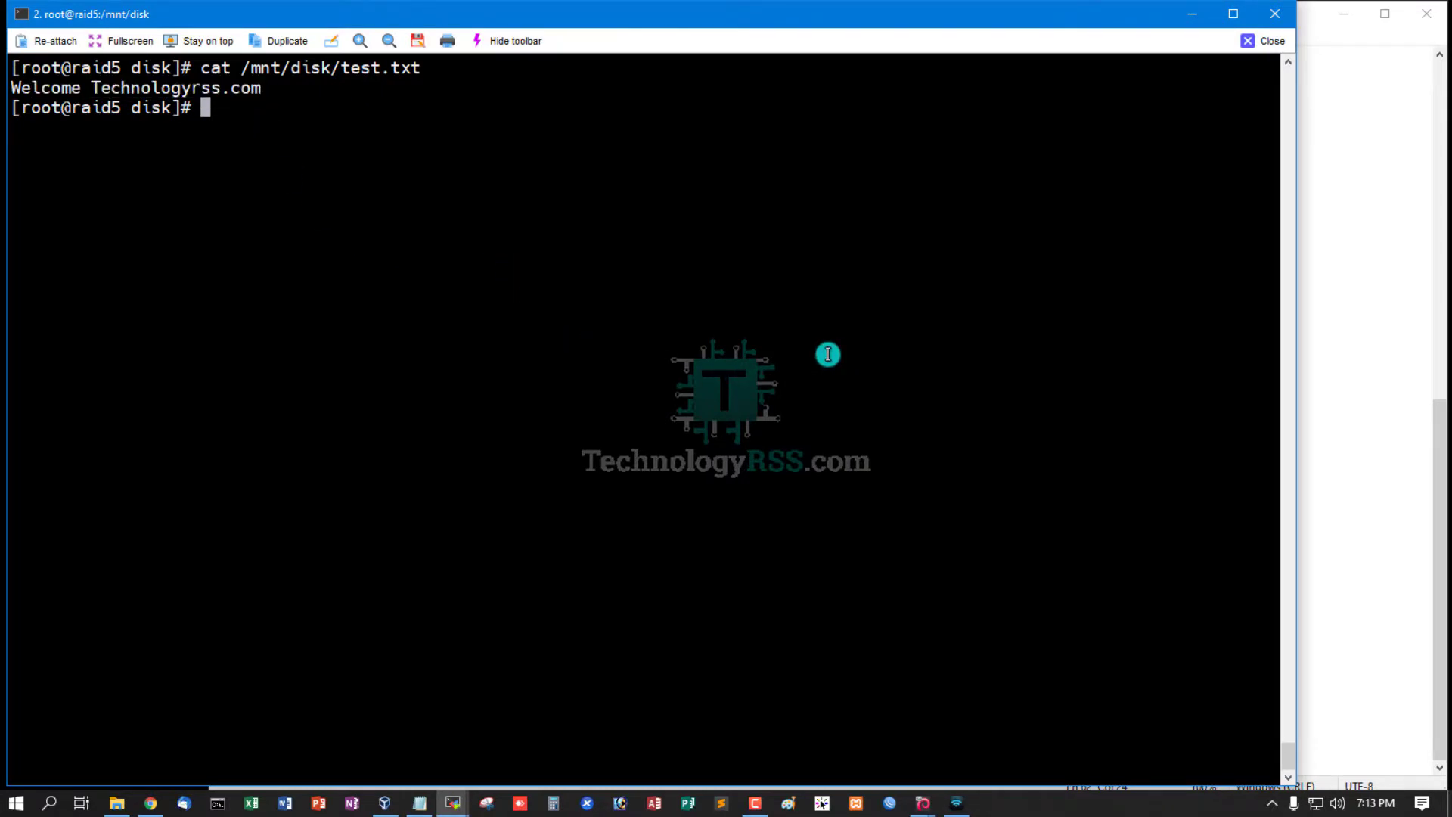
pyautogui.moveTo(1205, 89)
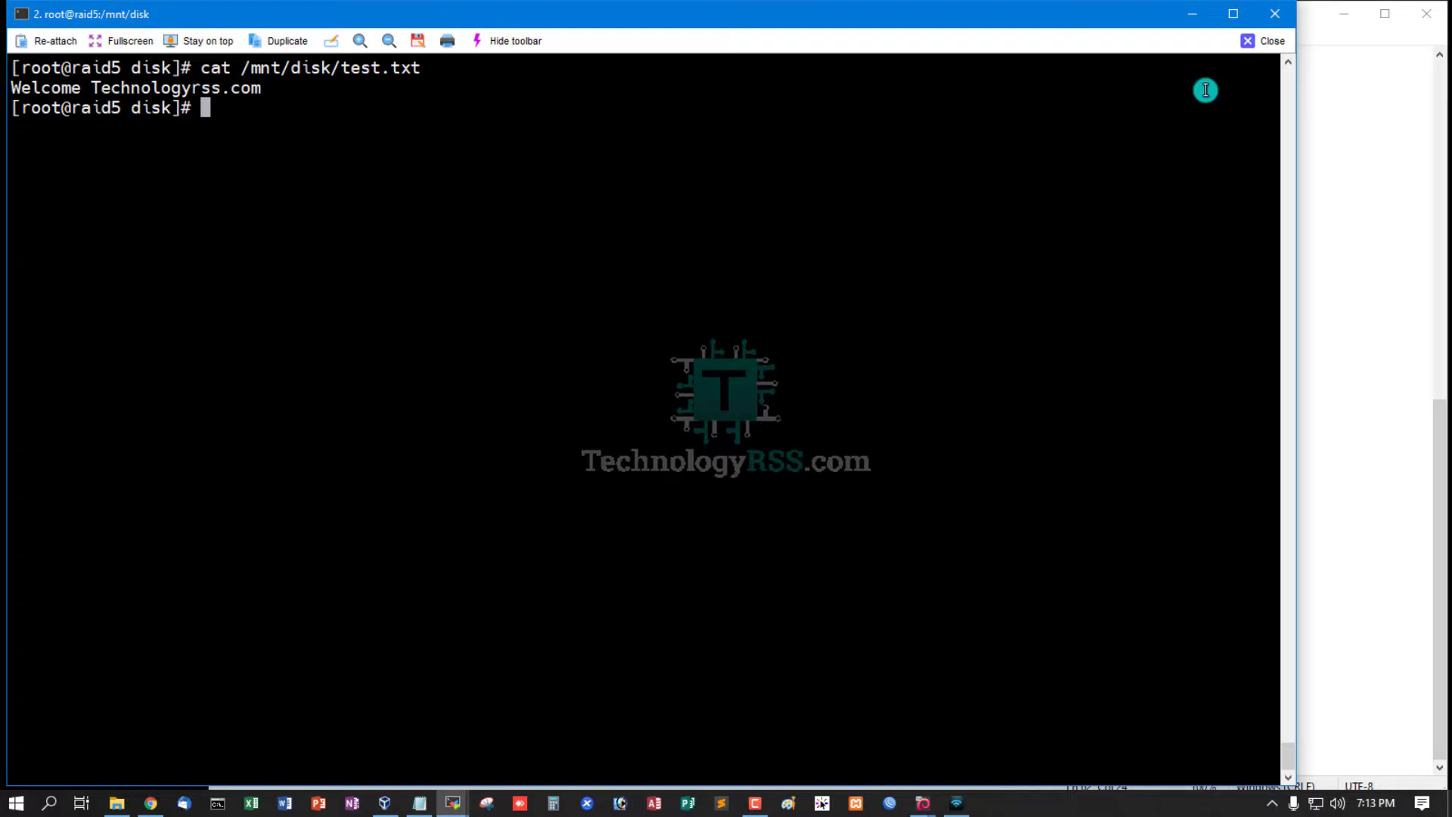